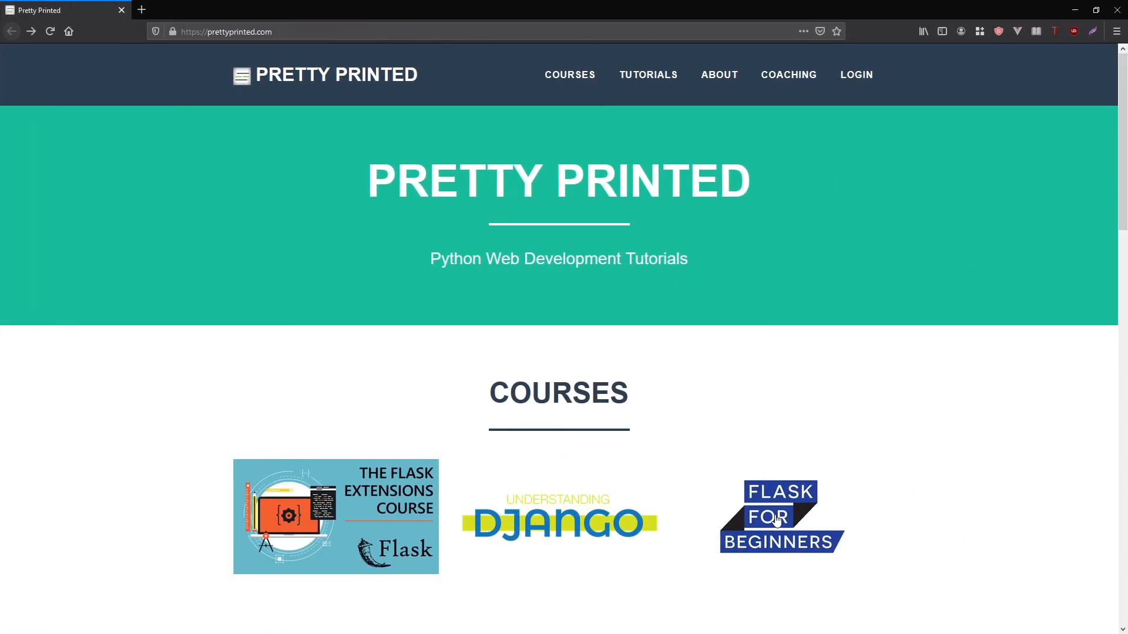
Browse Flask for Beginners, then open The Flask Extensions Course and scroll to its Flask-WTF lessons.
{"action": "left_click", "coordinate": [779, 517]}
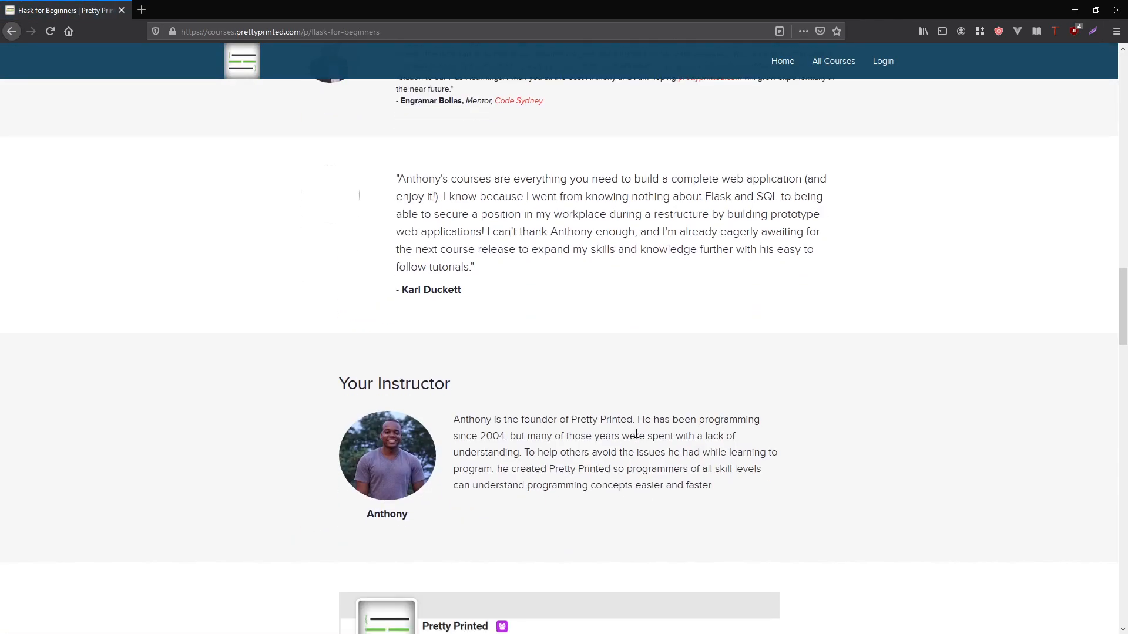
{"action": "scroll", "scroll_direction": "down", "scroll_amount": 3}
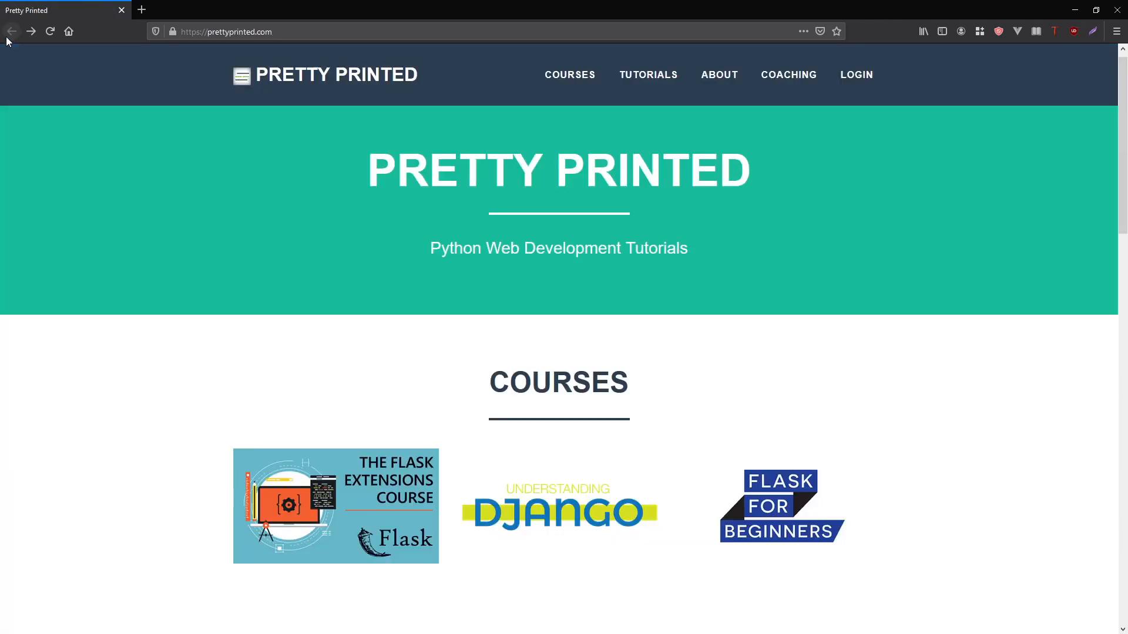
{"action": "left_click", "coordinate": [336, 505]}
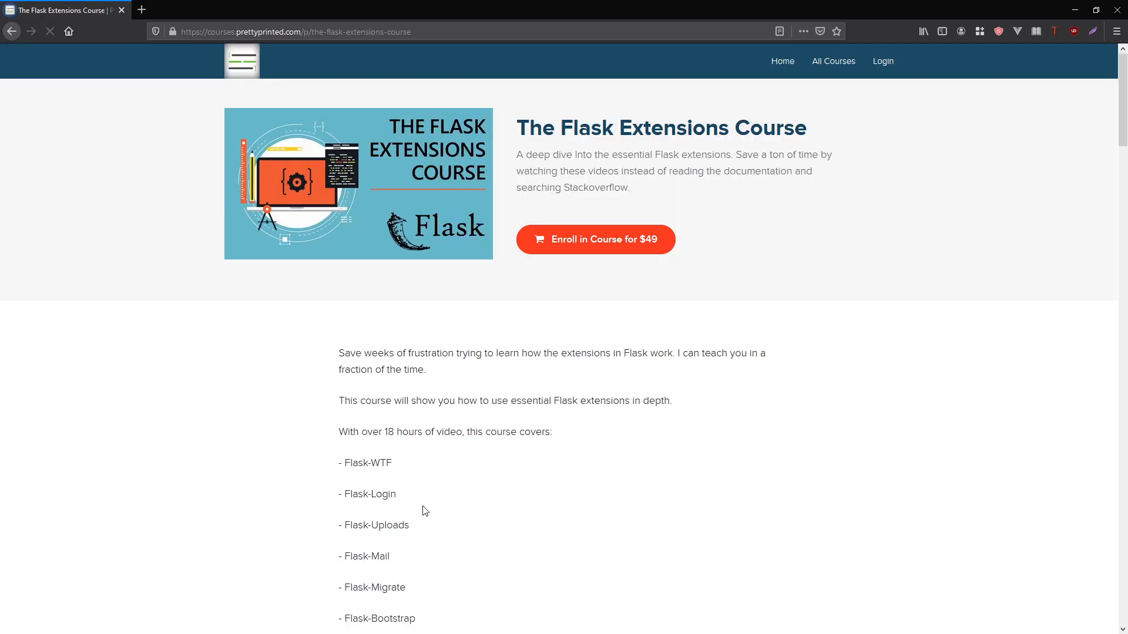
{"action": "scroll", "scroll_direction": "down", "scroll_amount": 3}
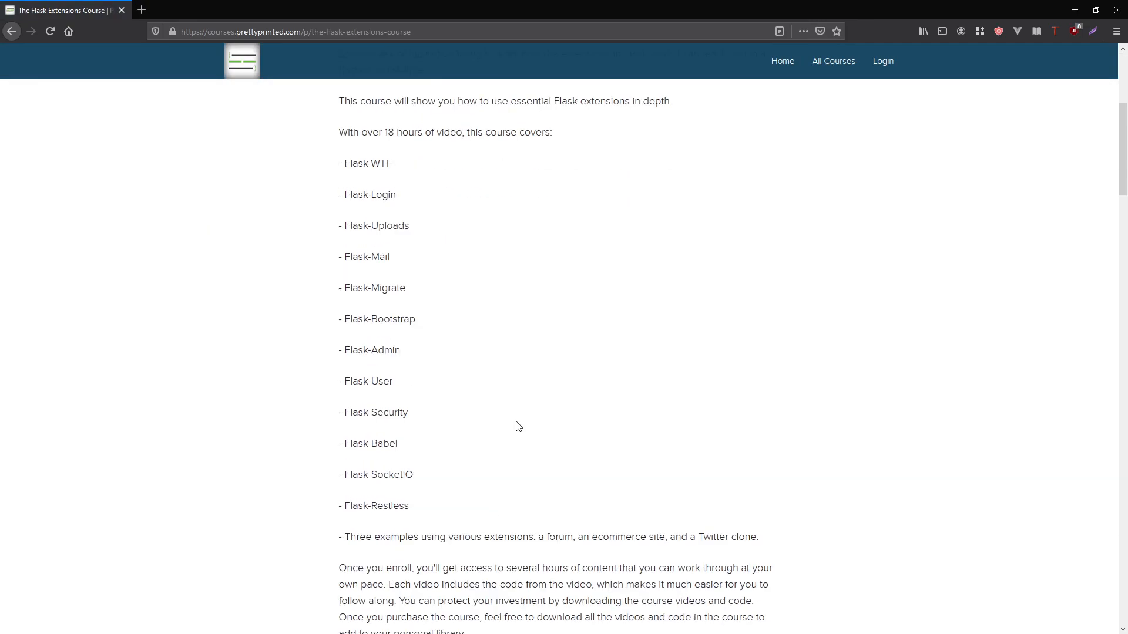
{"action": "scroll", "scroll_direction": "down", "scroll_amount": 3}
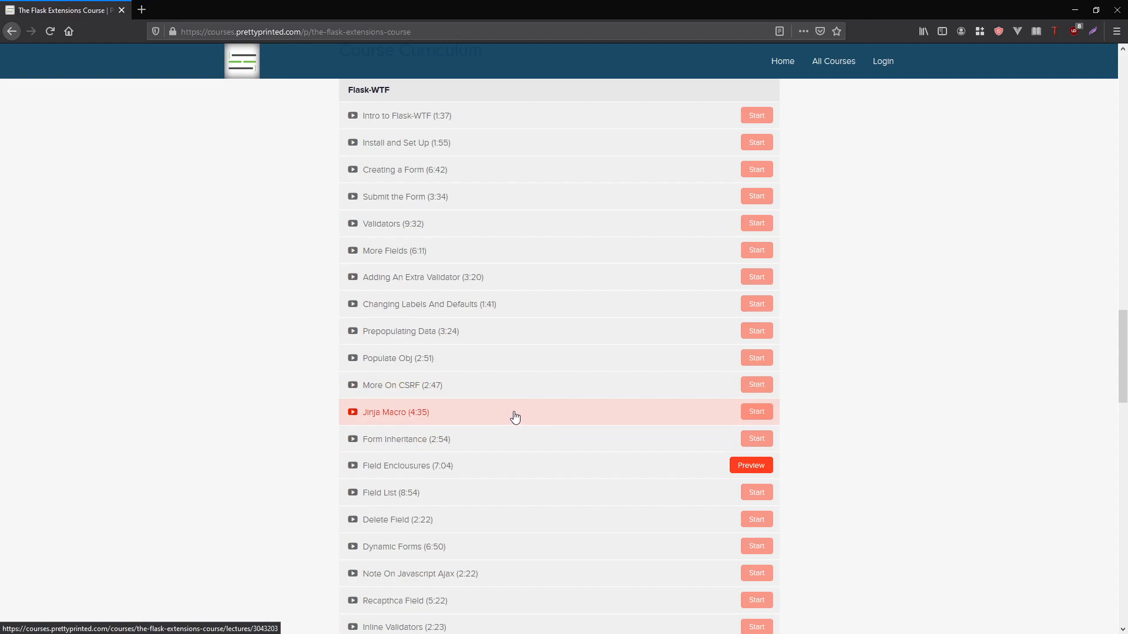
{"action": "mouse_move", "coordinate": [507, 465]}
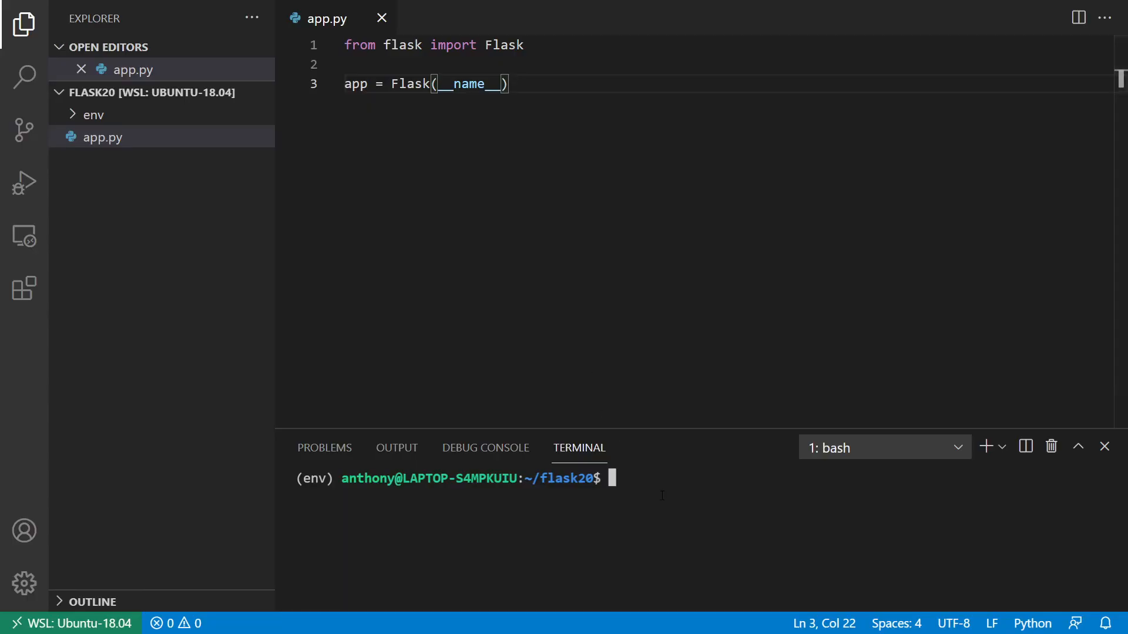
Run pip install flask, then enter pip install flask[async] in the terminal.
{"action": "type", "text": "pip install"}
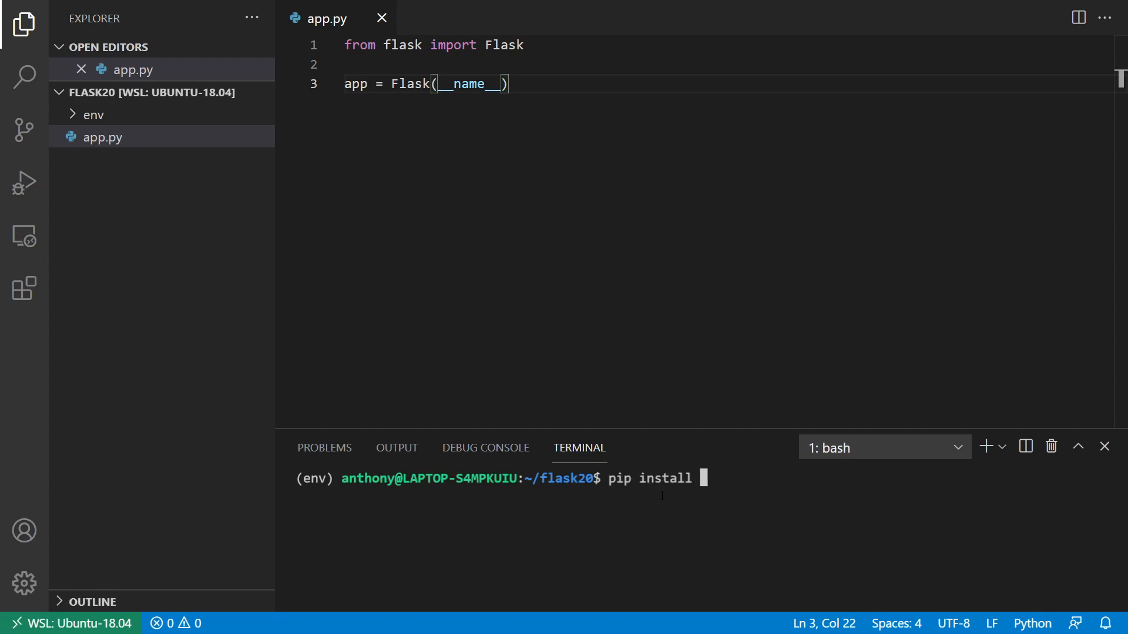
{"action": "type", "text": "flask"}
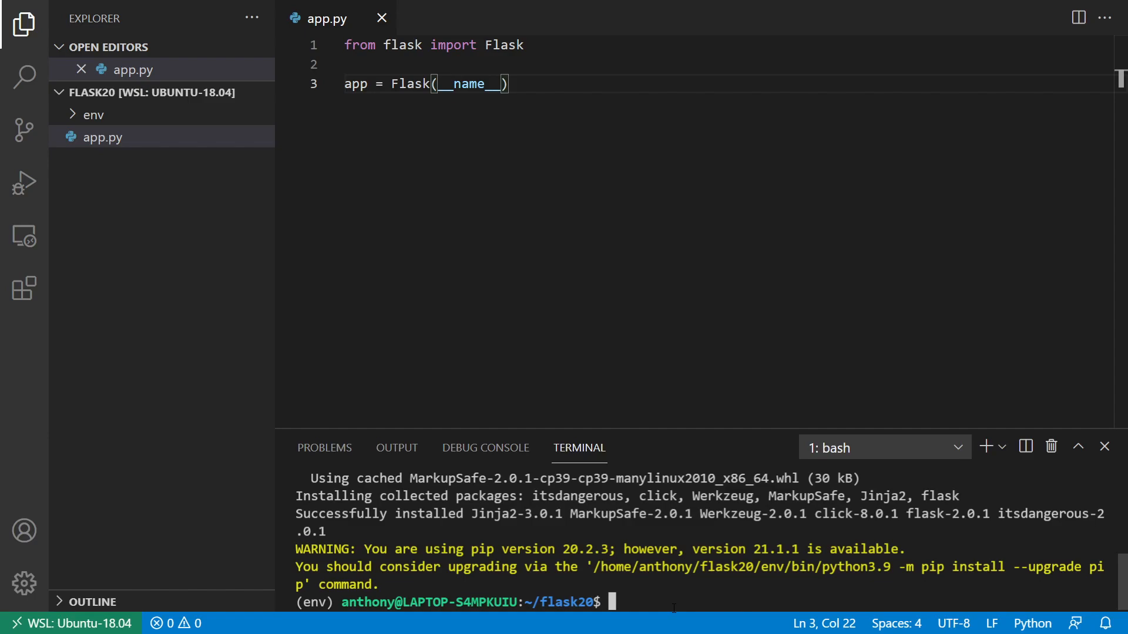
{"action": "type", "text": "pip"}
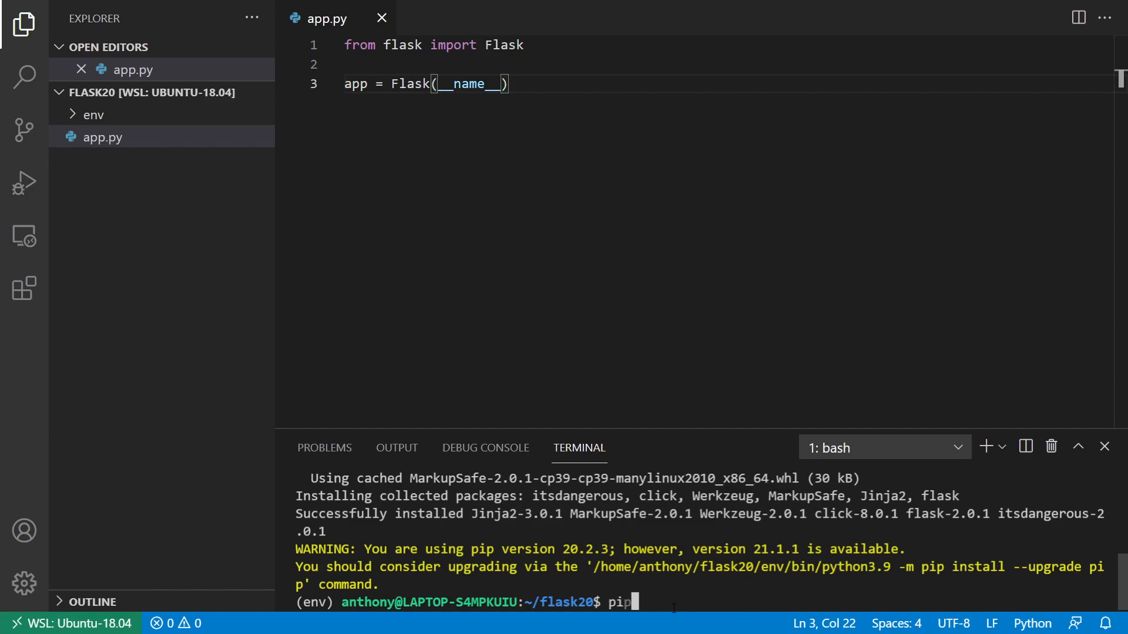
{"action": "type", "text": "install flask["}
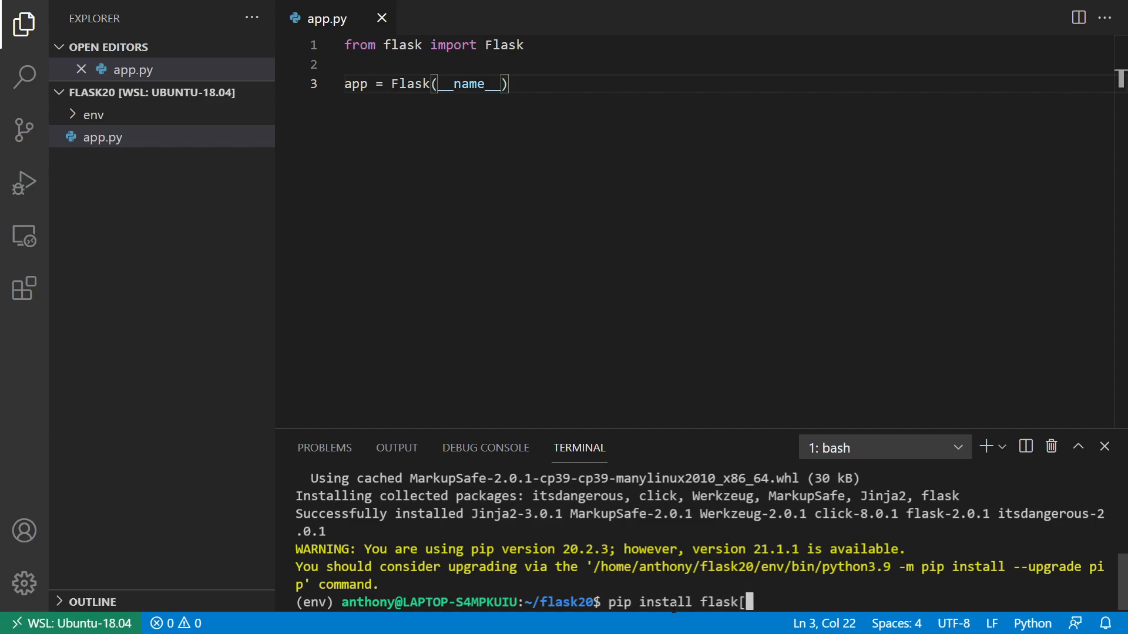
{"action": "type", "text": "async"}
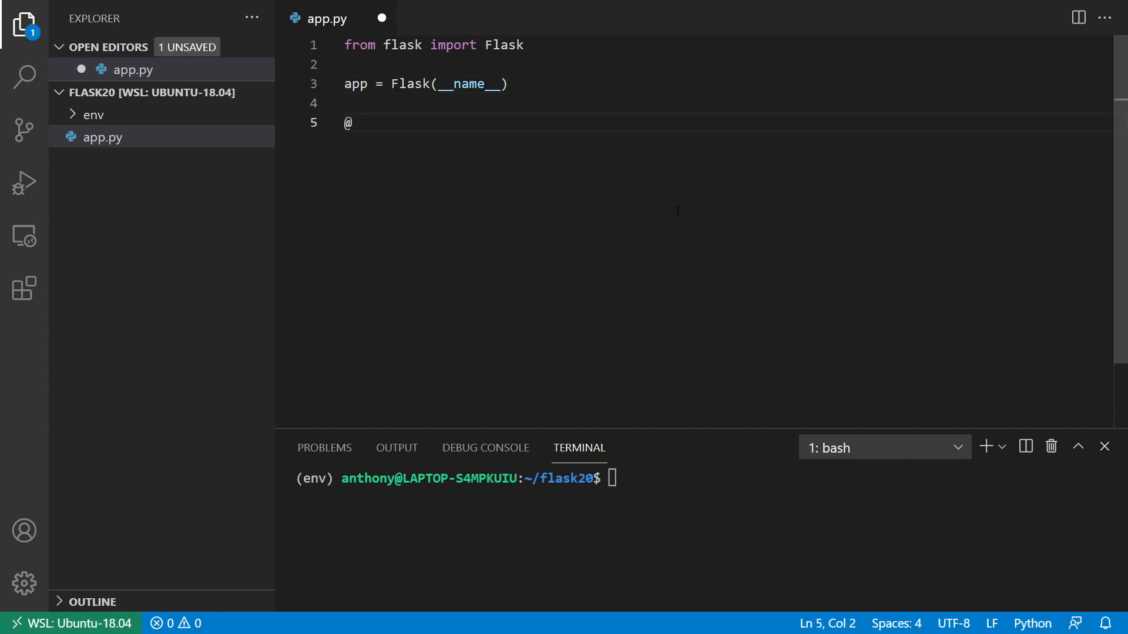
{"action": "type", "text": "app.route"}
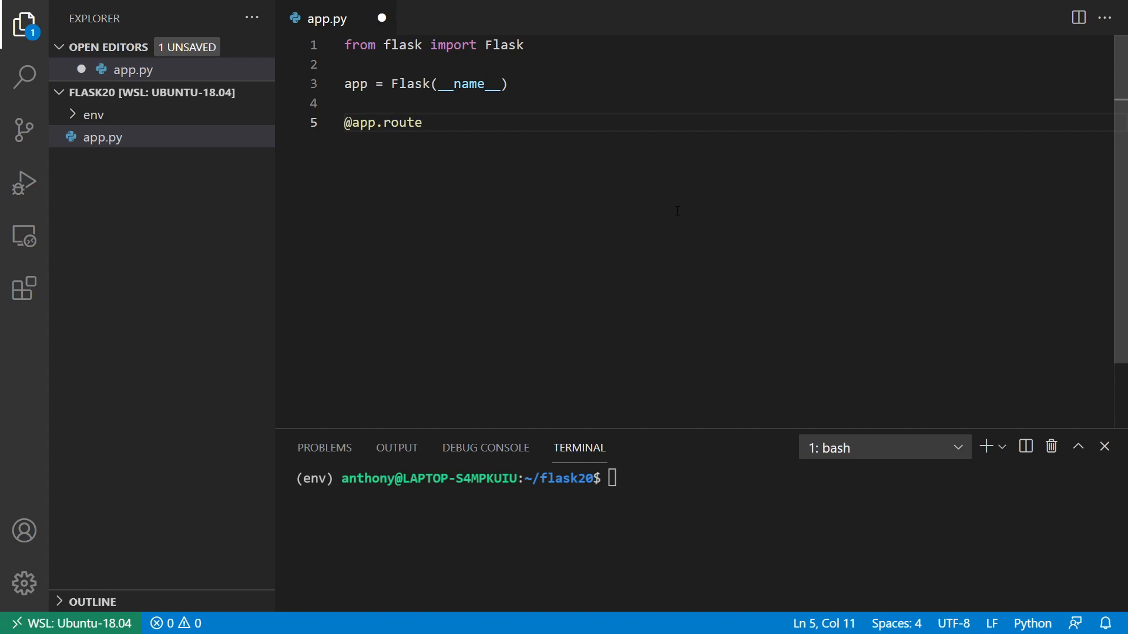
{"action": "type", "text": "('/')"}
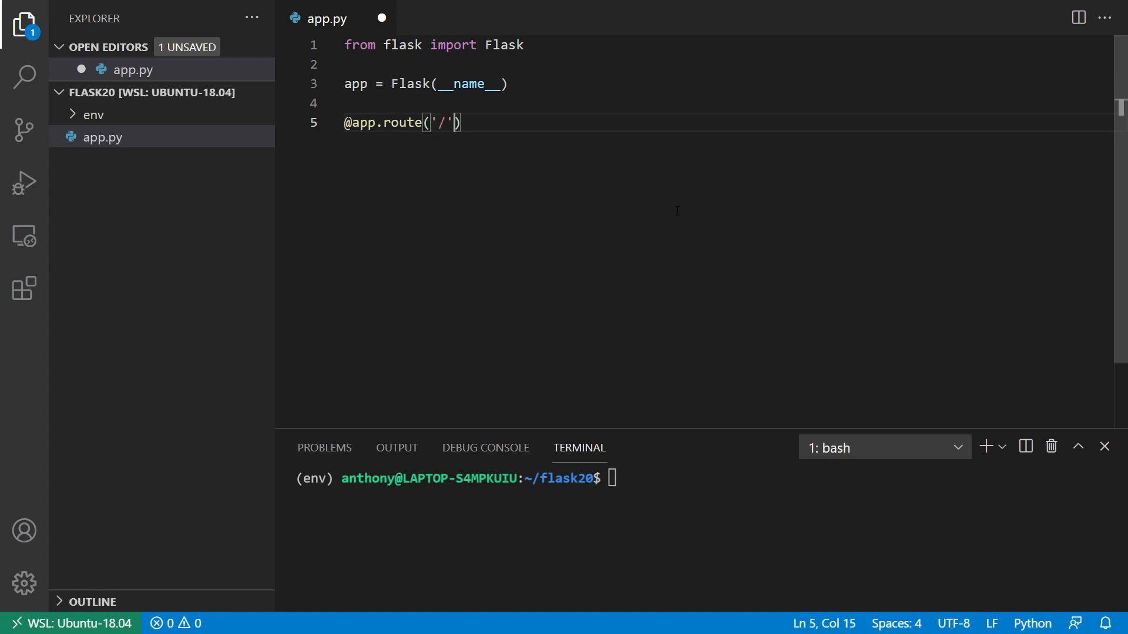
{"action": "type", "text": ", methods=['GET'"}
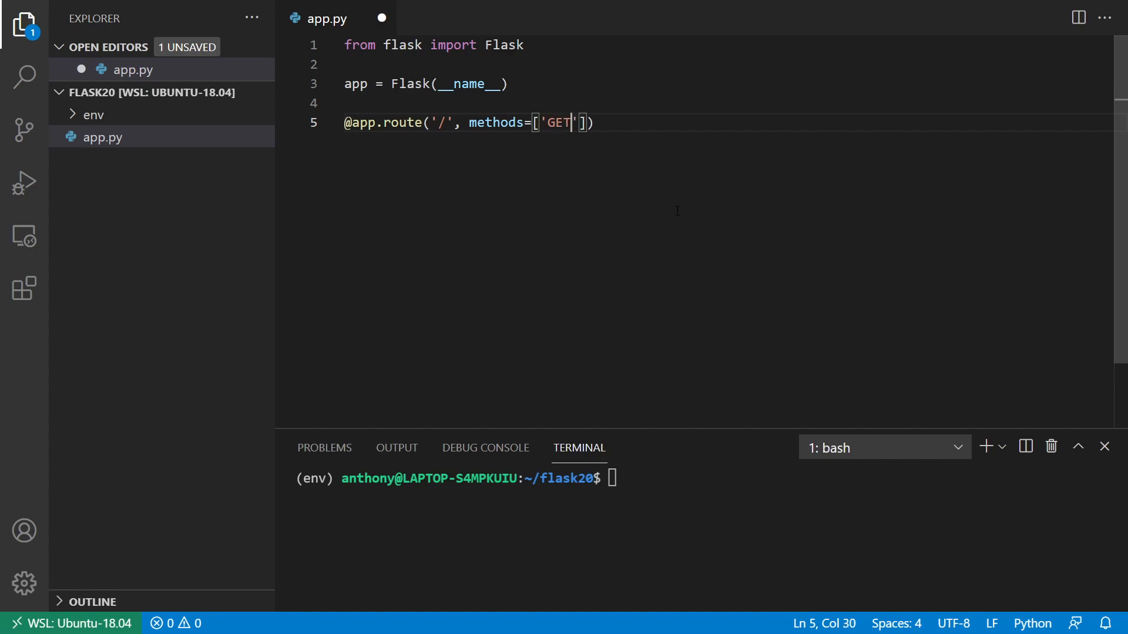
{"action": "type", "text": "def"}
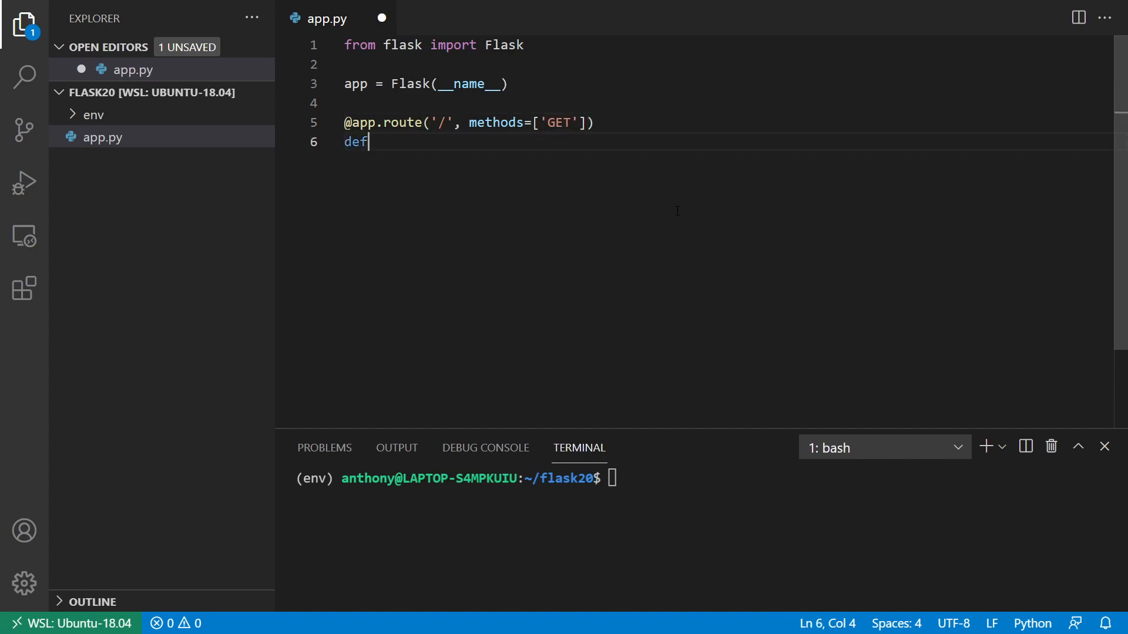
{"action": "type", "text": "index():"}
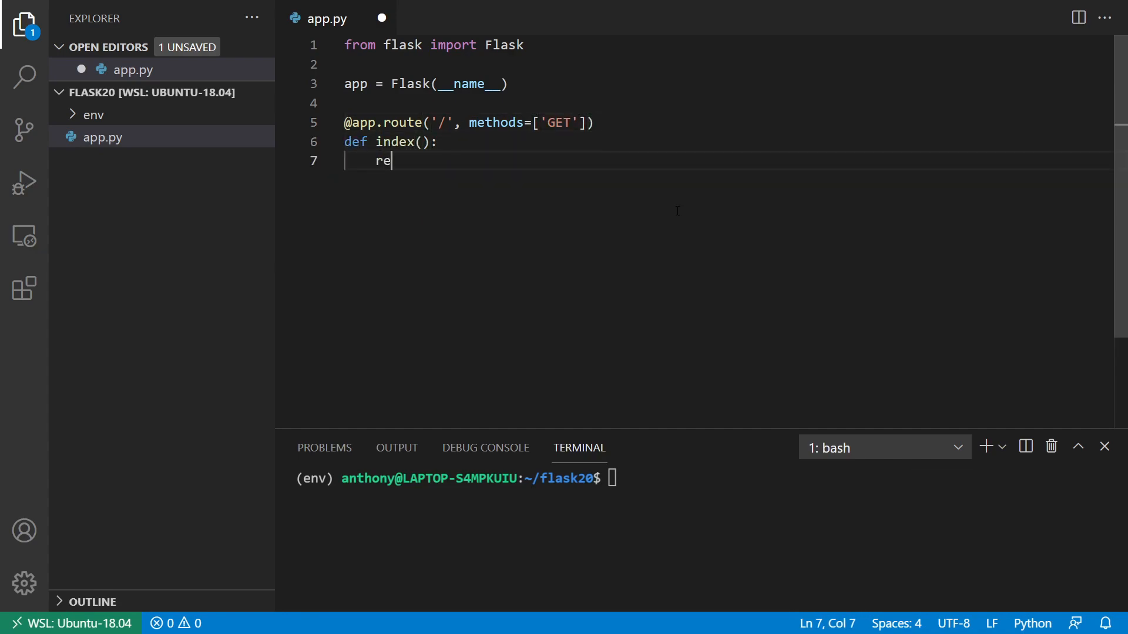
{"action": "type", "text": "turn \"Hello, Wo"}
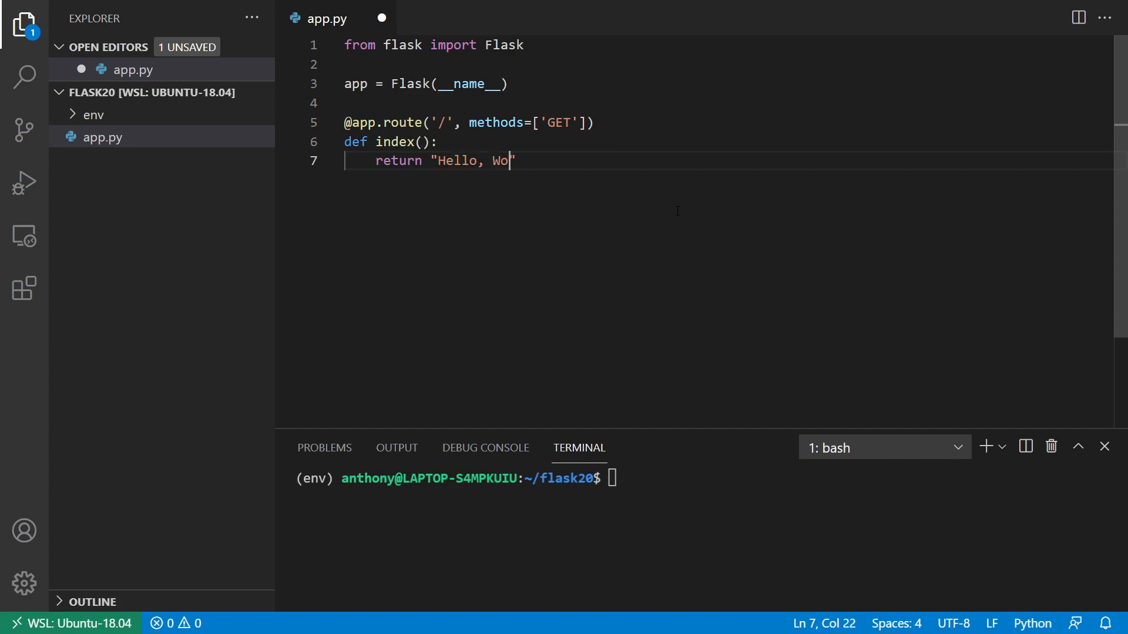
{"action": "type", "text": "rld!\""}
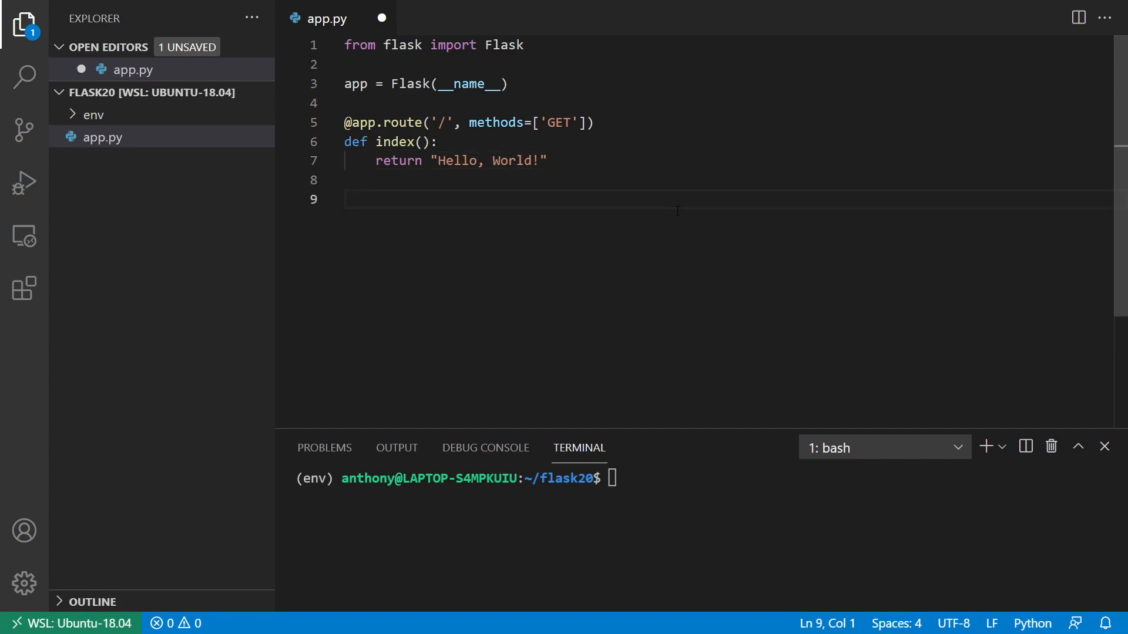
{"action": "type", "text": "@ap"}
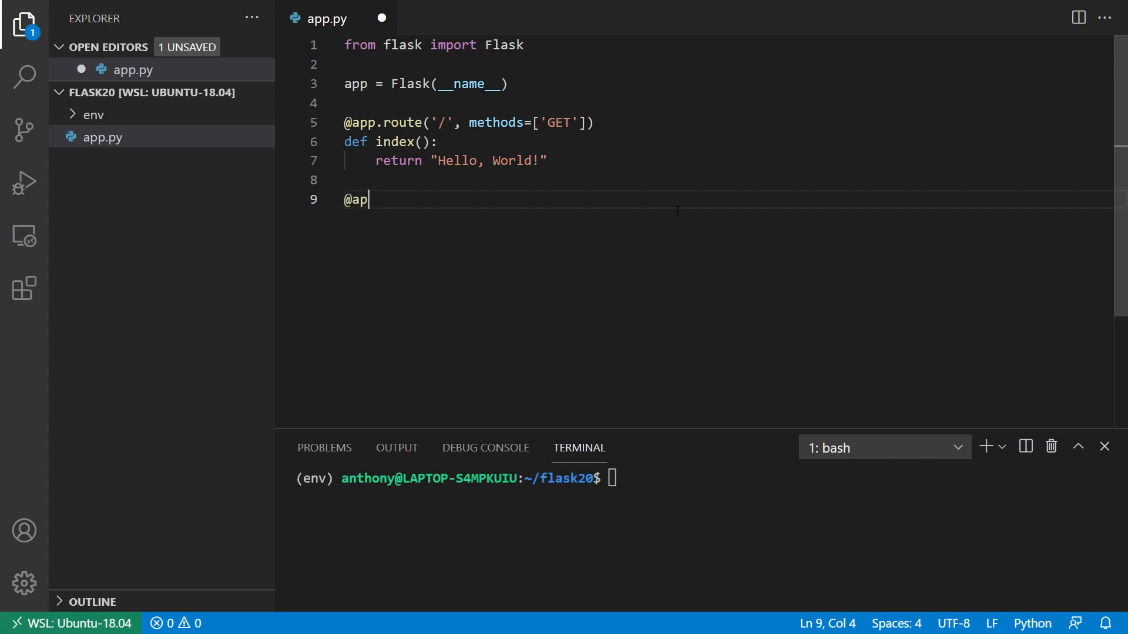
{"action": "type", "text": "p.get('/')"}
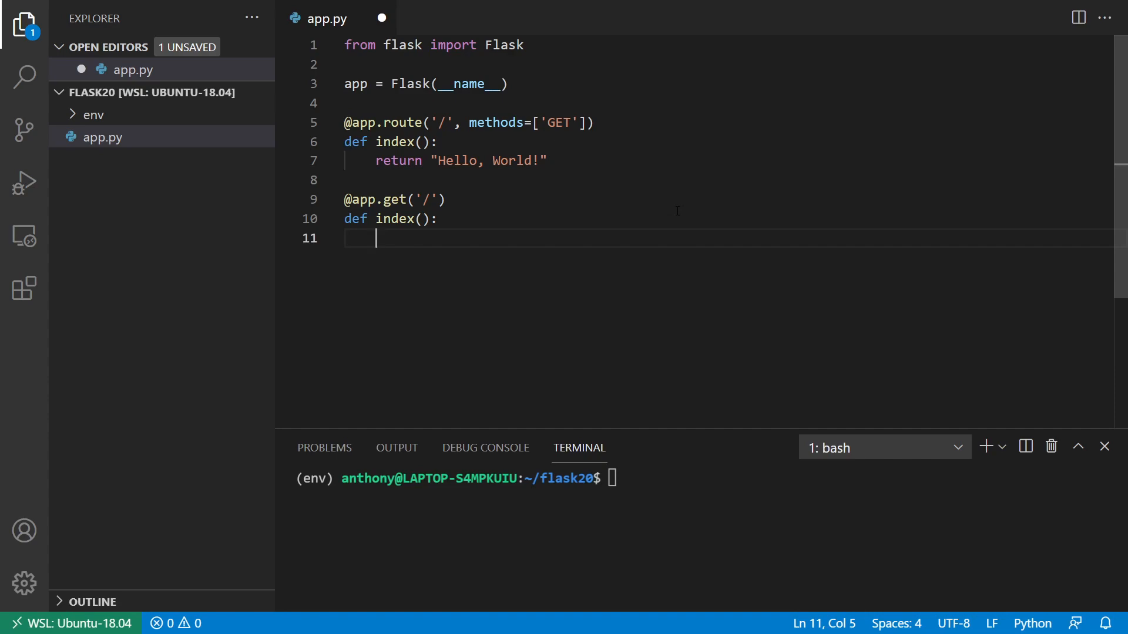
{"action": "type", "text": "return \"\""}
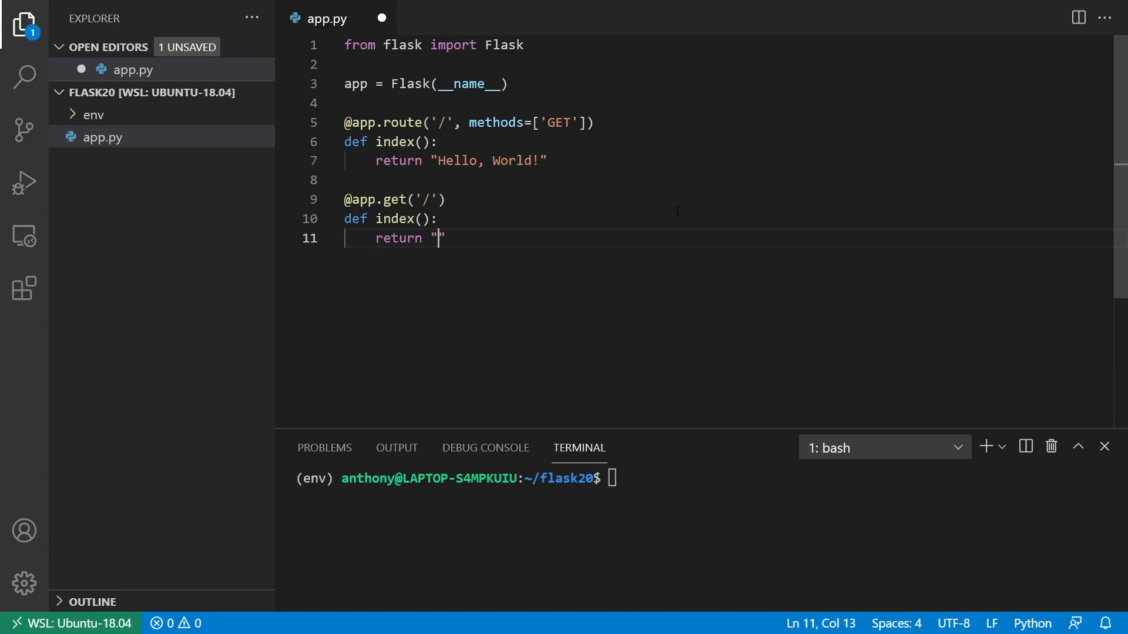
{"action": "type", "text": "Hello, World!"}
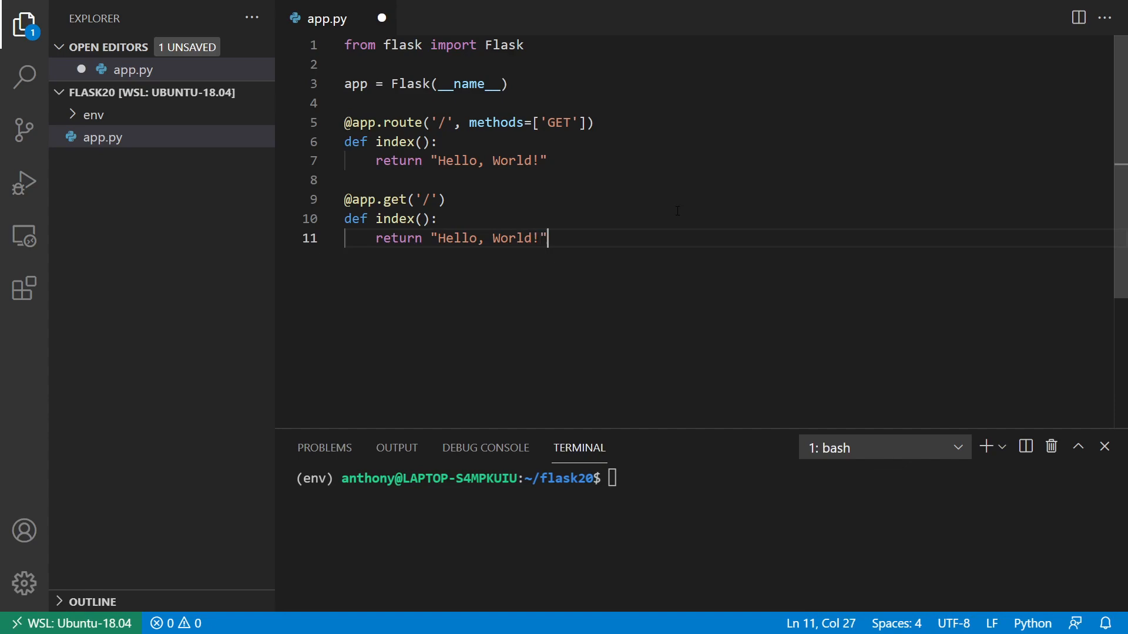
{"action": "key", "text": "Enter"}
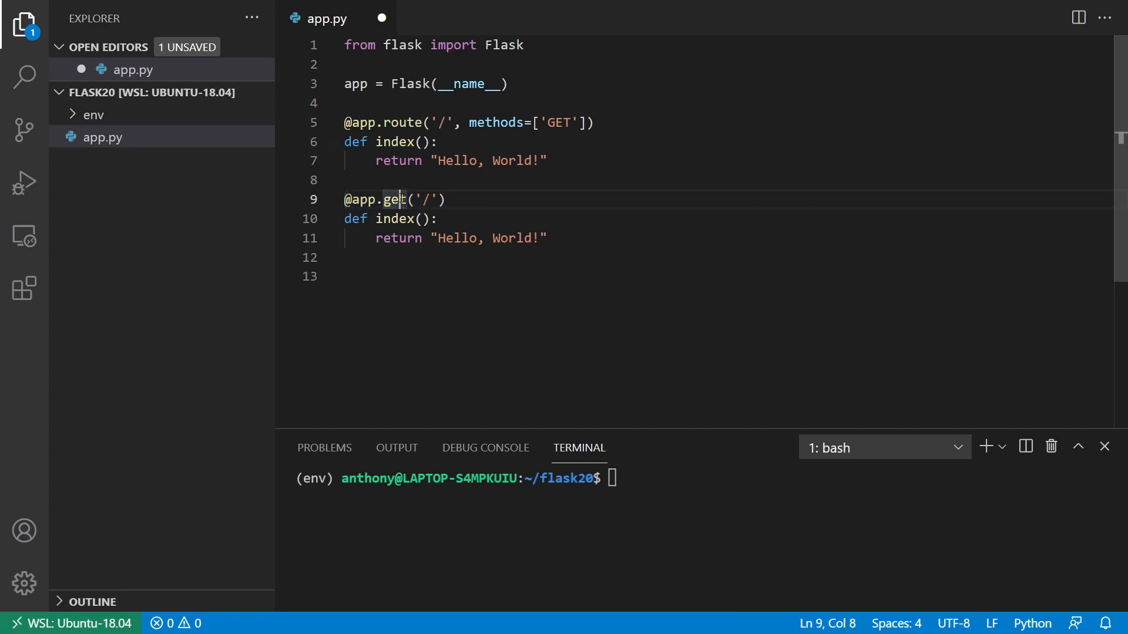
{"action": "double_click", "coordinate": [392, 200]}
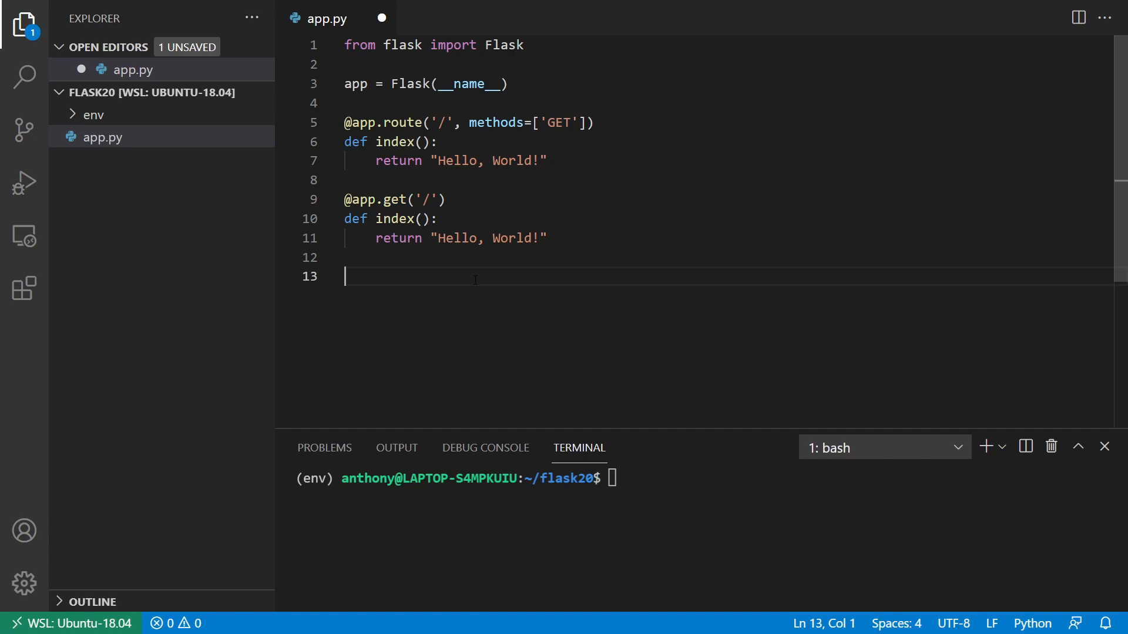
{"action": "type", "text": "@app.post('/"}
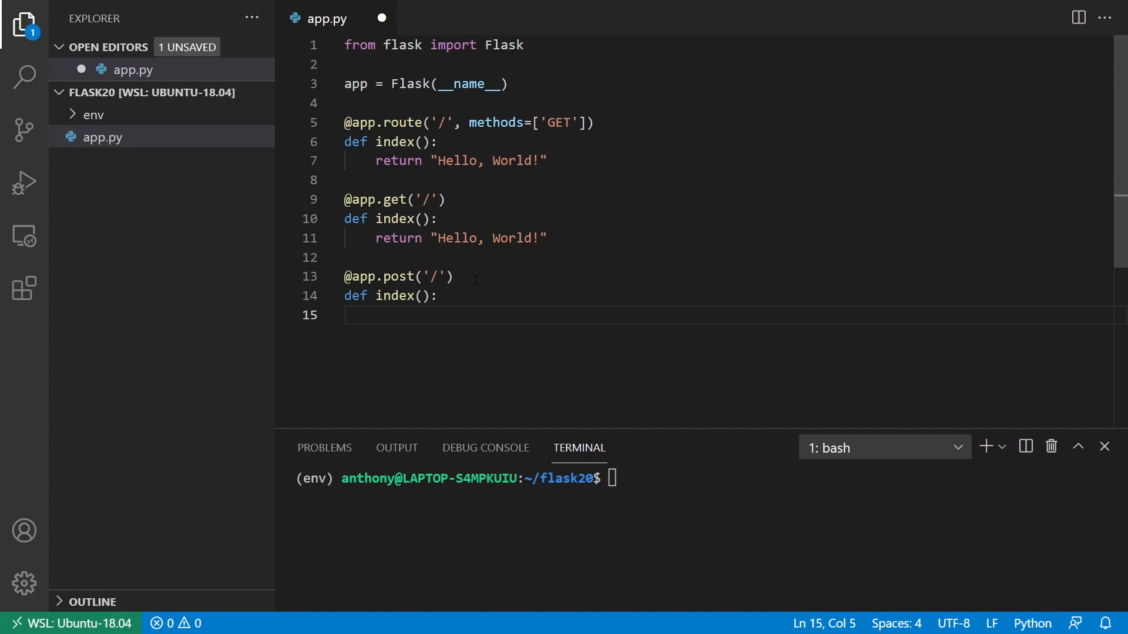
{"action": "double_click", "coordinate": [496, 122]}
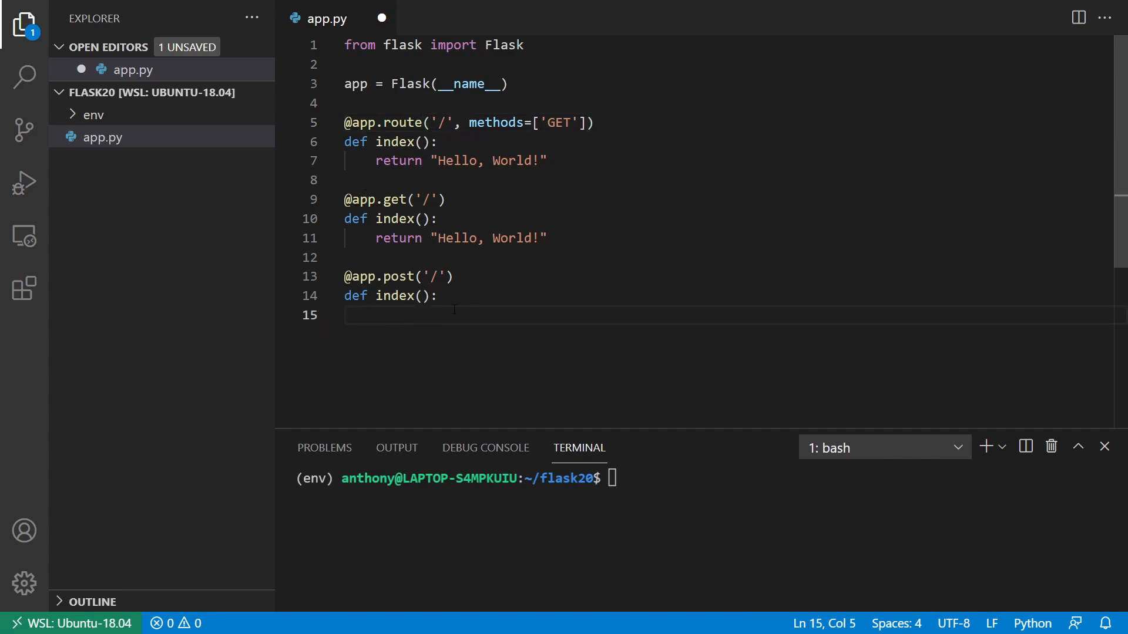
{"action": "type", "text": "pass"}
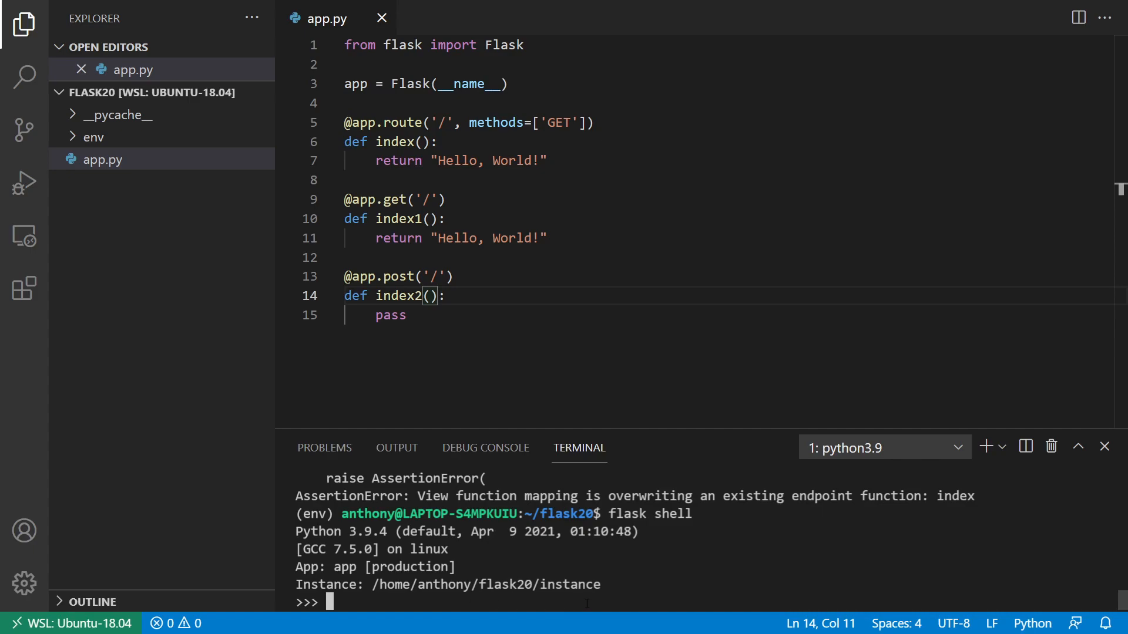
{"action": "mouse_move", "coordinate": [698, 589]}
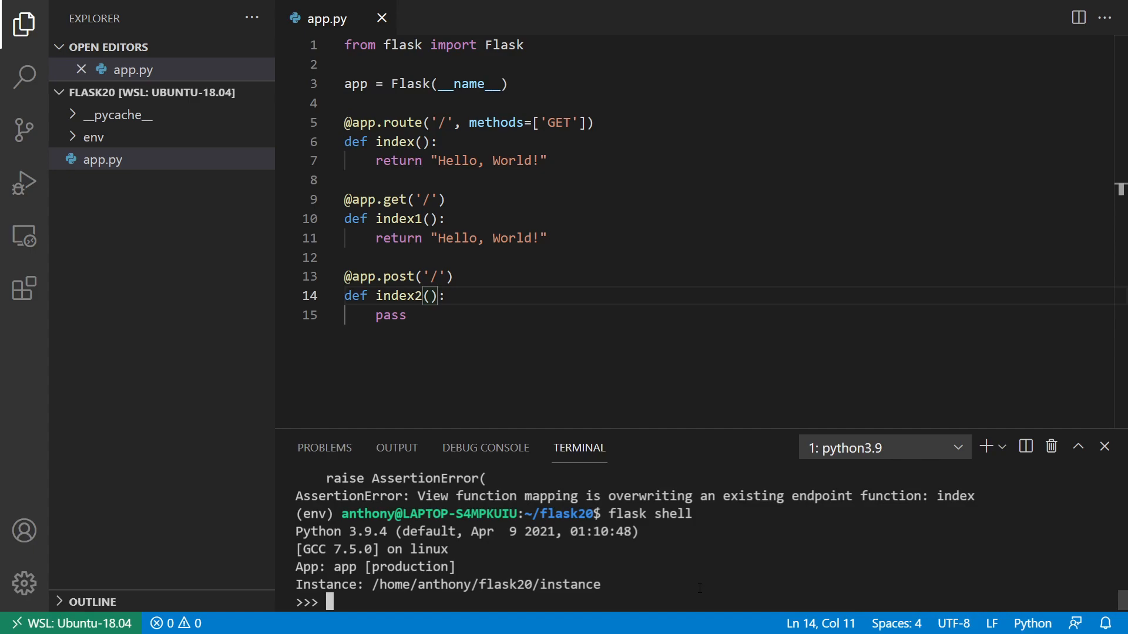
{"action": "type", "text": "c"}
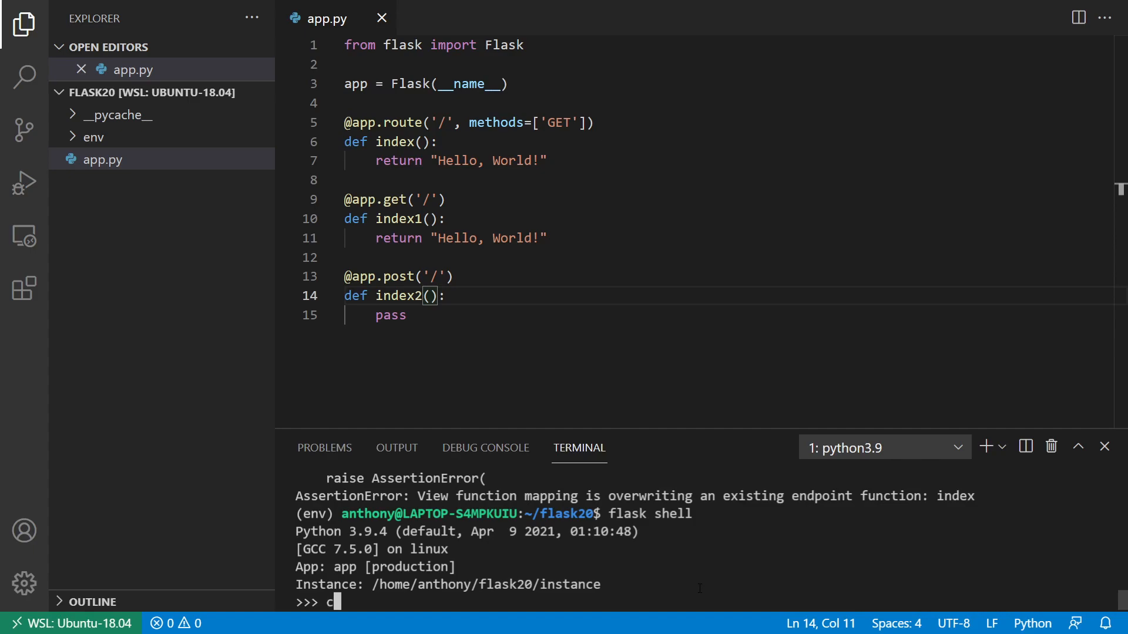
{"action": "type", "text": "l"}
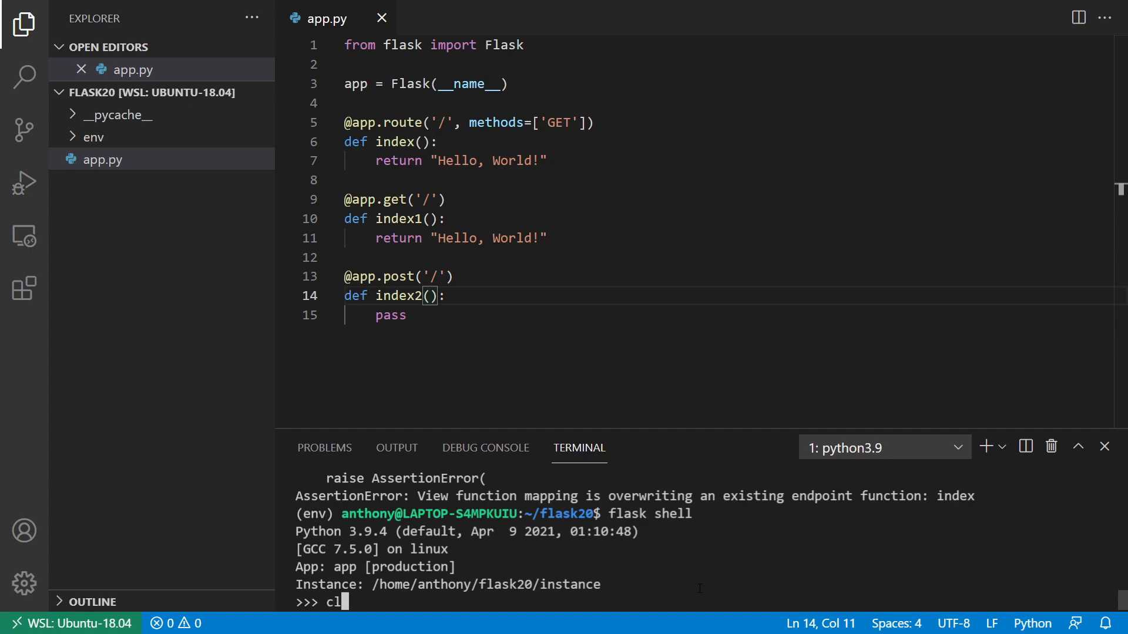
{"action": "type", "text": "ass"}
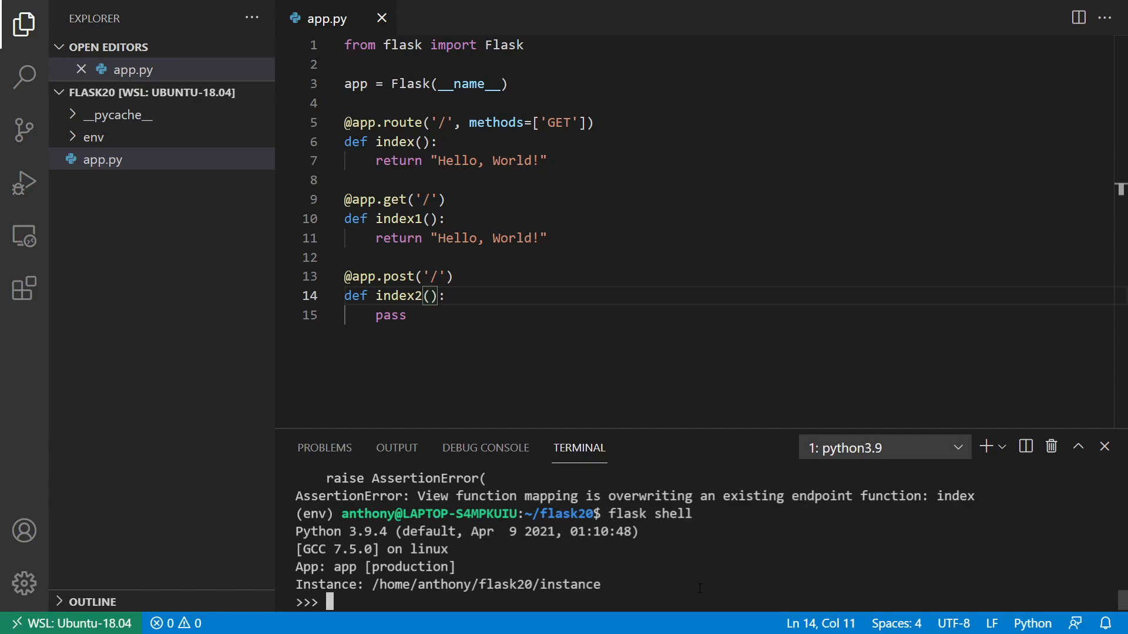
{"action": "type", "text": "as"}
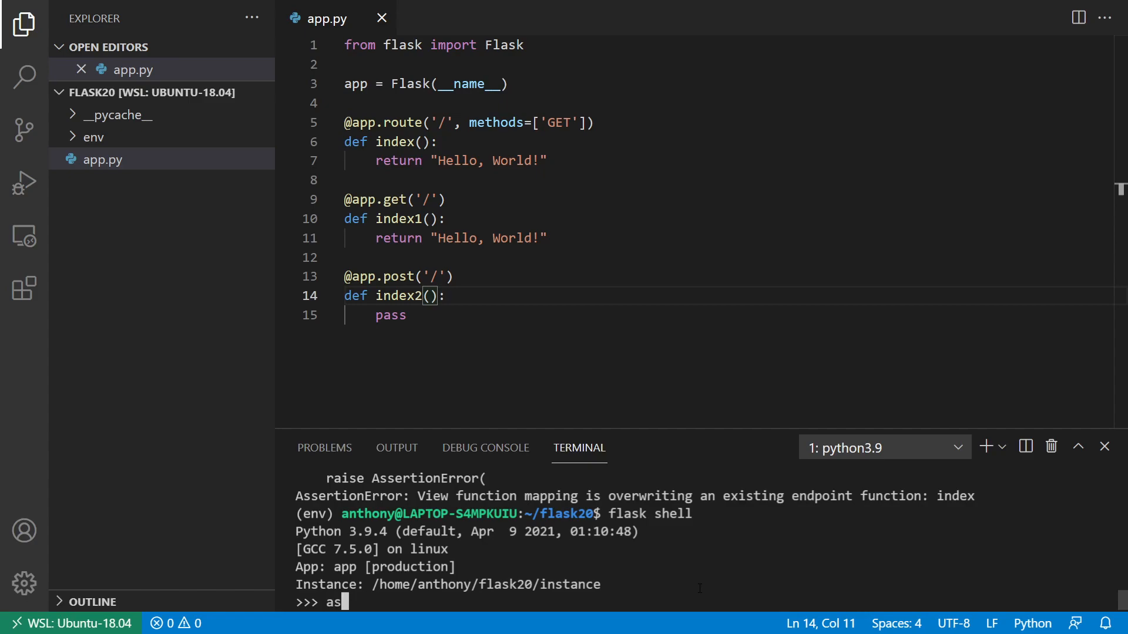
{"action": "type", "text": "y"}
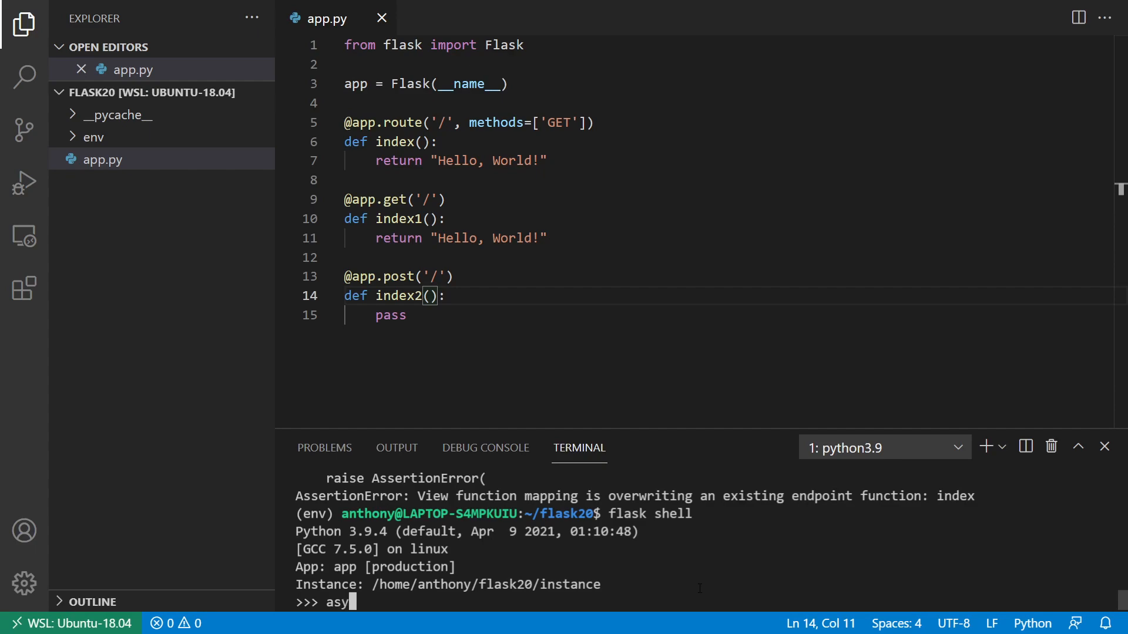
{"action": "type", "text": "nc"}
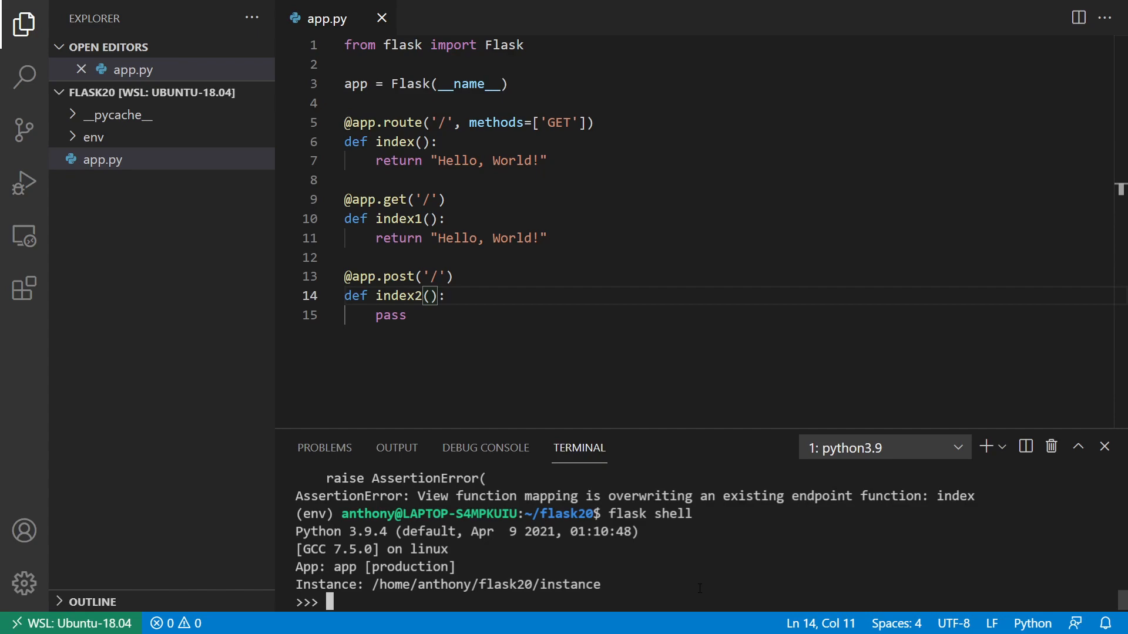
{"action": "type", "text": "st"}
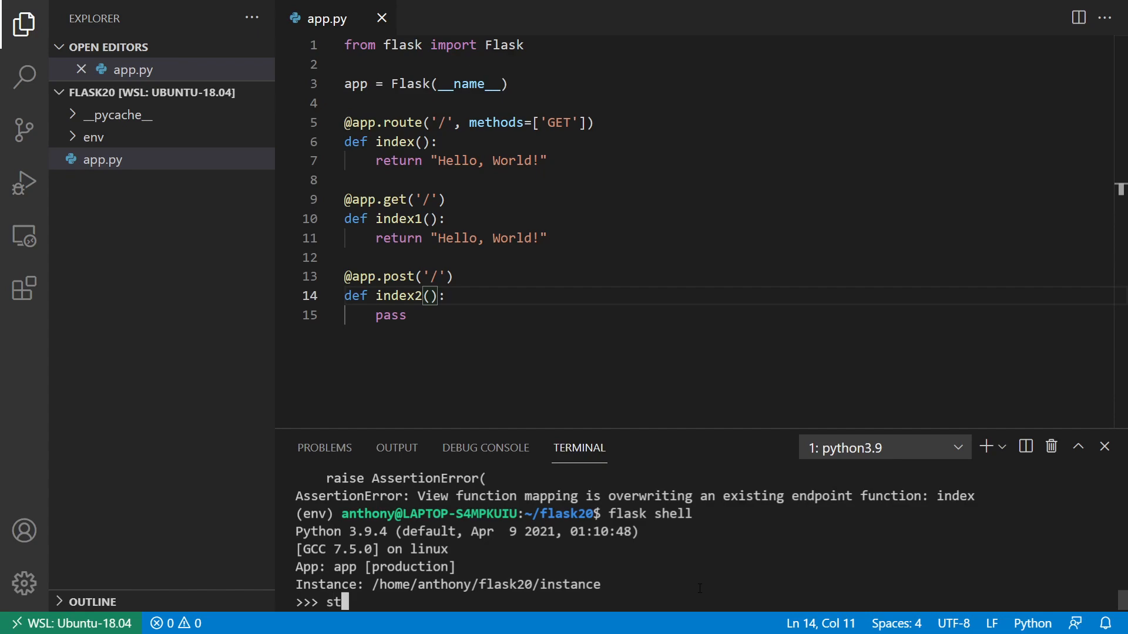
{"action": "key", "text": "Backspace"}
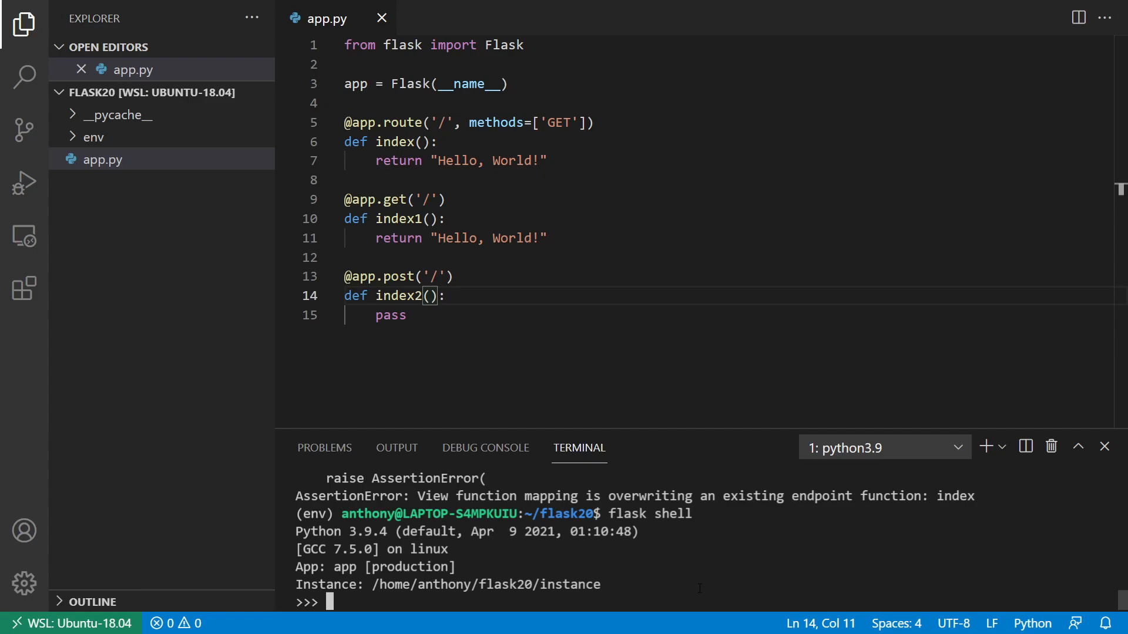
{"action": "type", "text": "yield"}
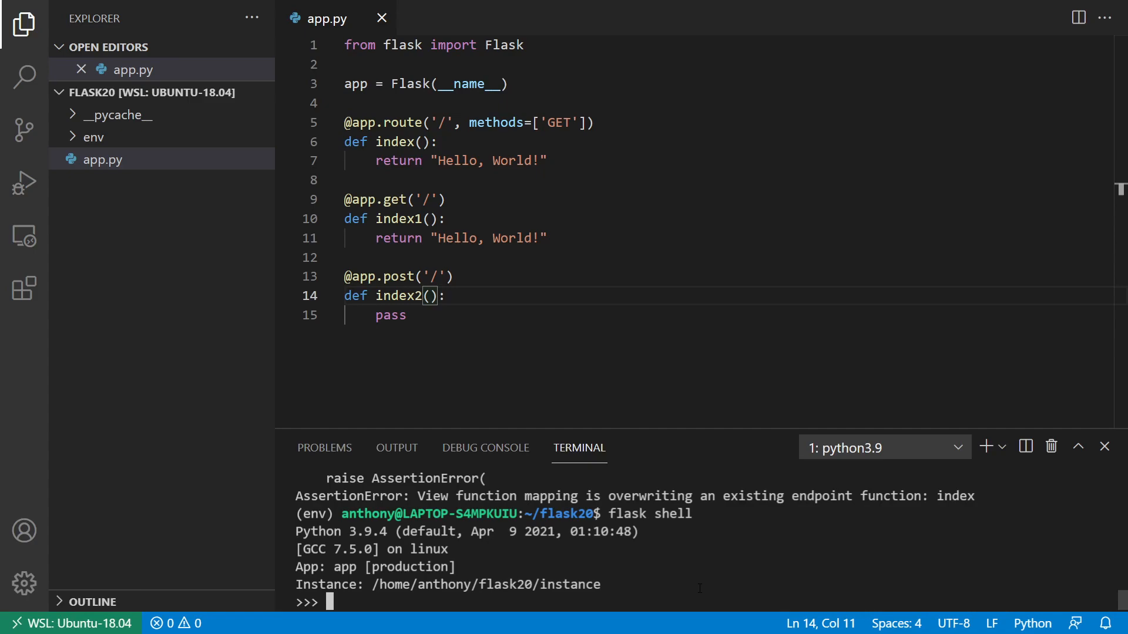
Evaluate 1 + 1 in the Flask shell and enter exit().
{"action": "type", "text": "1 + 2"}
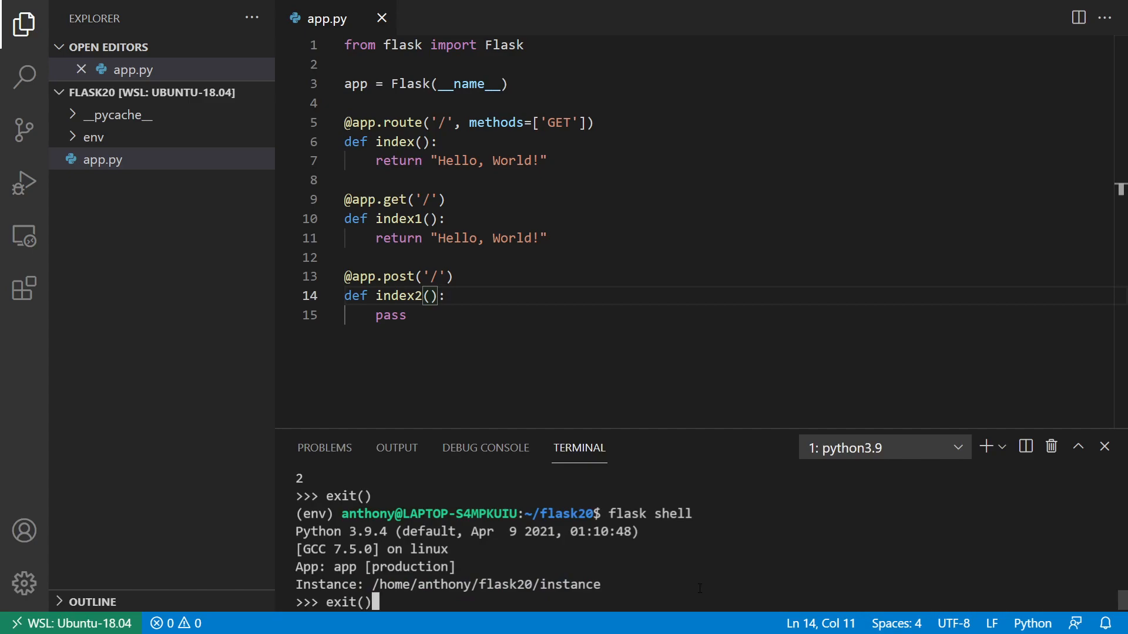
{"action": "type", "text": "1 + 1"}
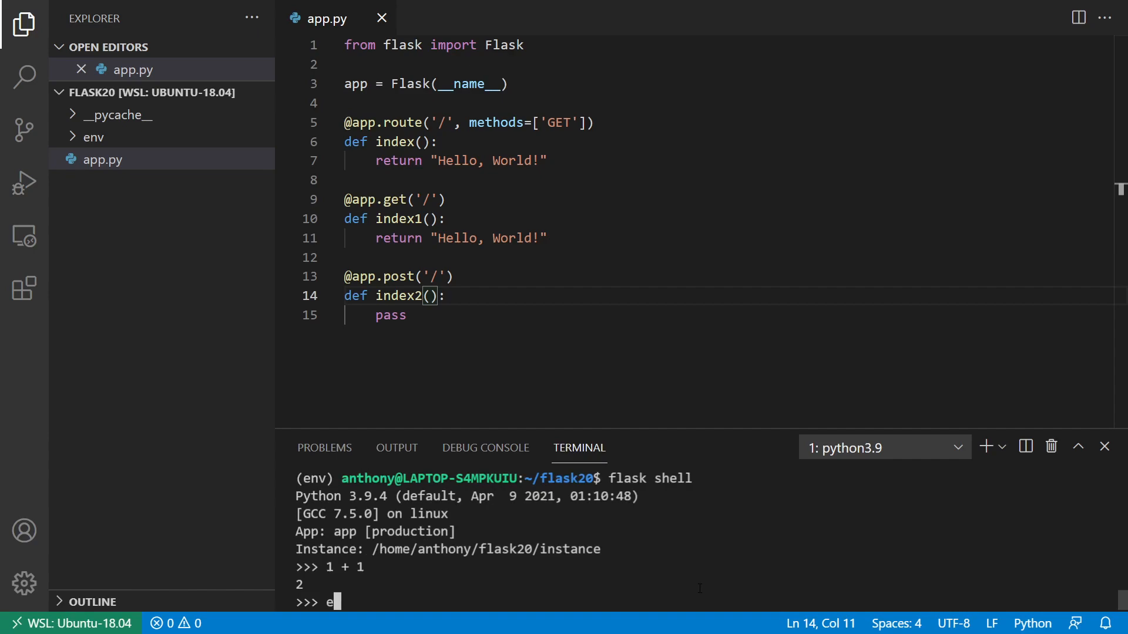
{"action": "type", "text": "xit()"}
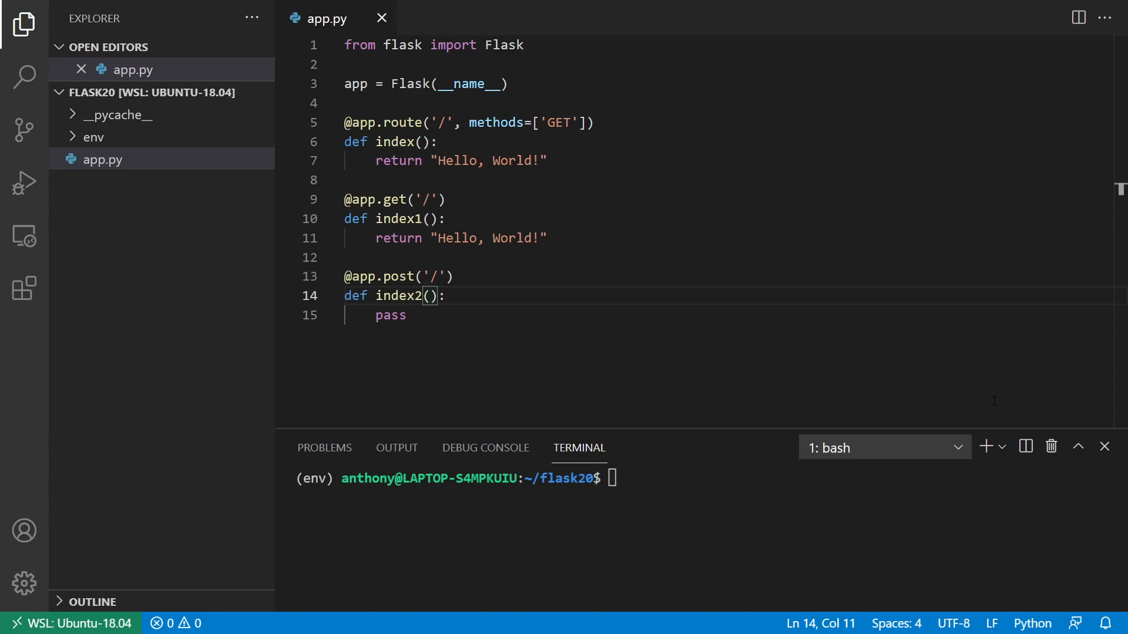
Run exit() to leave the Flask shell.
{"action": "key", "text": "Enter"}
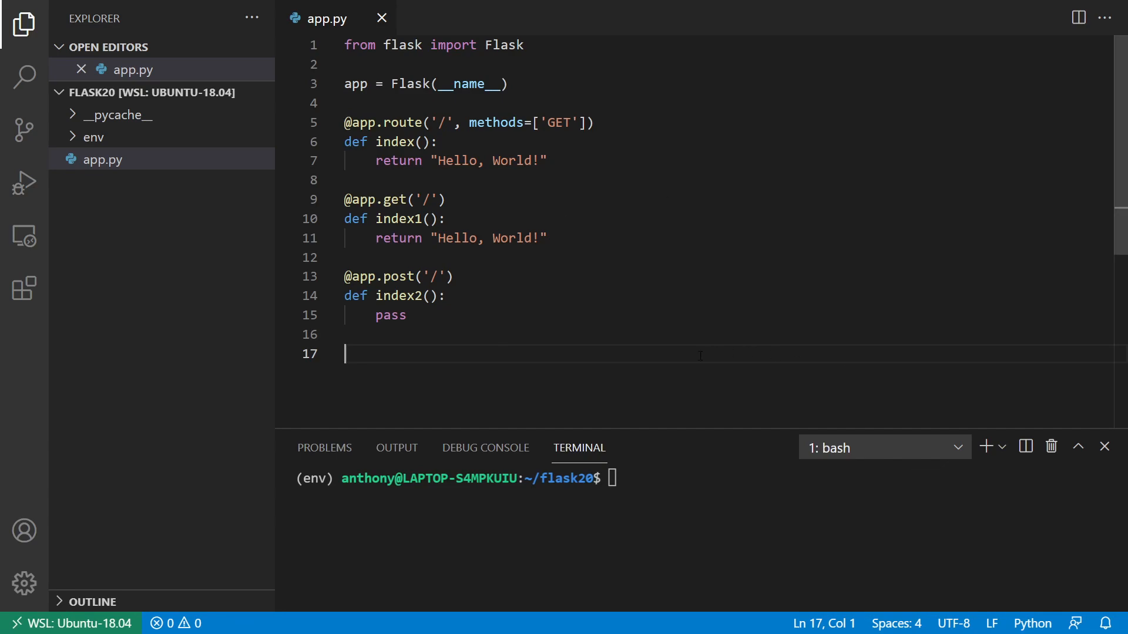
Add Blueprint and abort to the flask import line.
{"action": "left_click", "coordinate": [531, 45]}
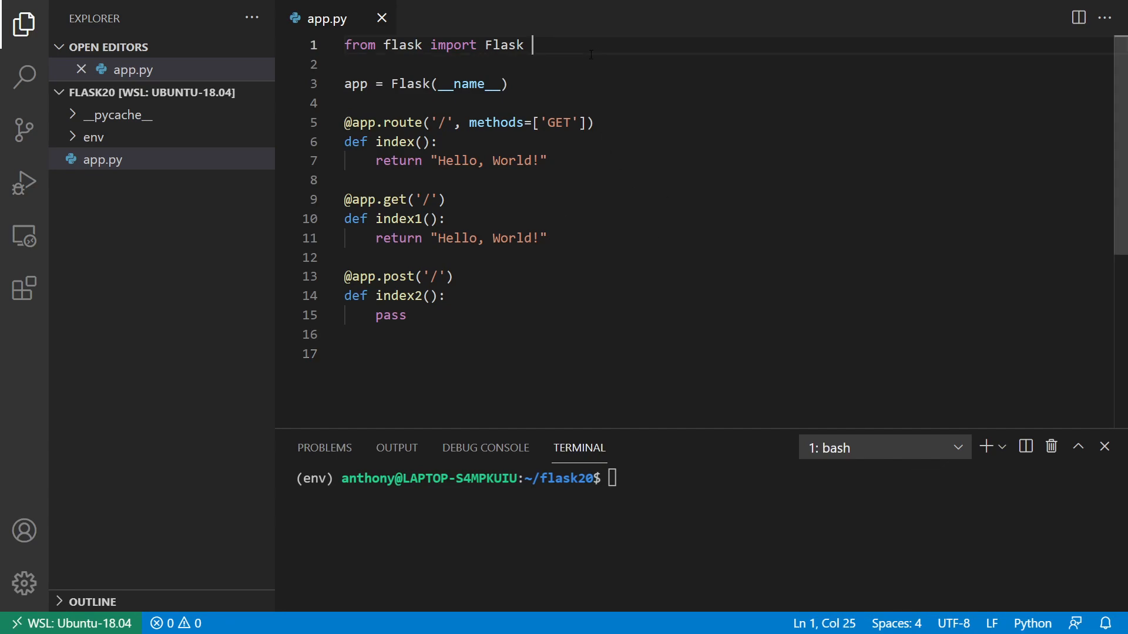
{"action": "type", "text": ", Blue"}
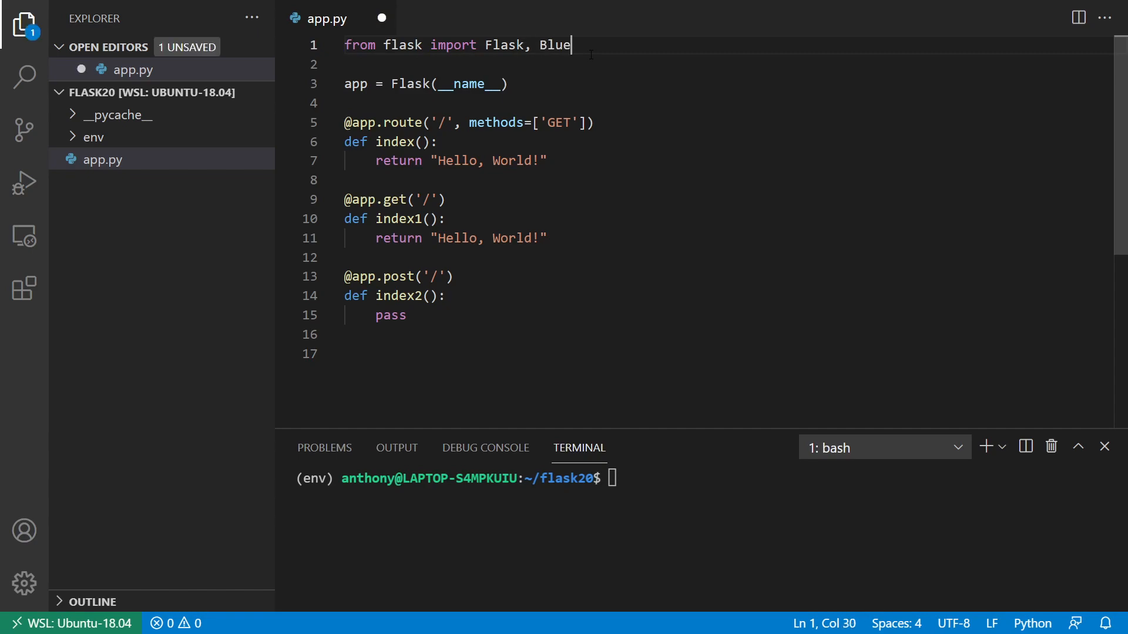
{"action": "type", "text": "print,"}
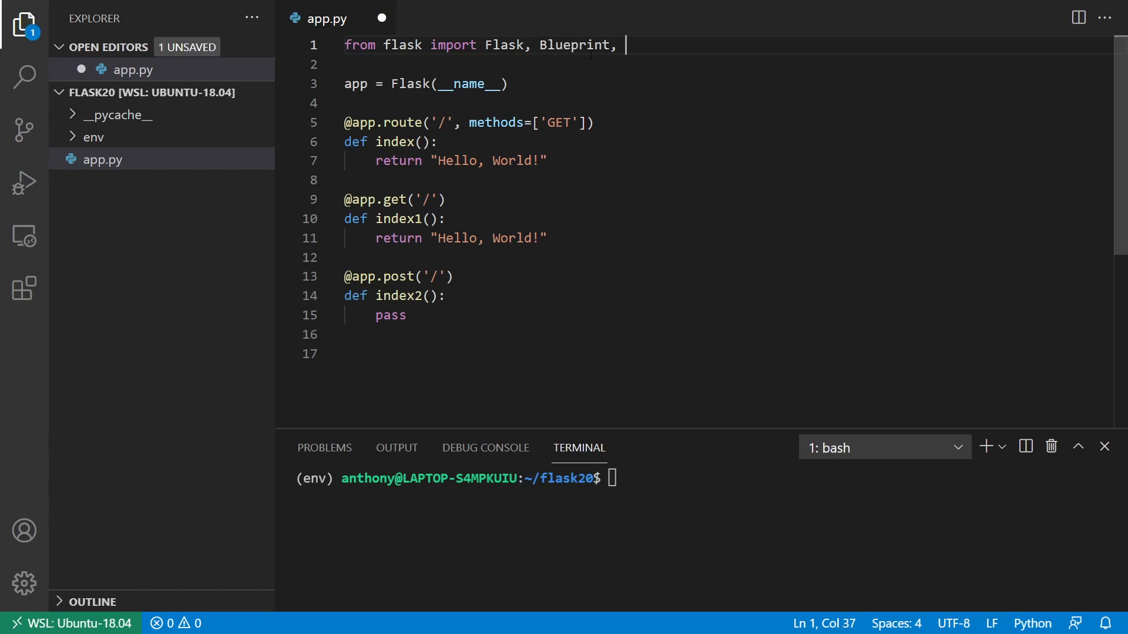
{"action": "type", "text": "abort"}
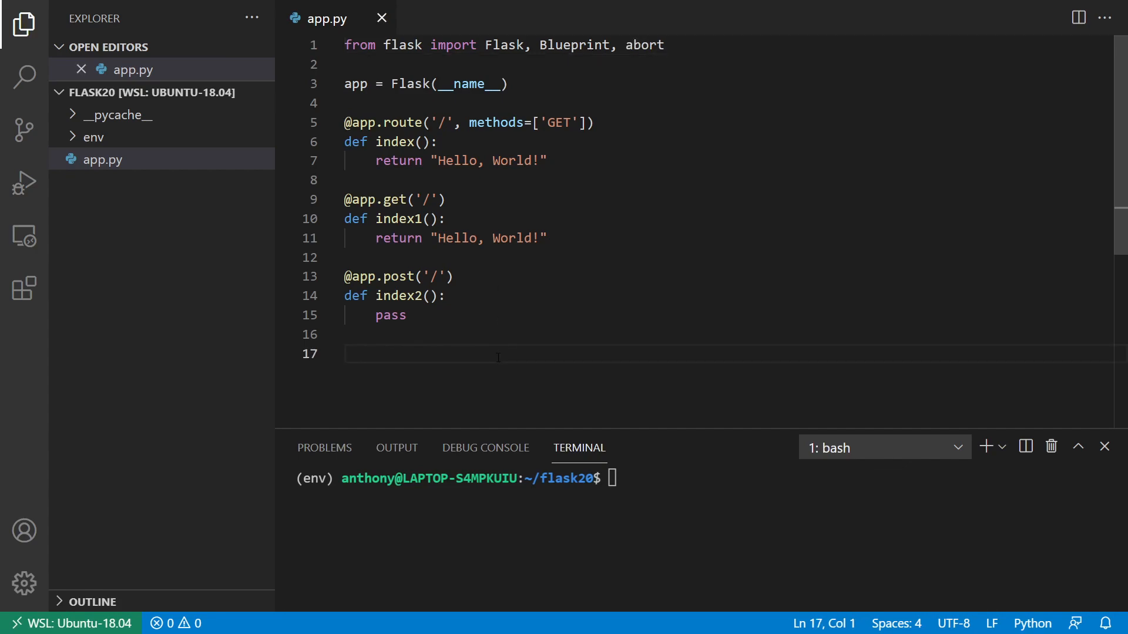
Define api = Blueprint('api', __name__, url_prefix='/api') below the views.
{"action": "type", "text": "api ="}
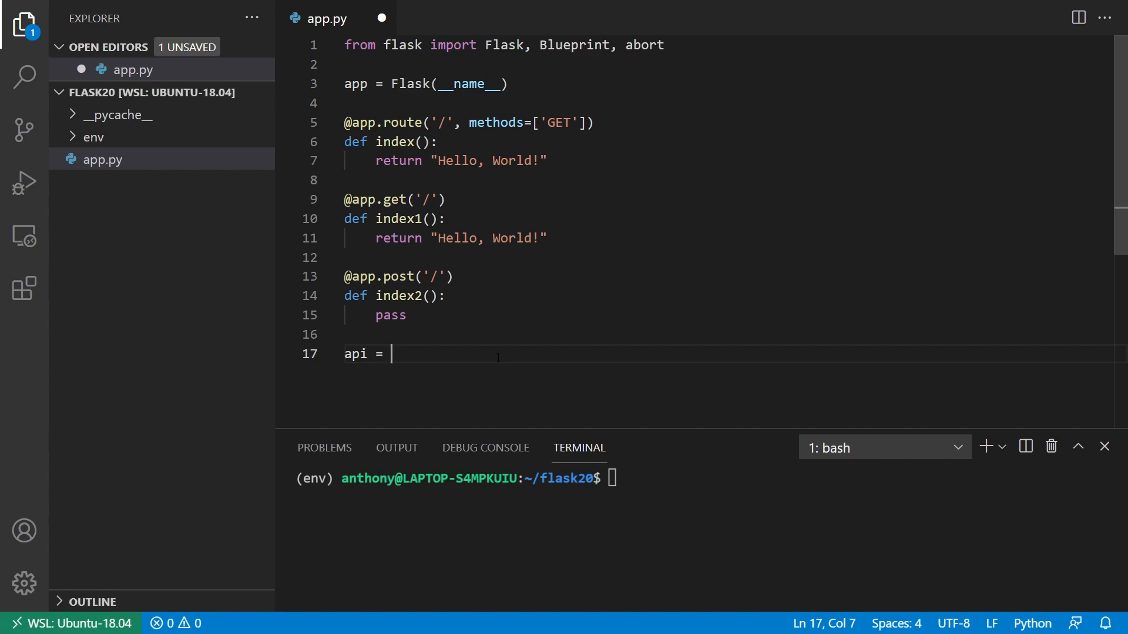
{"action": "type", "text": "Bl"}
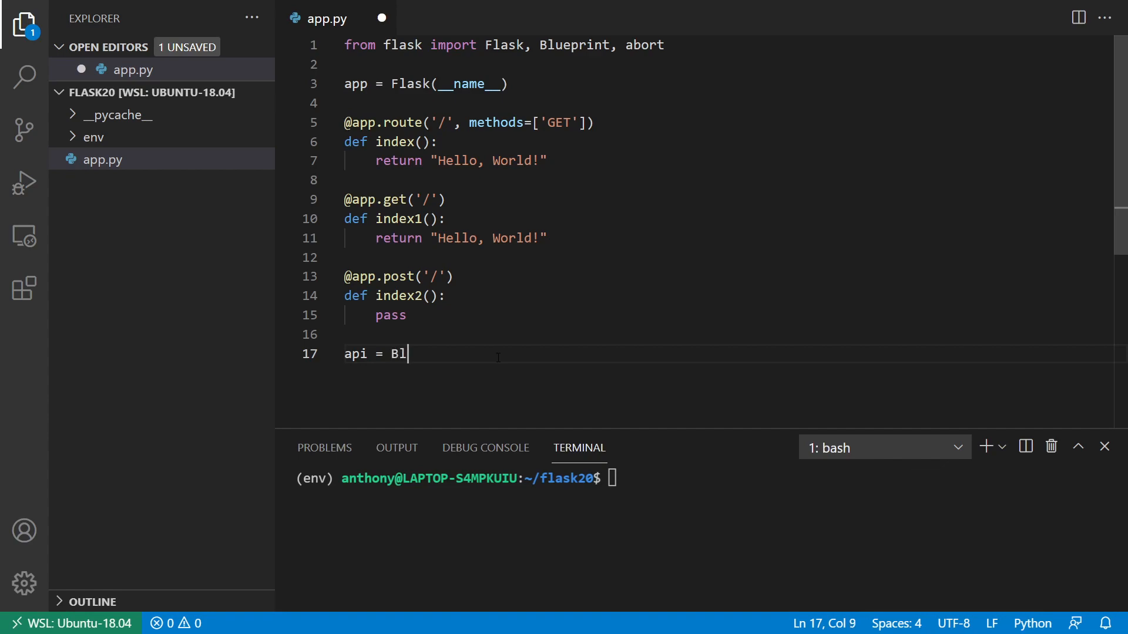
{"action": "type", "text": "ueprint('')"}
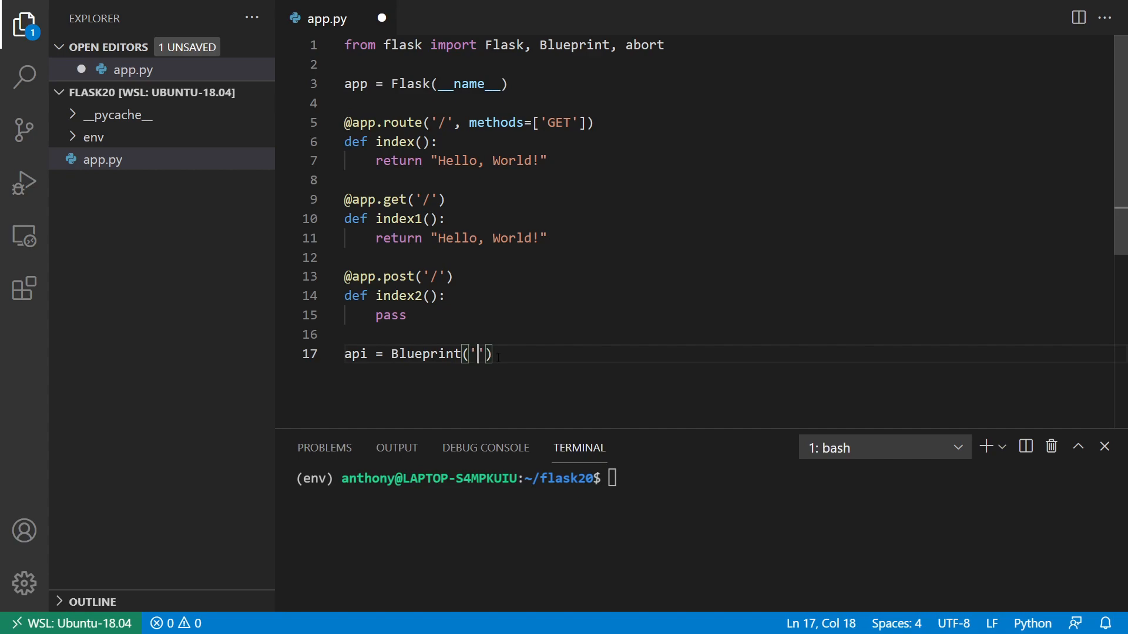
{"action": "type", "text": "api', __na"}
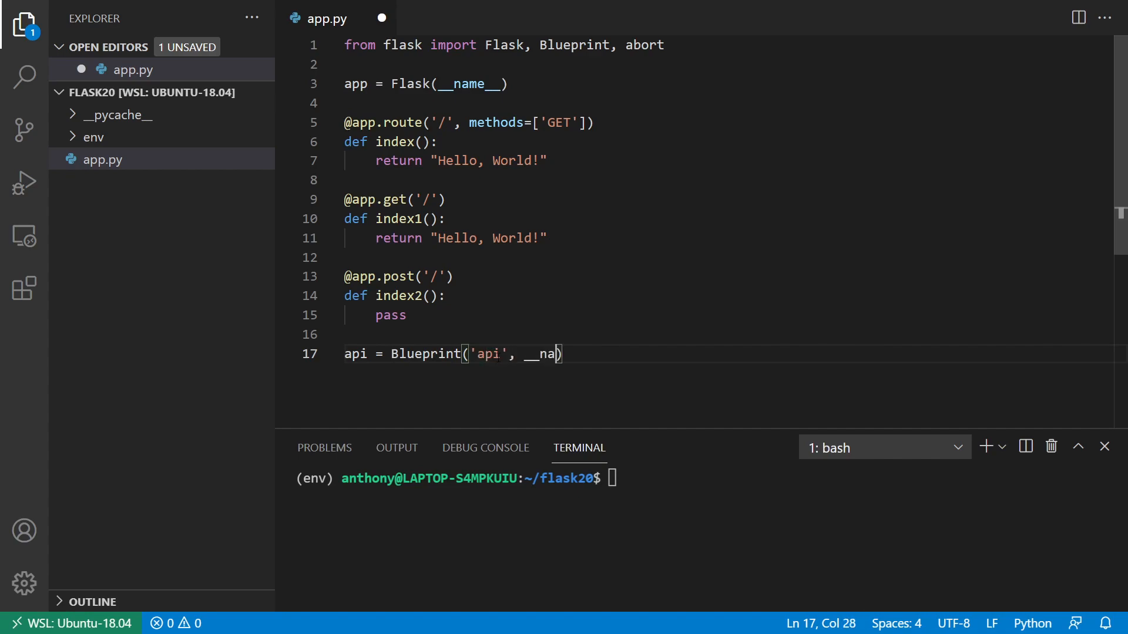
{"action": "type", "text": "me__, url_"}
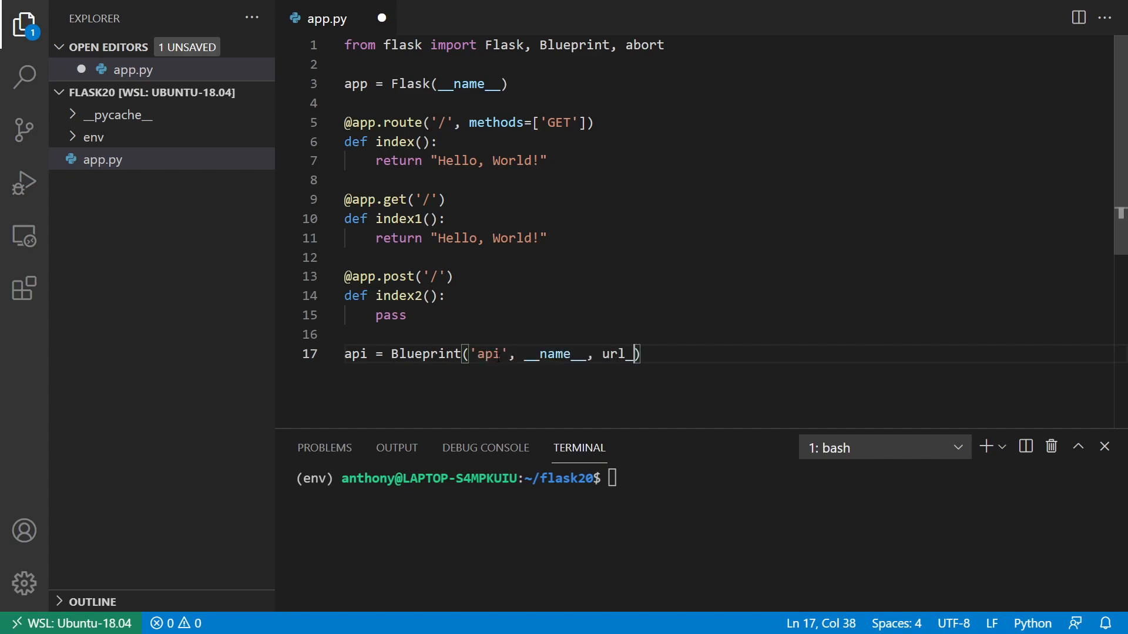
{"action": "type", "text": "prefix=''"}
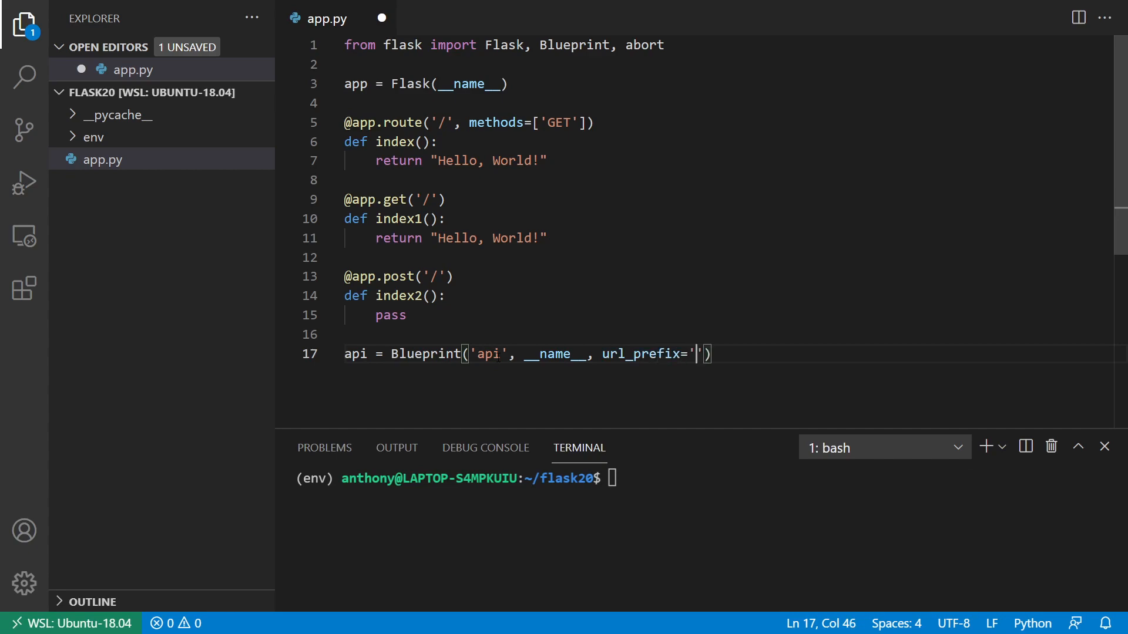
{"action": "type", "text": "/api"}
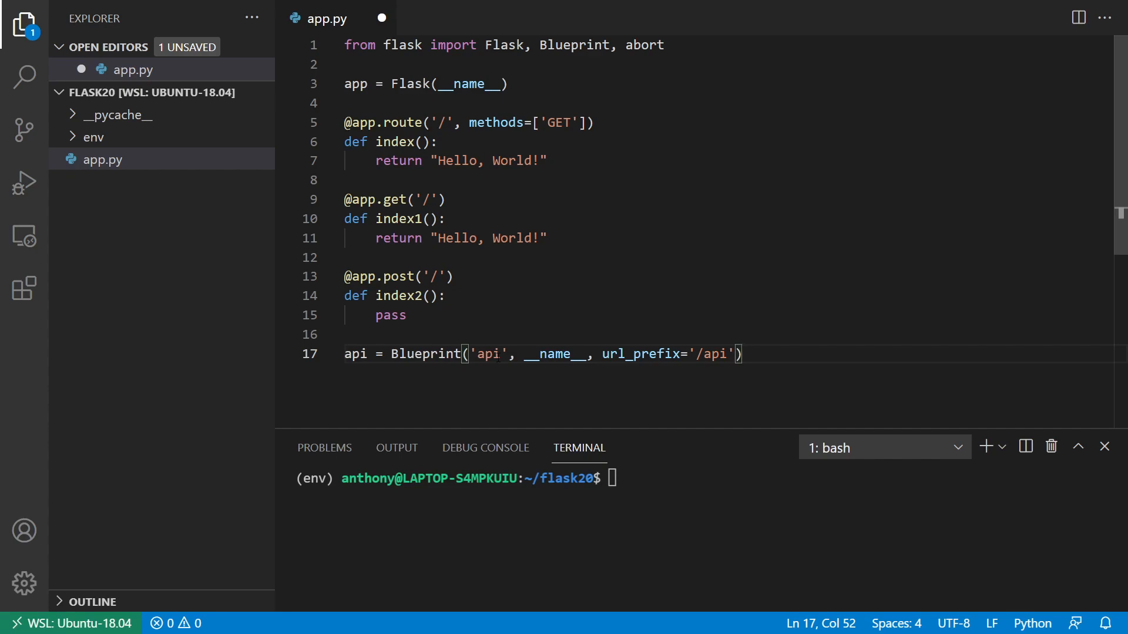
{"action": "key", "text": "enter"}
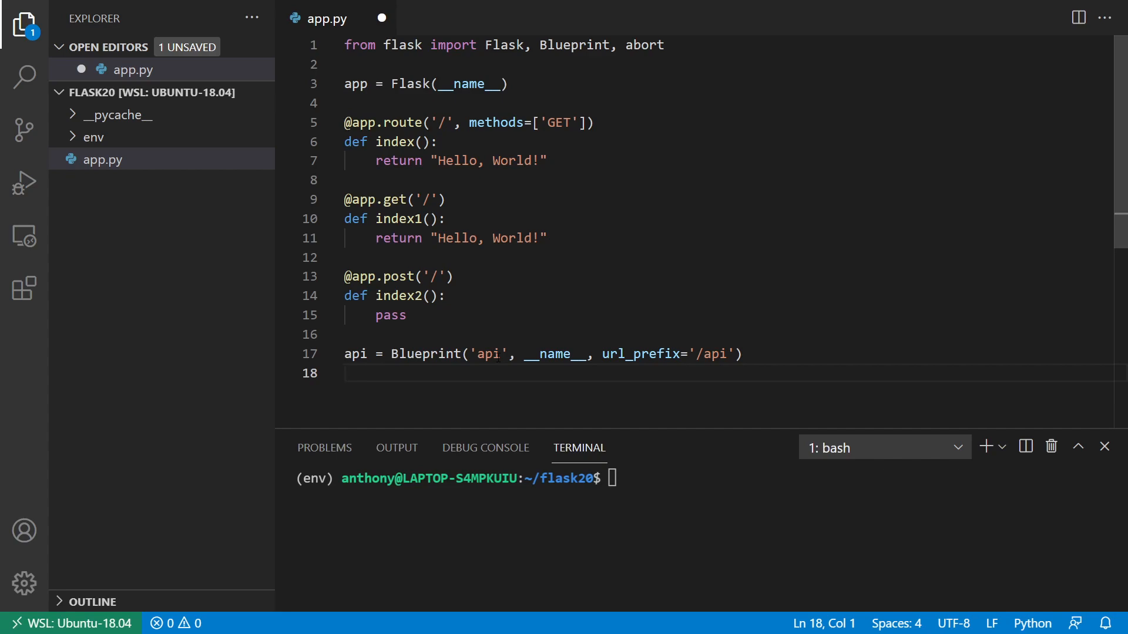
Define members_api = Blueprint('members_api', __name__, url_prefix='/members') below the api blueprint.
{"action": "type", "text": "members_api = Bl"}
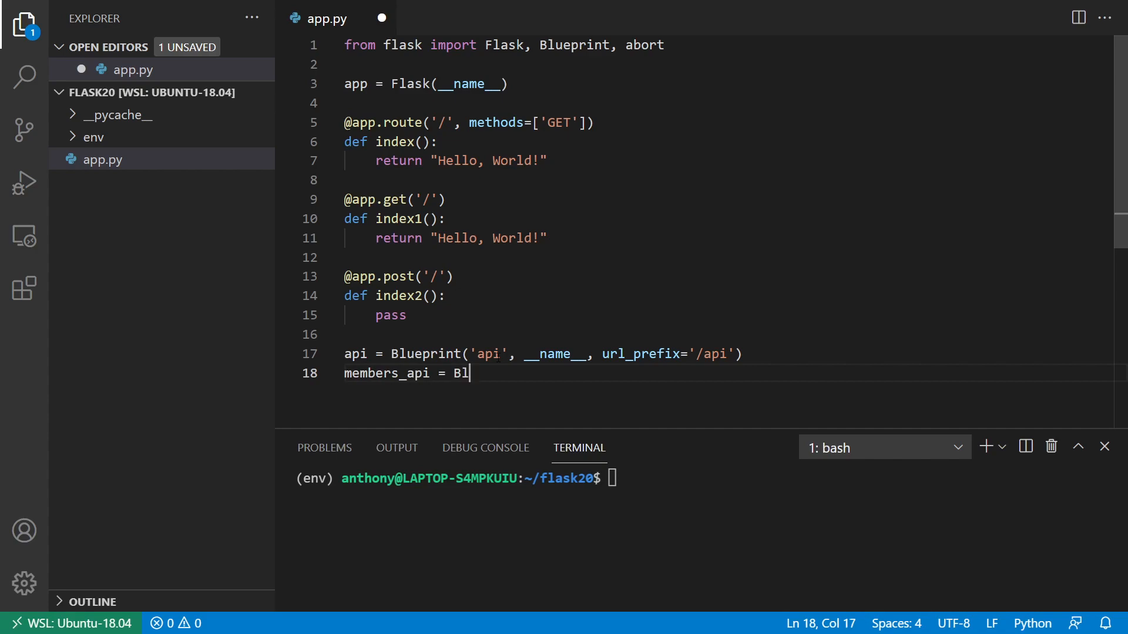
{"action": "type", "text": "ueprint()"}
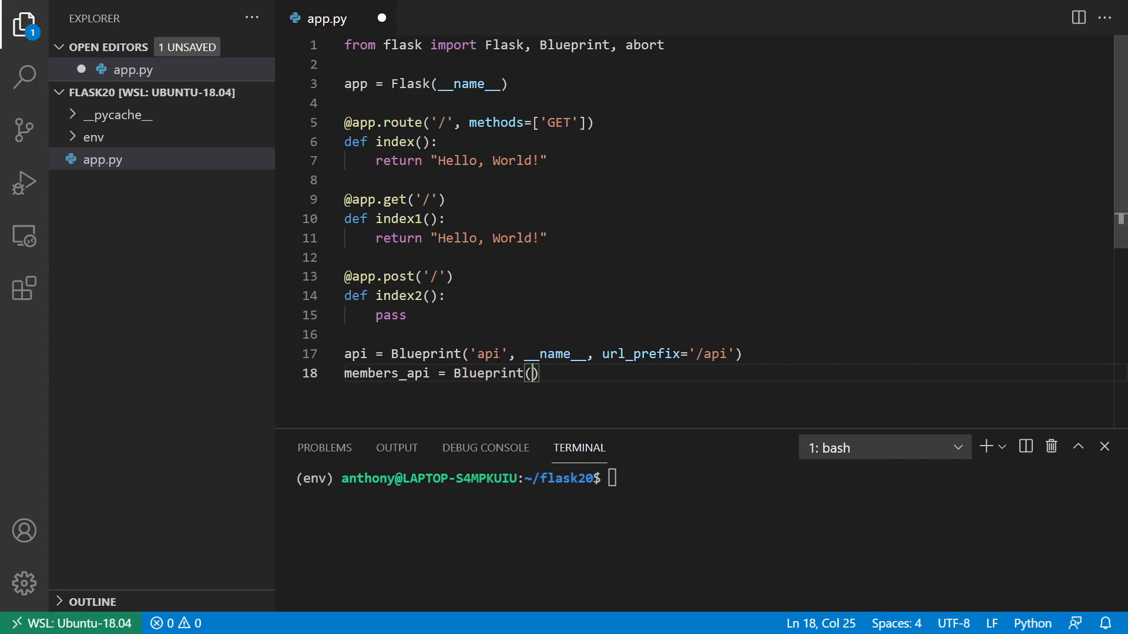
{"action": "type", "text": "'member'"}
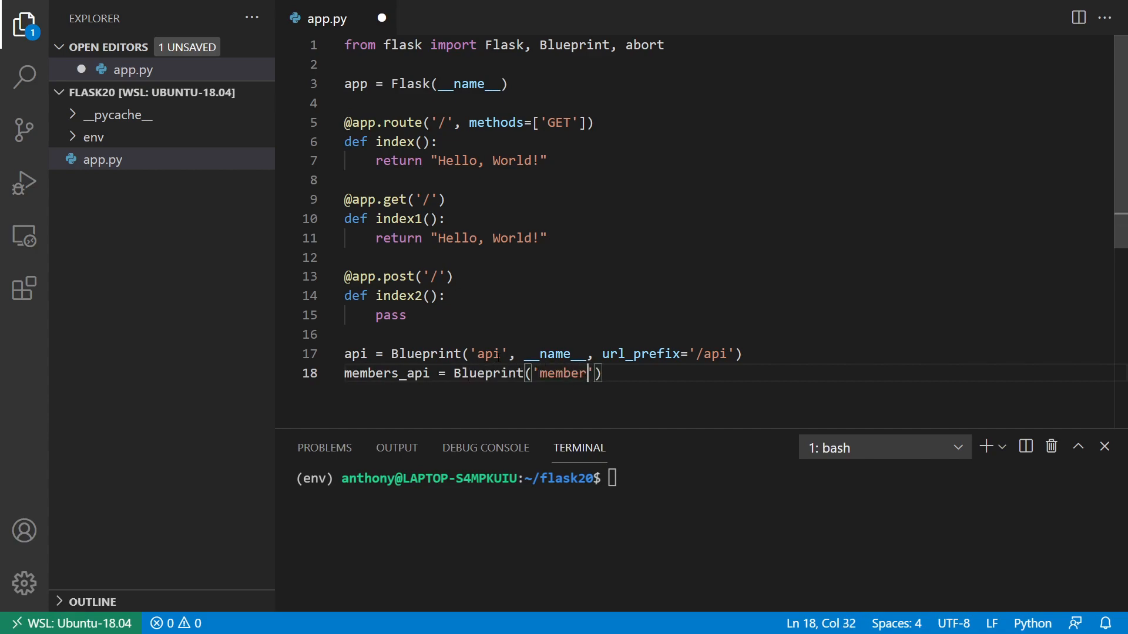
{"action": "type", "text": "_api"}
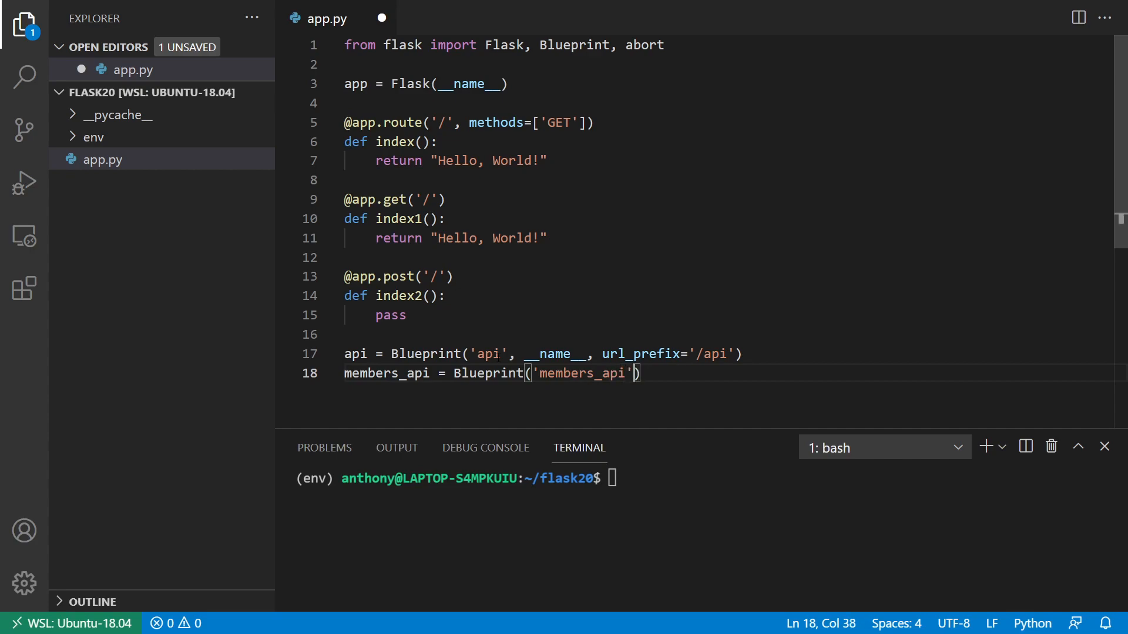
{"action": "type", "text": ", __name__, url_"}
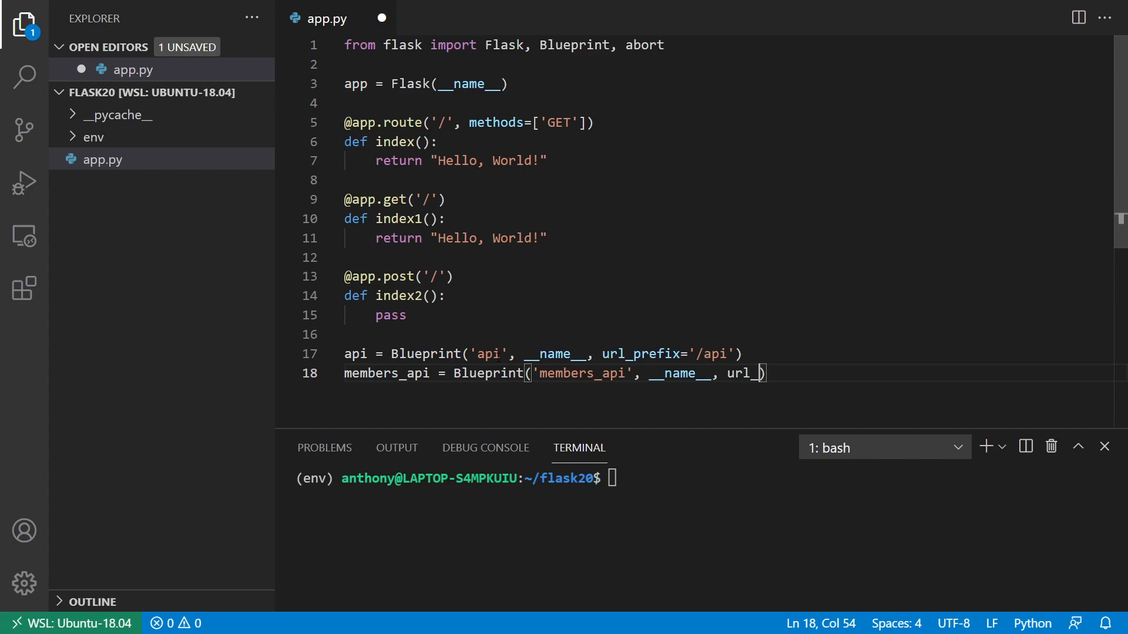
{"action": "type", "text": "prefix=''"}
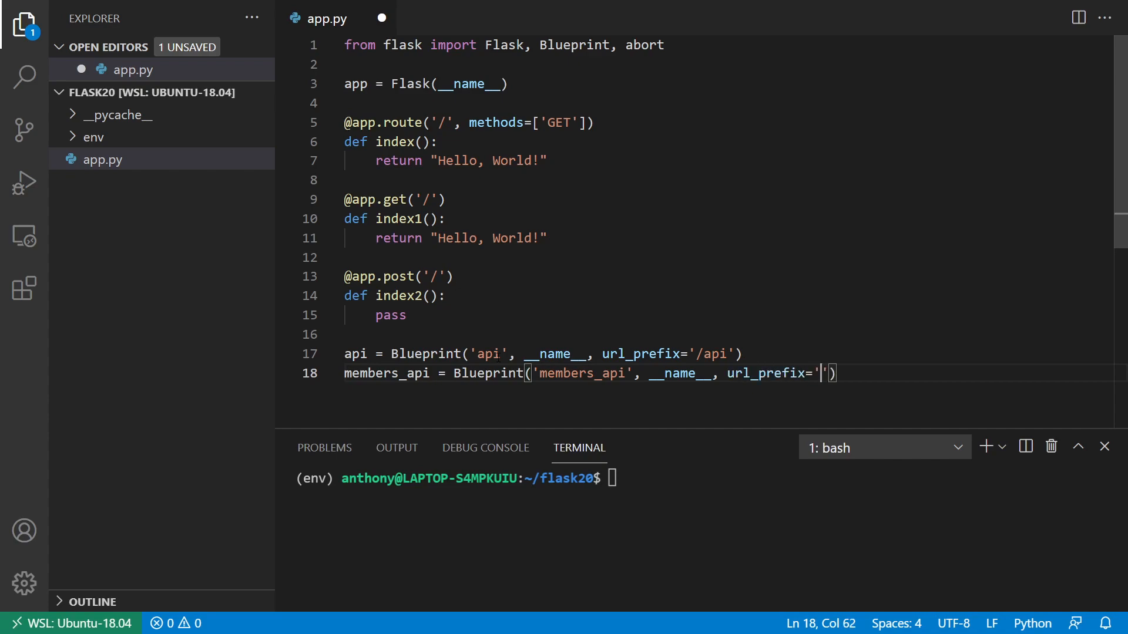
{"action": "type", "text": "/members"}
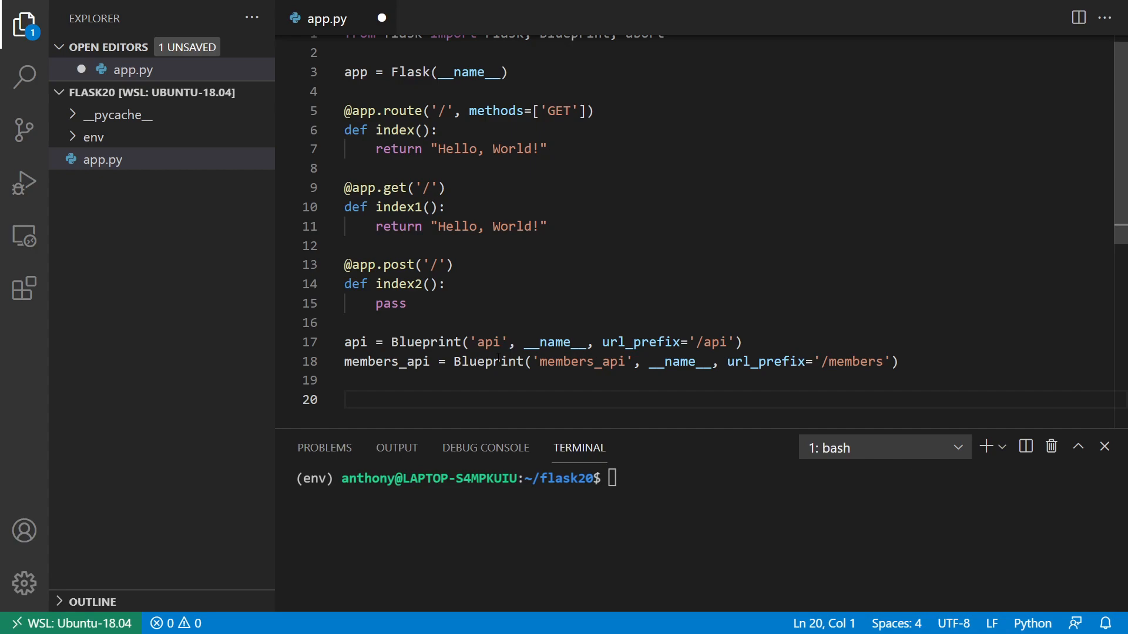
Register api on the app and members_api on the api blueprint.
{"action": "type", "text": "app.register_blue"}
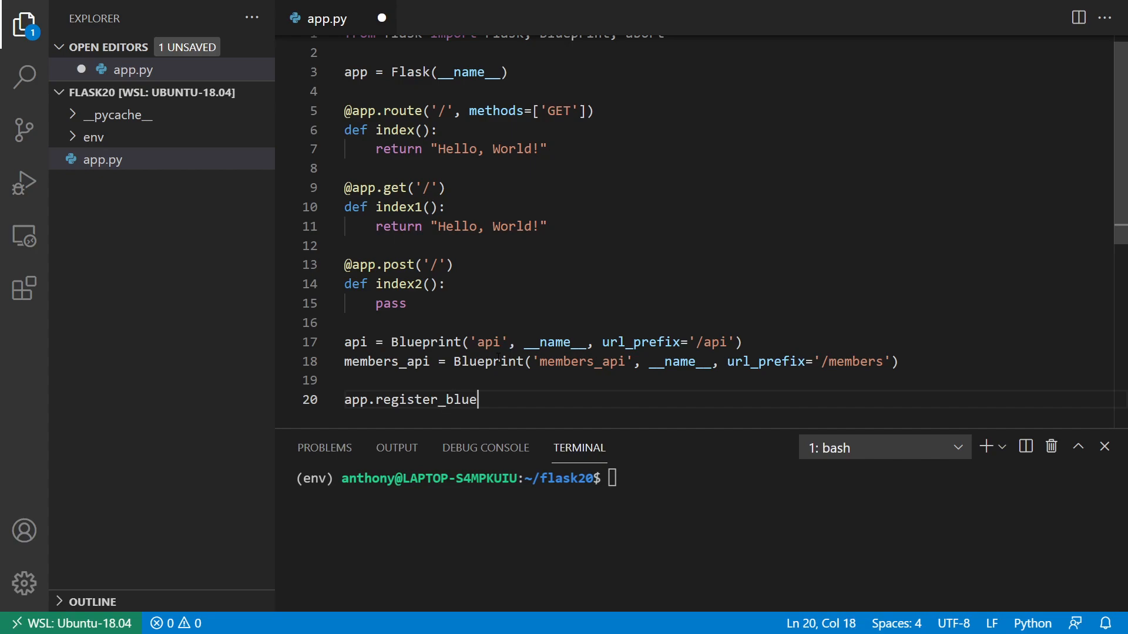
{"action": "type", "text": "print(api"}
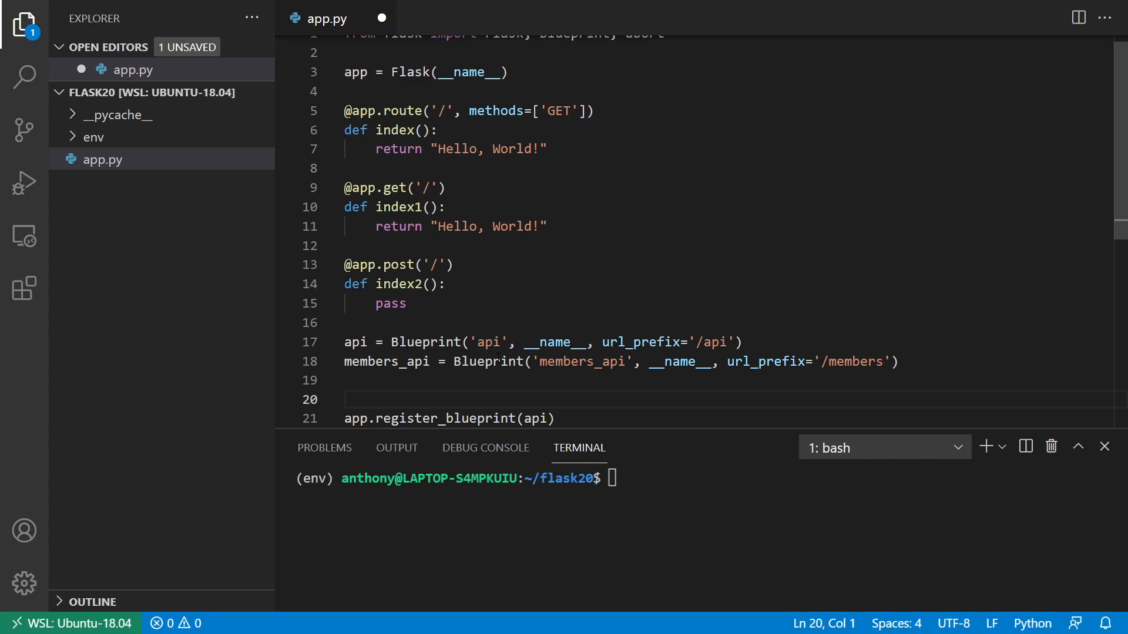
{"action": "type", "text": "api.register_b"}
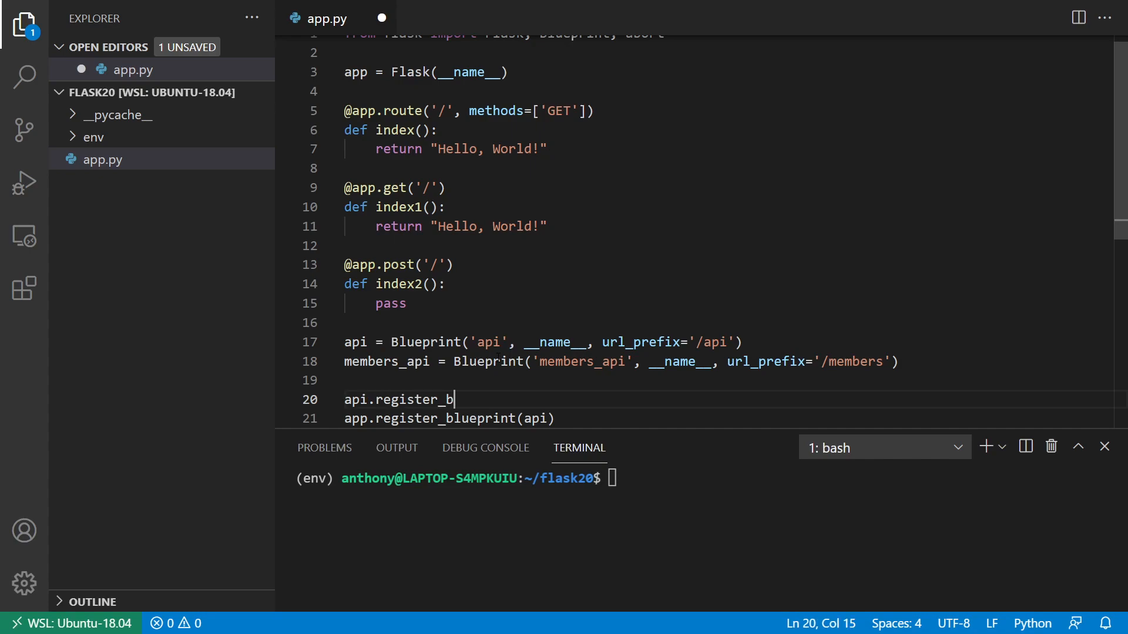
{"action": "type", "text": "lueprint(members)"}
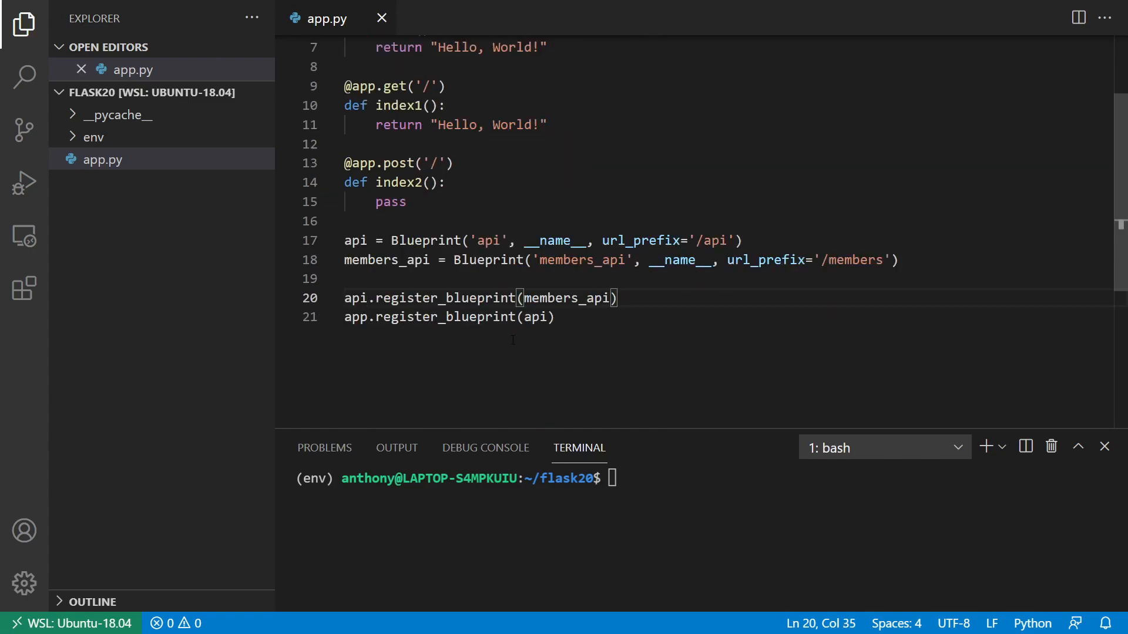
Highlight the api and members_api registrations and add blank lines above them.
{"action": "scroll", "scroll_direction": "down", "scroll_amount": 3}
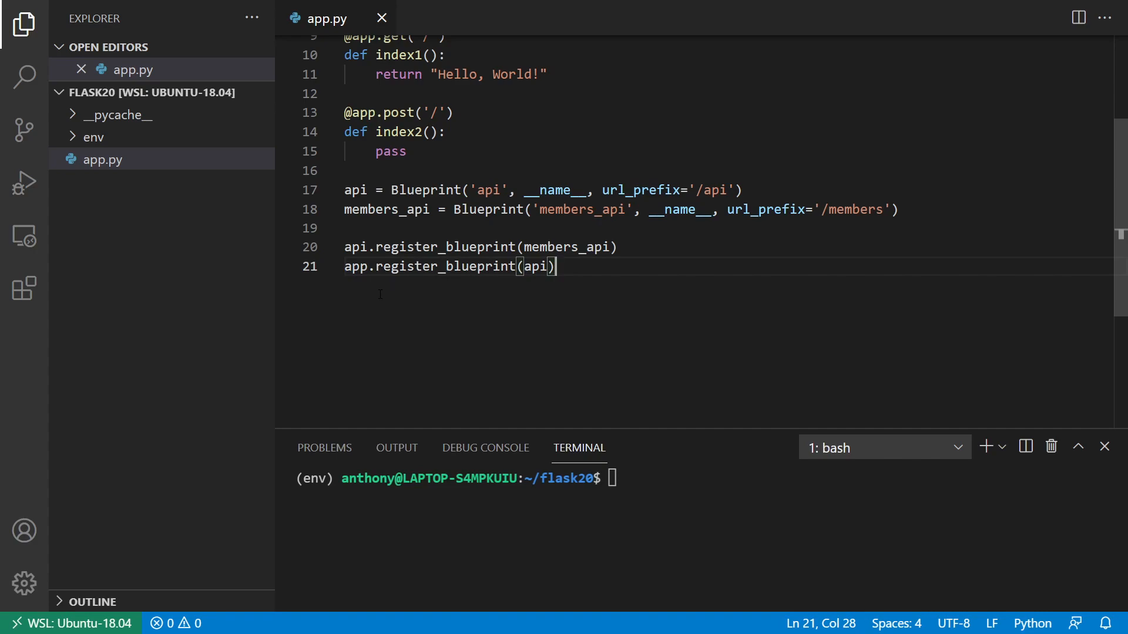
{"action": "double_click", "coordinate": [355, 266]}
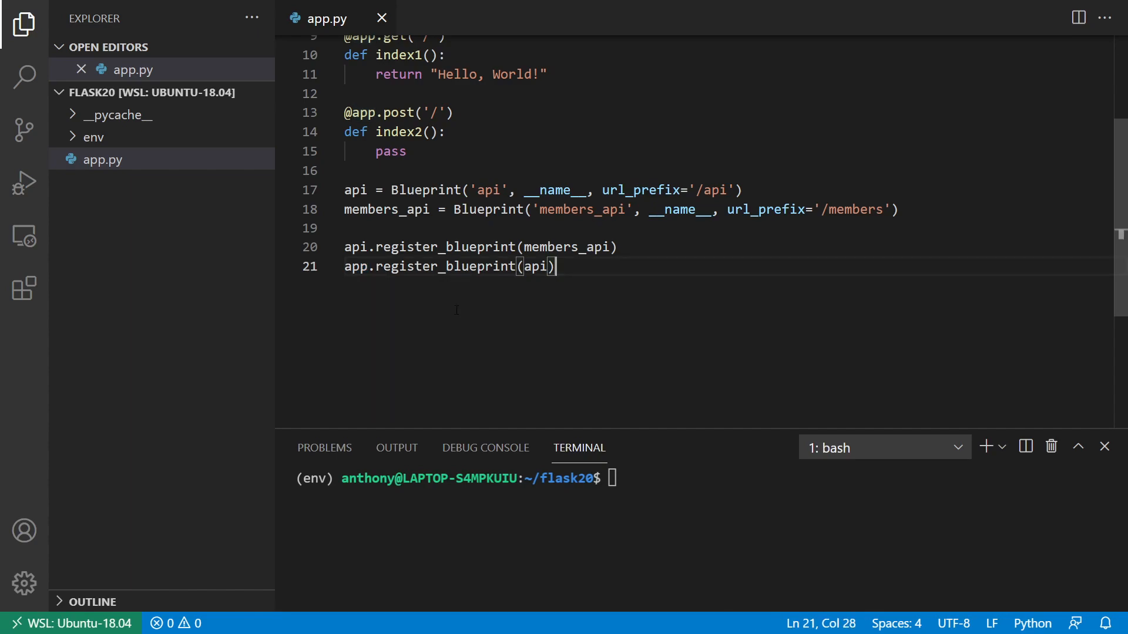
{"action": "double_click", "coordinate": [355, 247]}
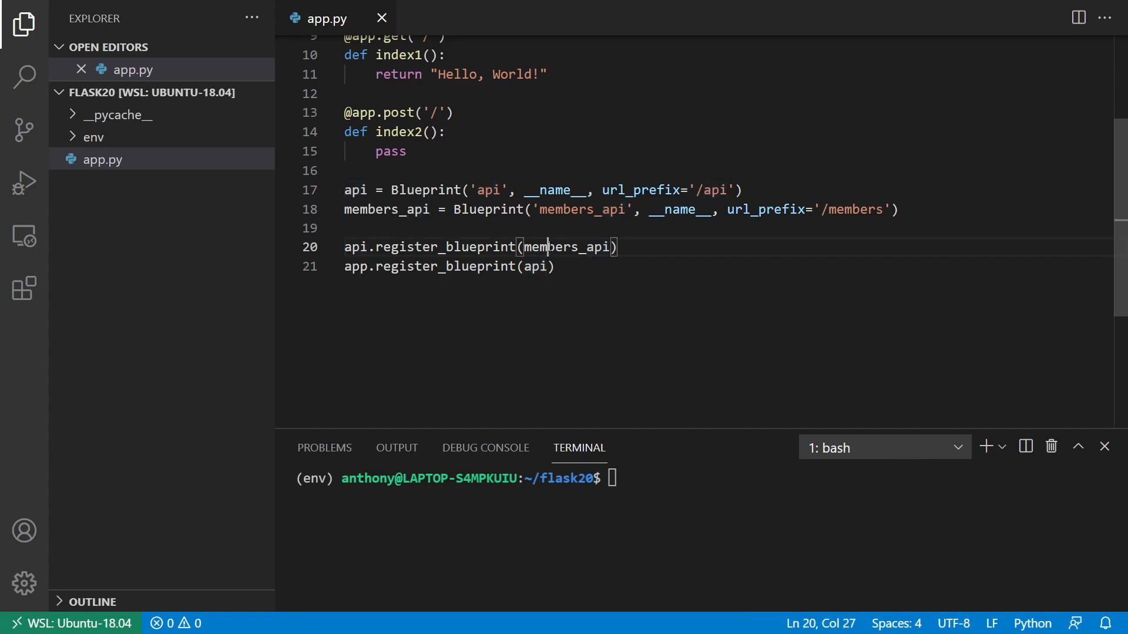
{"action": "double_click", "coordinate": [567, 247]}
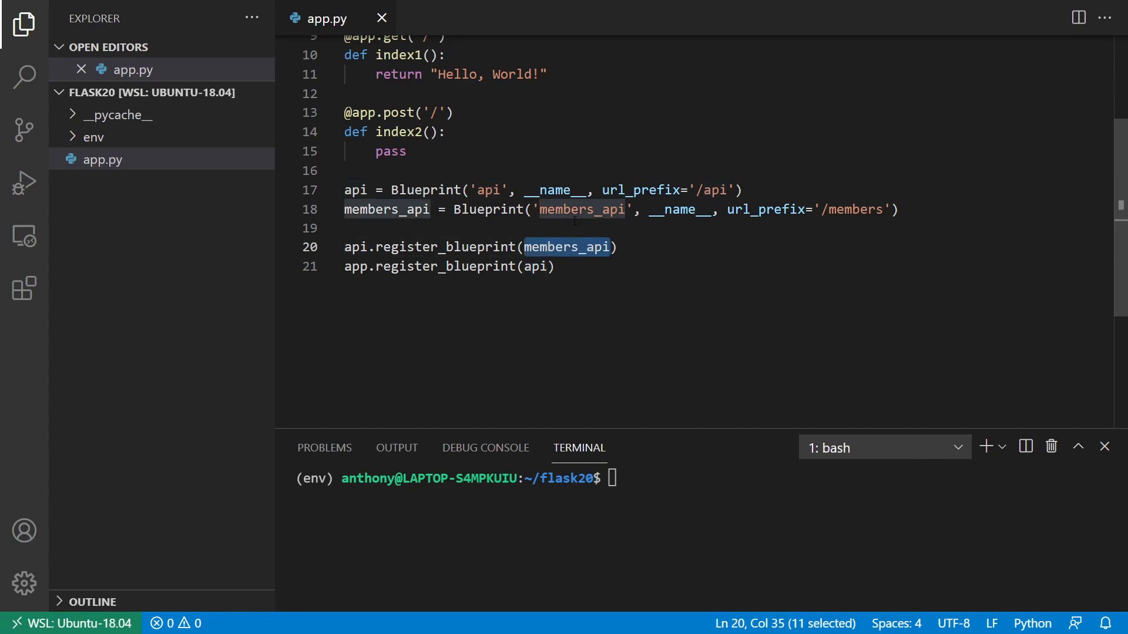
{"action": "key", "text": "enter"}
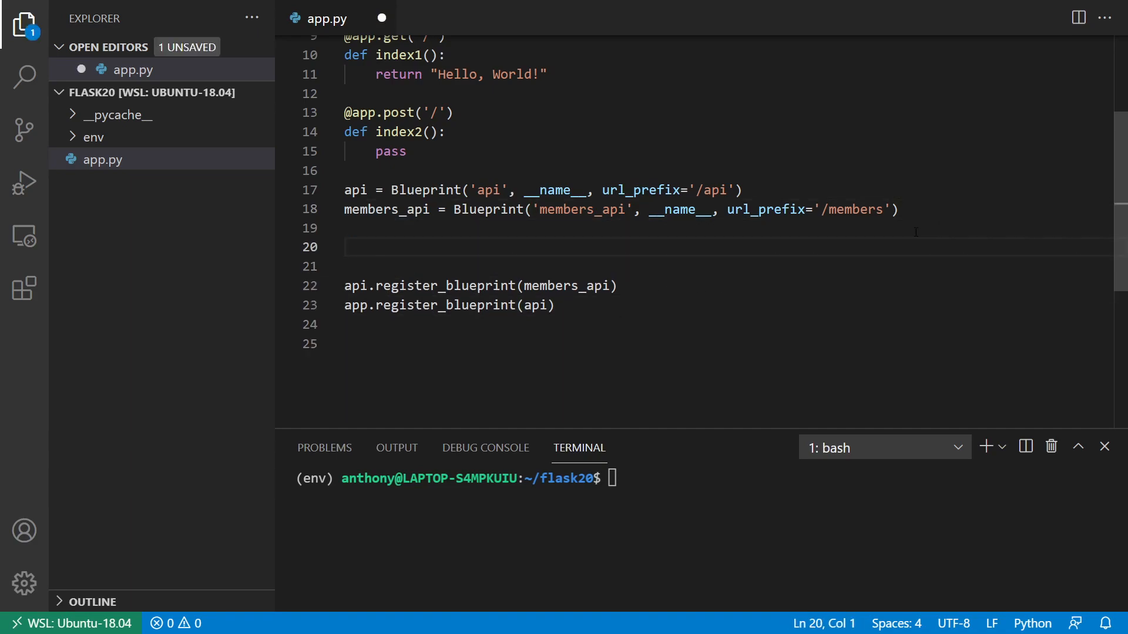
{"action": "type", "text": "@ap"}
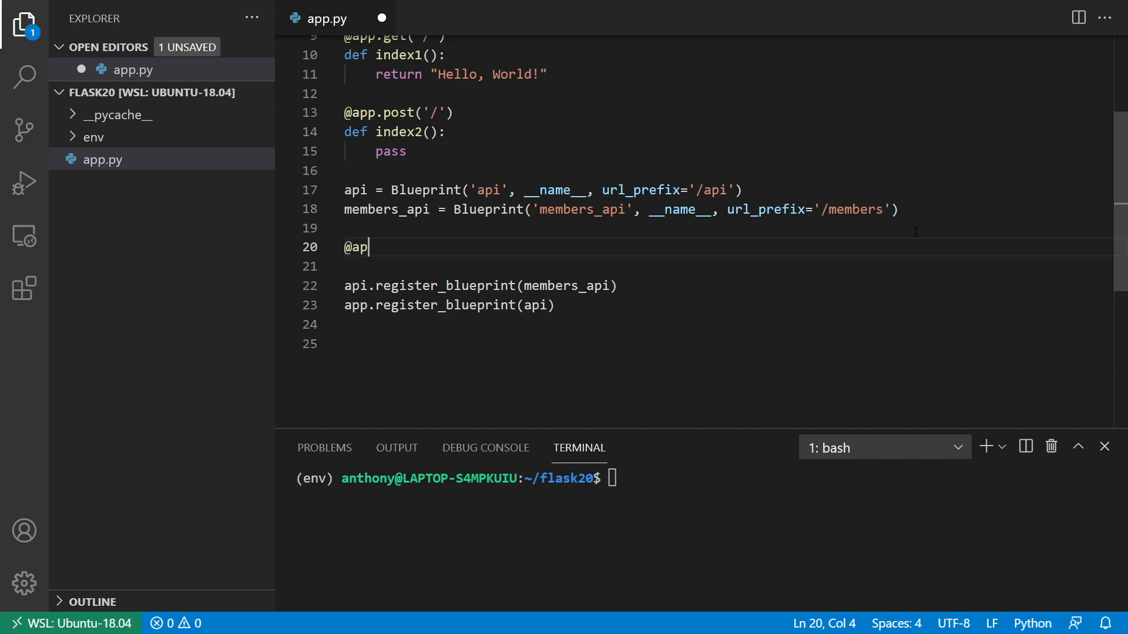
{"action": "type", "text": "i.errorhandler()"}
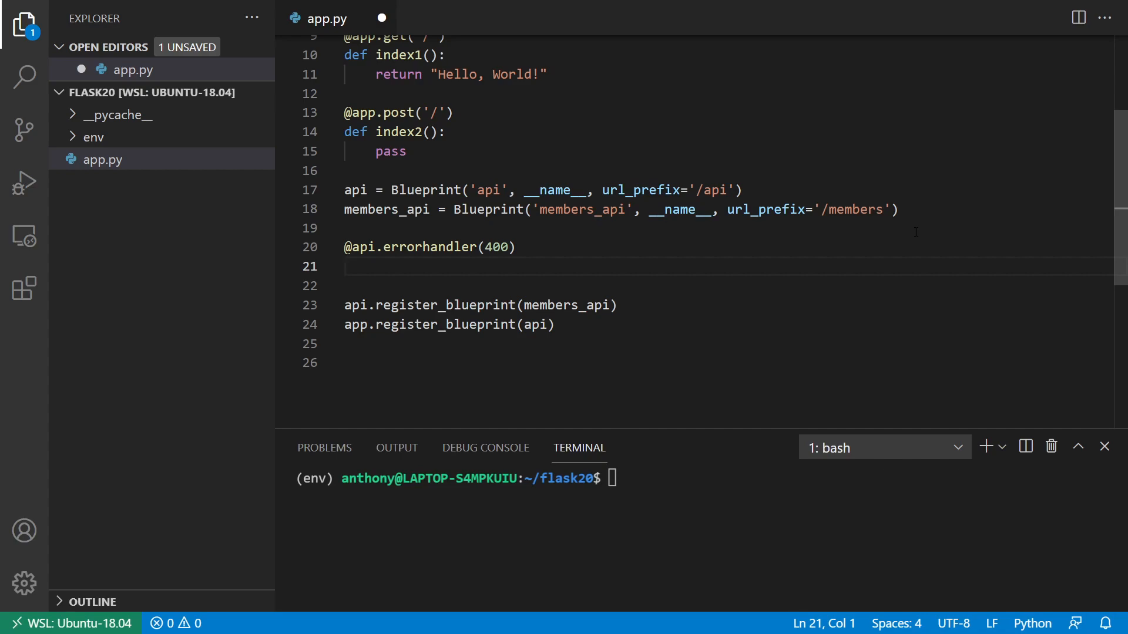
{"action": "type", "text": "def api_"}
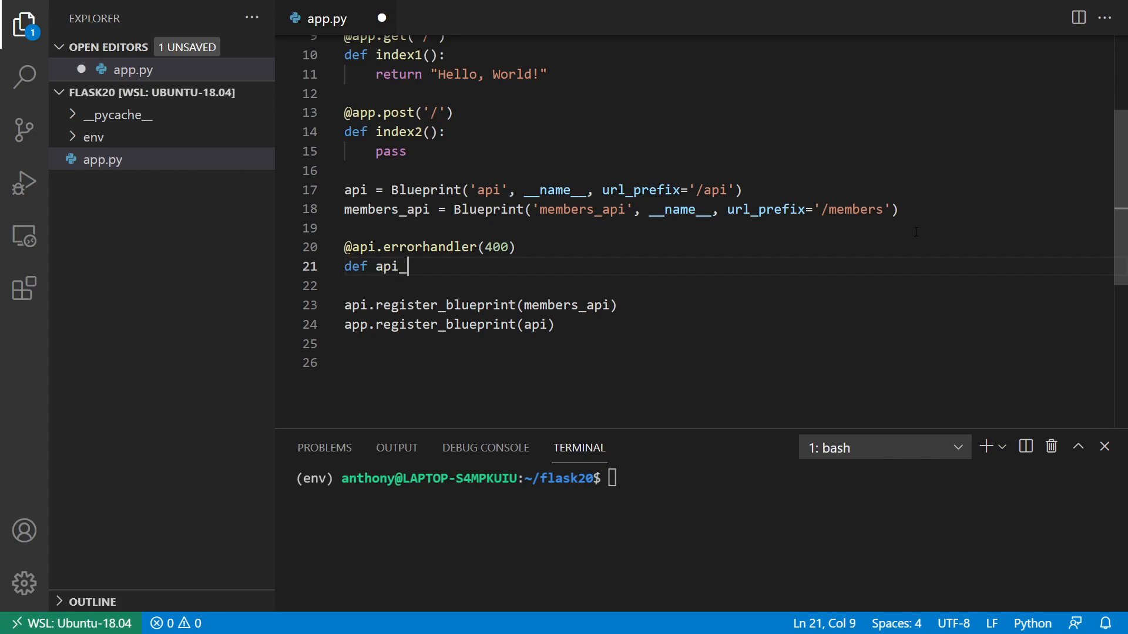
{"action": "type", "text": "bad_request(e):"}
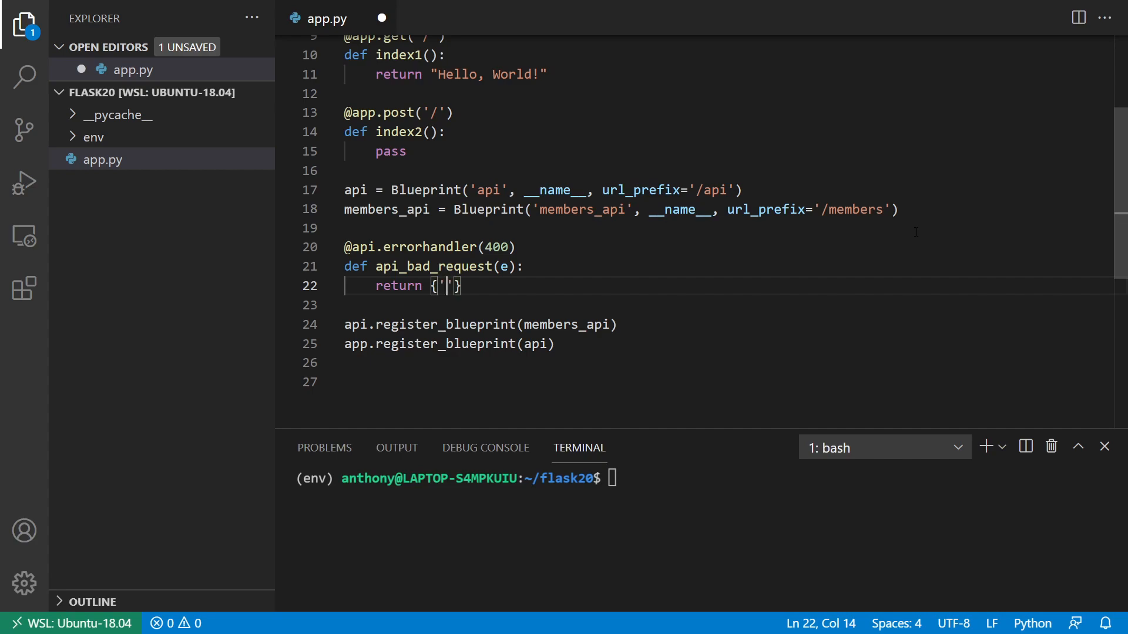
{"action": "type", "text": "status"}
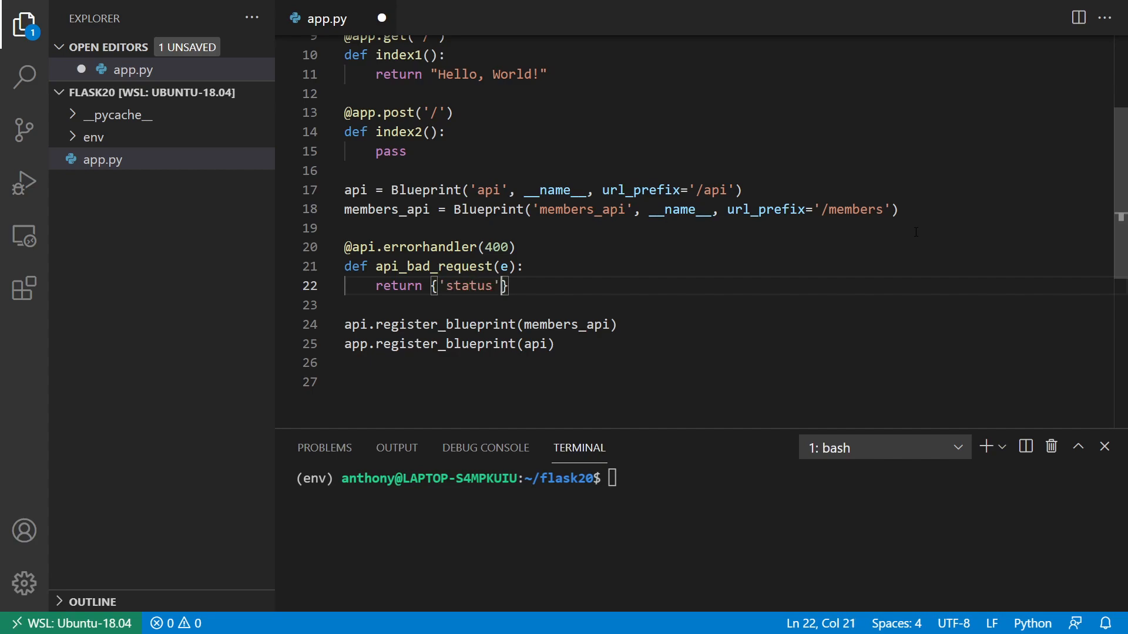
{"action": "type", "text": ": 'bad request'"}
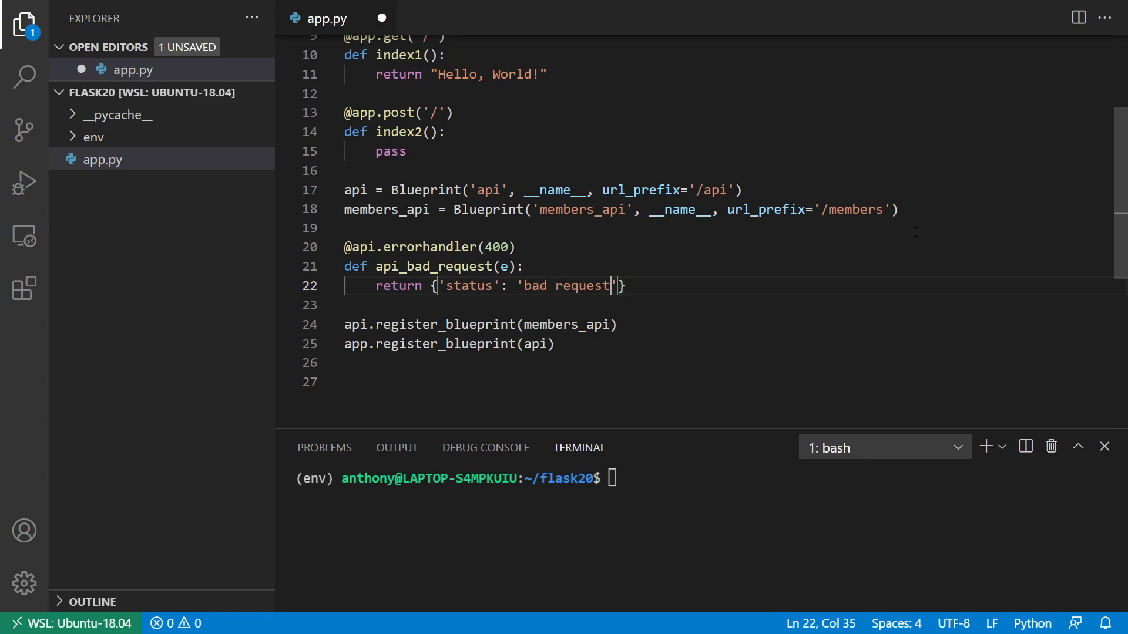
Highlight the api blueprint, members_api registration and 400 code, then place the cursor below.
{"action": "double_click", "coordinate": [363, 246]}
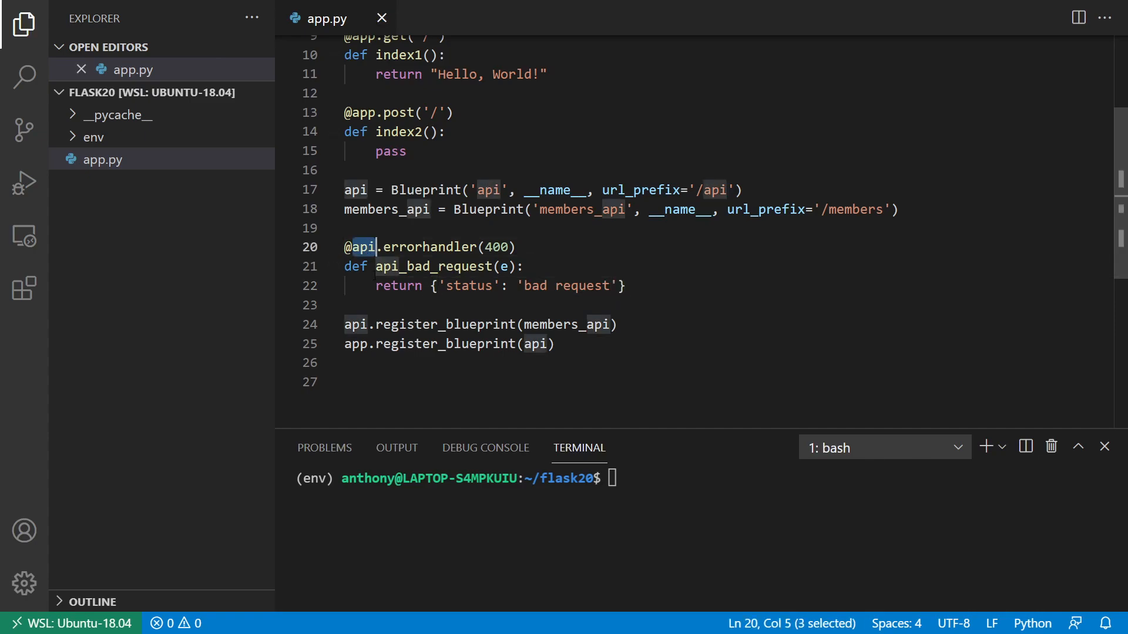
{"action": "double_click", "coordinate": [567, 324]}
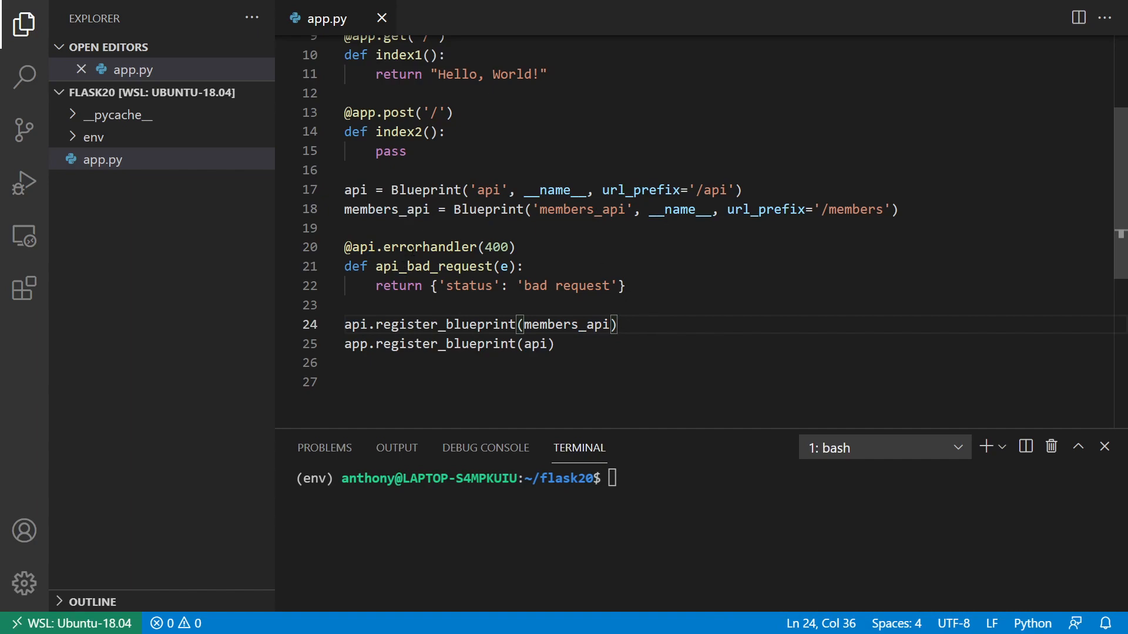
{"action": "double_click", "coordinate": [427, 247]}
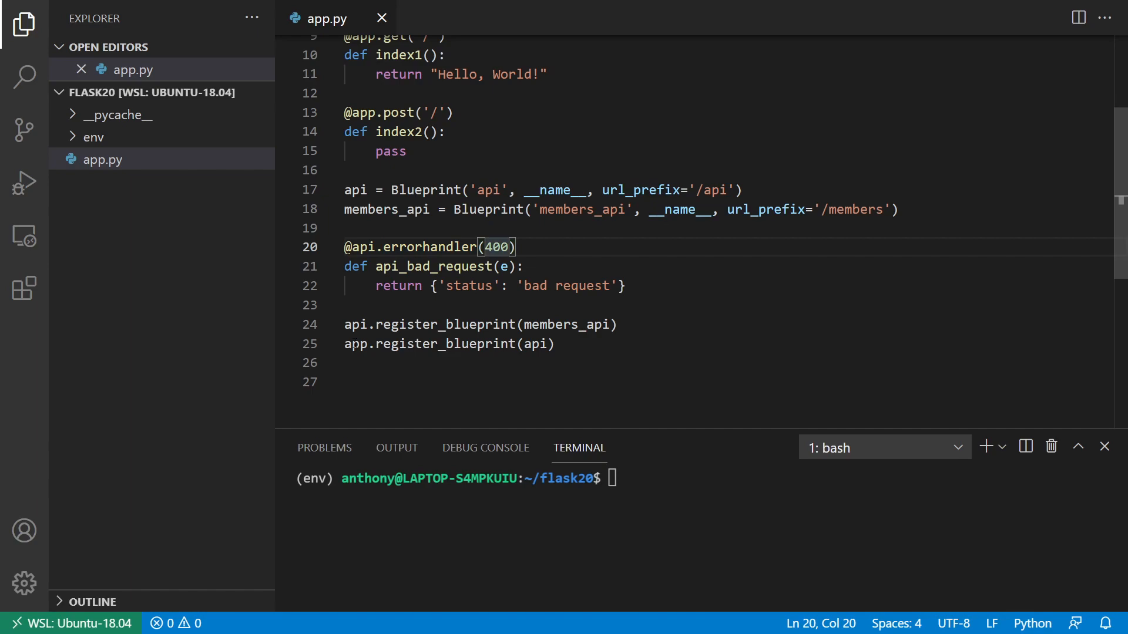
{"action": "left_click", "coordinate": [625, 363]}
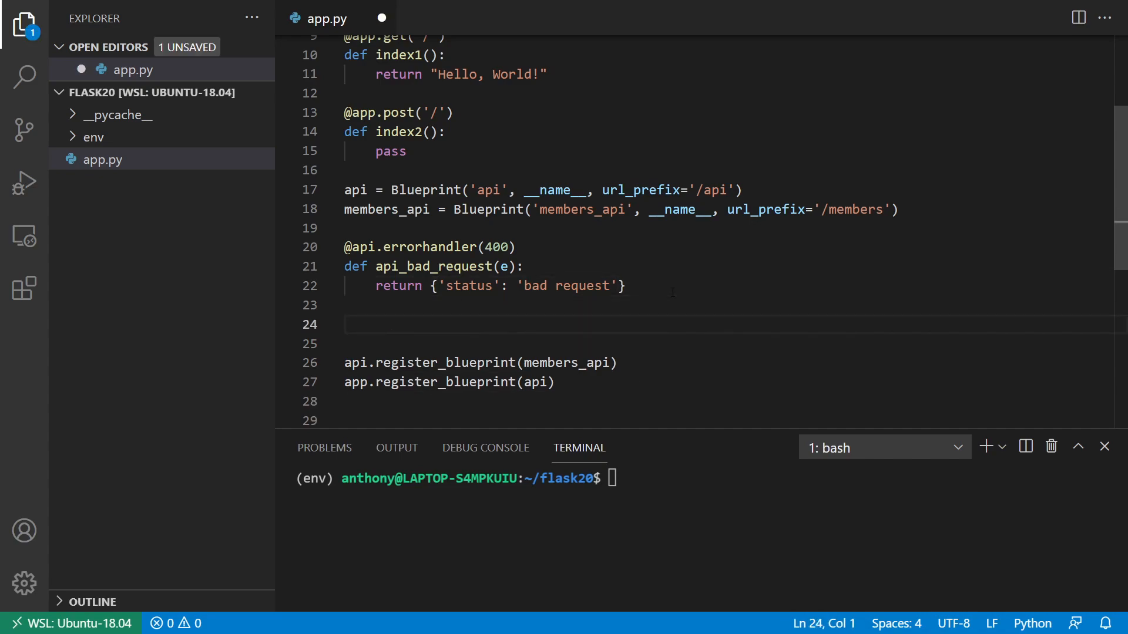
{"action": "type", "text": "@members_api"}
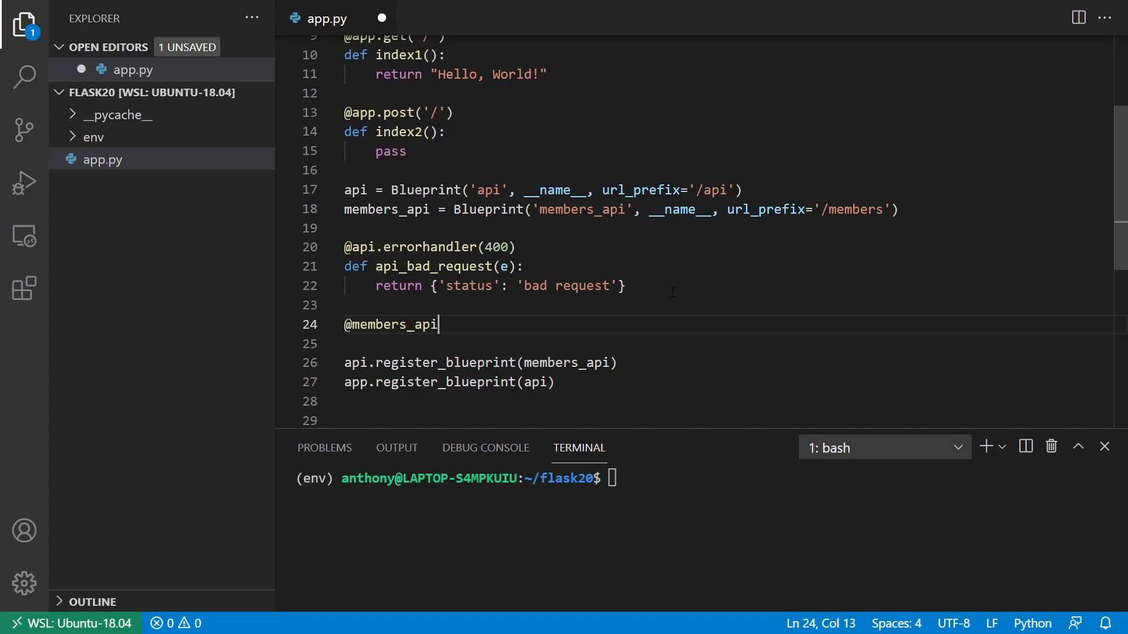
{"action": "type", "text": ".get("}
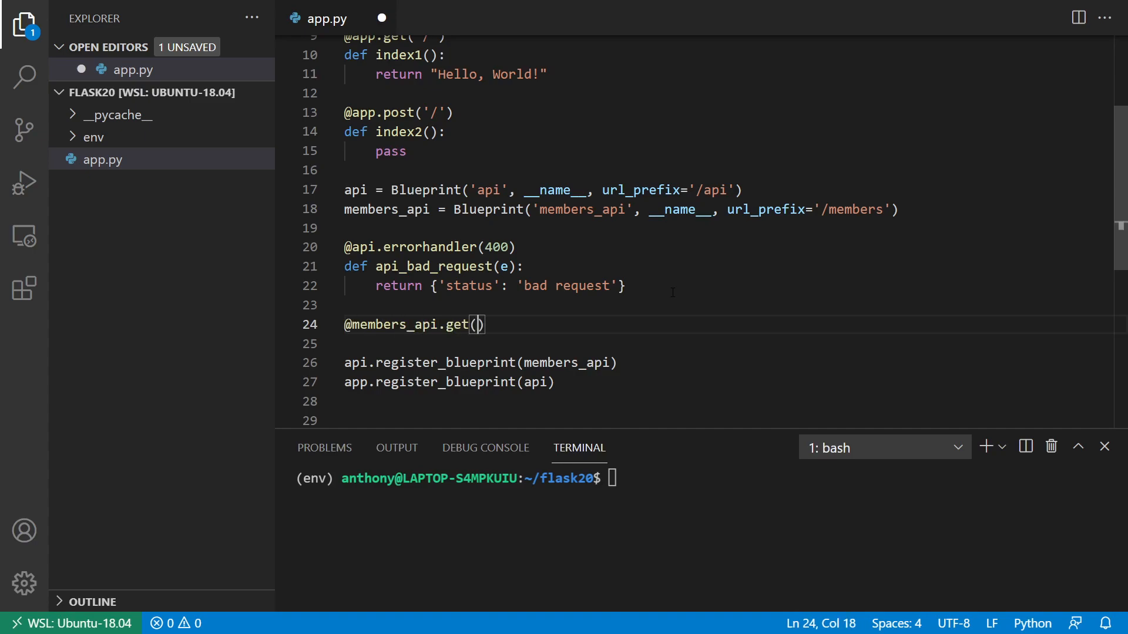
{"action": "type", "text": "'/')"}
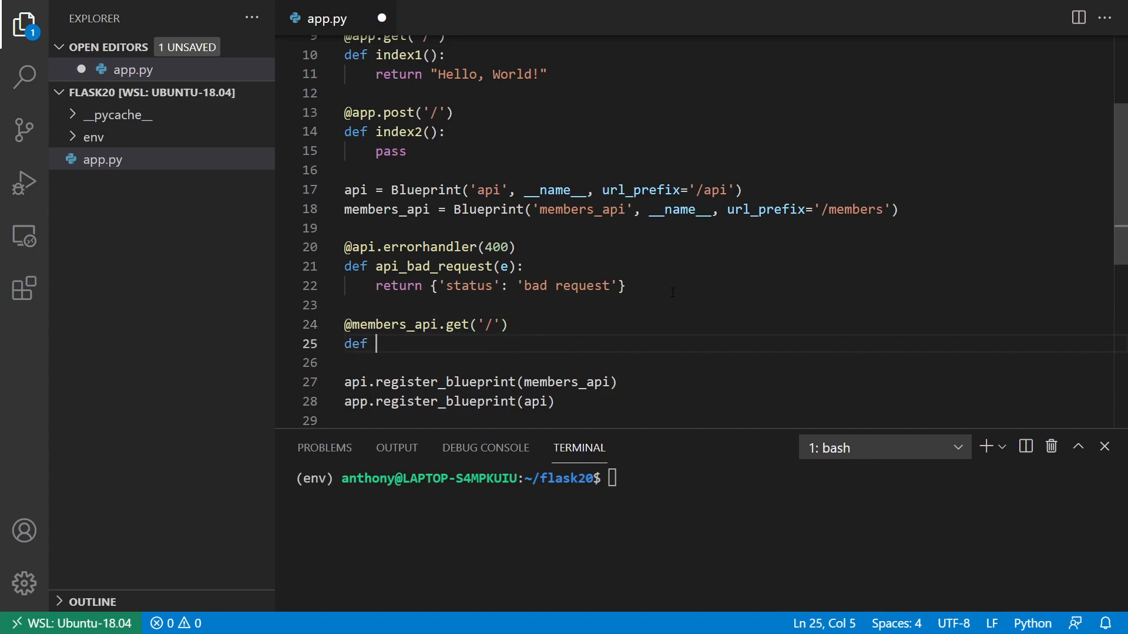
{"action": "type", "text": "memb"}
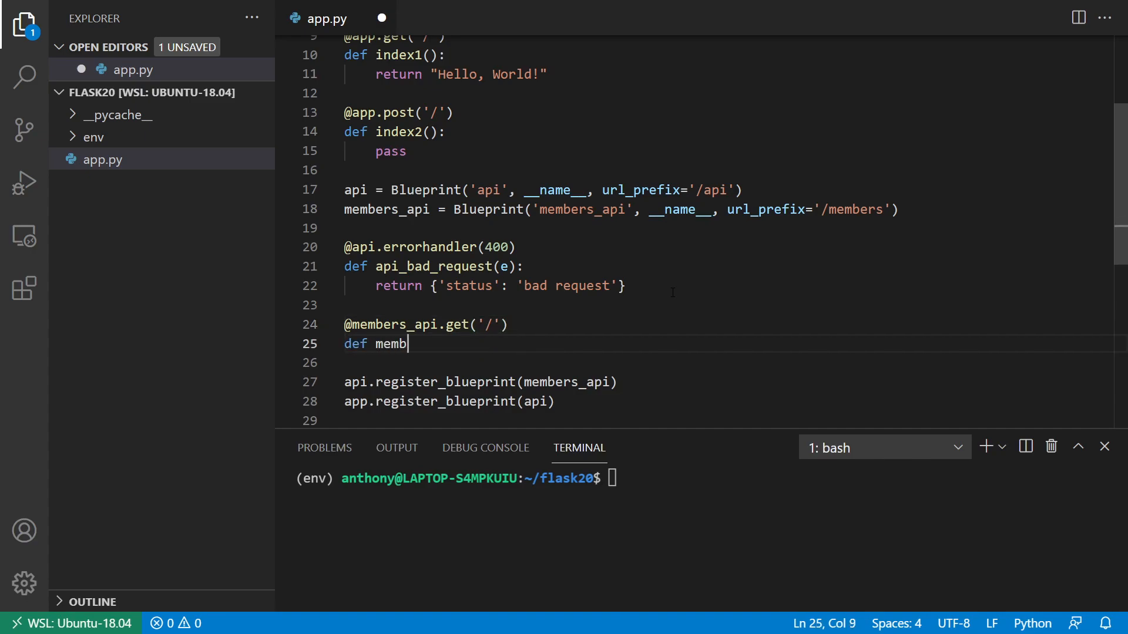
{"action": "type", "text": "ers_index():"}
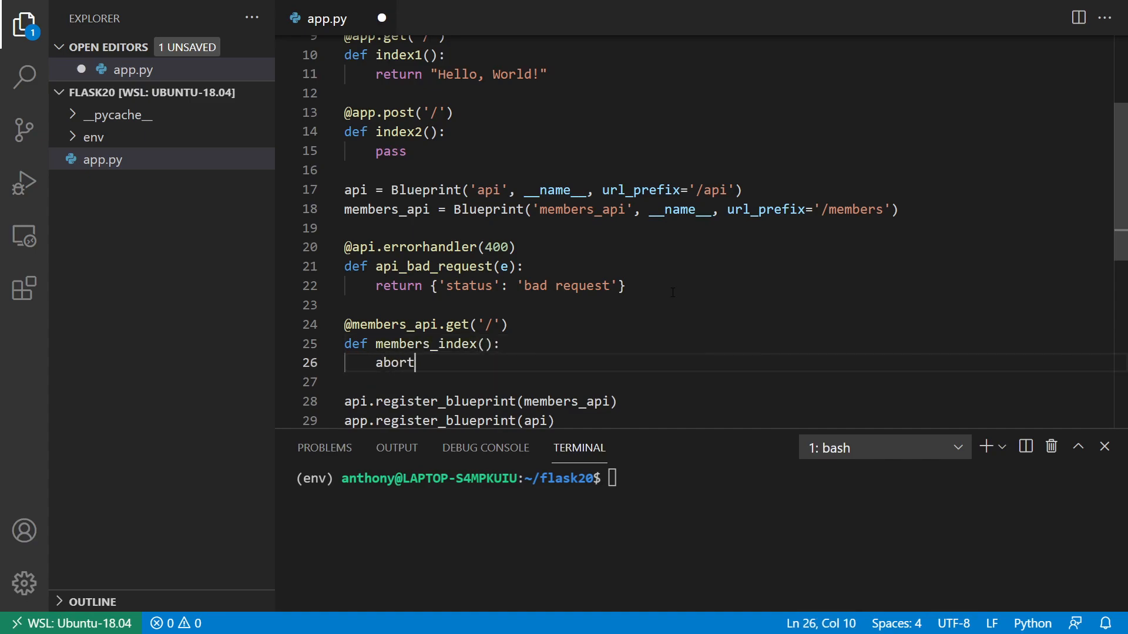
Make members_index call abort(400) and return {}, then relaunch flask run.
{"action": "type", "text": "(400)"}
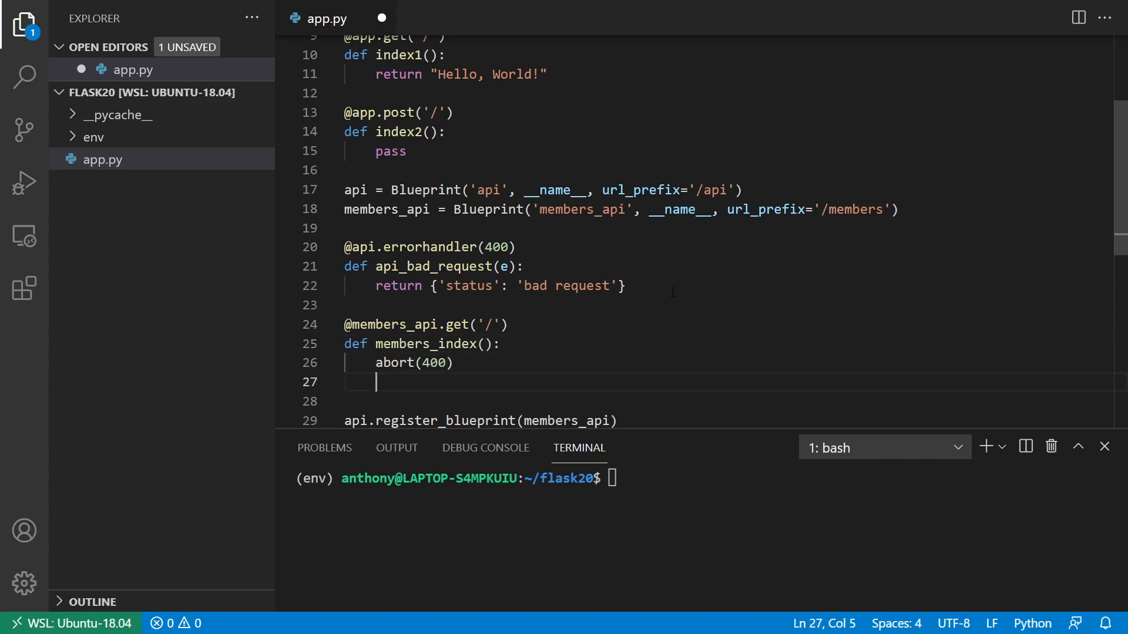
{"action": "type", "text": "return"}
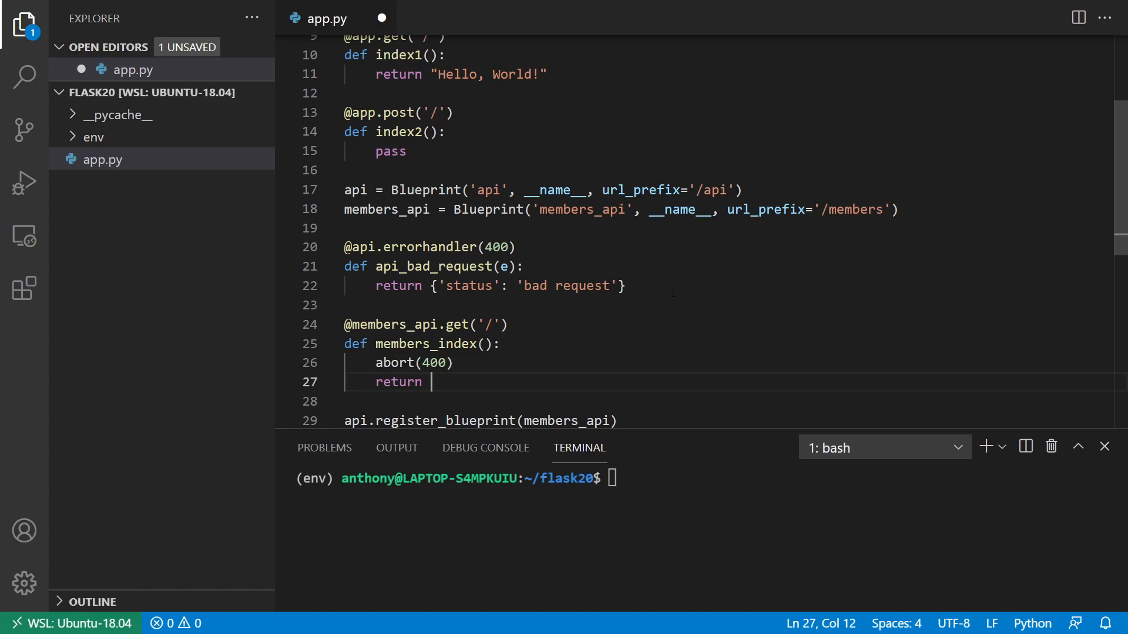
{"action": "type", "text": "{"}
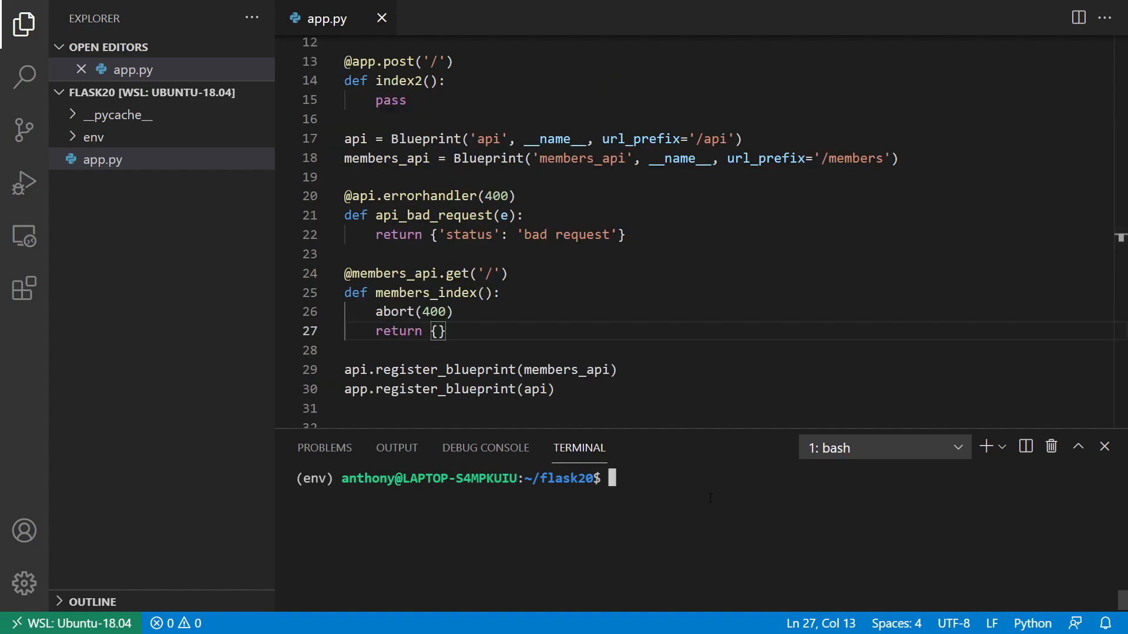
{"action": "type", "text": "flask run"}
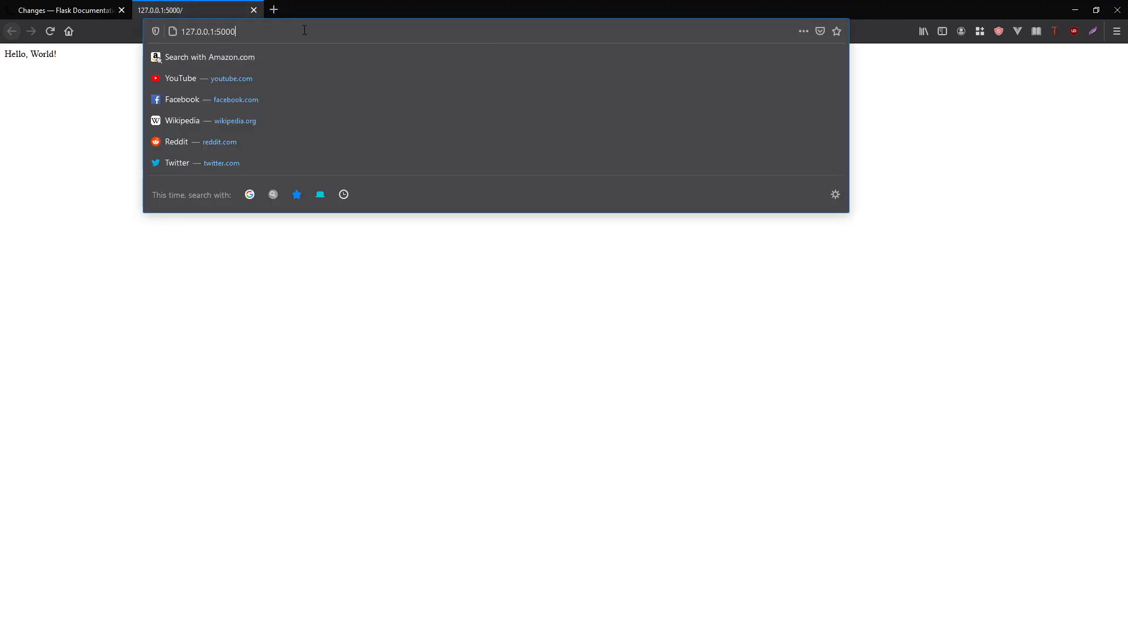
Load 127.0.0.1:5000/api/members in Firefox.
{"action": "type", "text": "/api"}
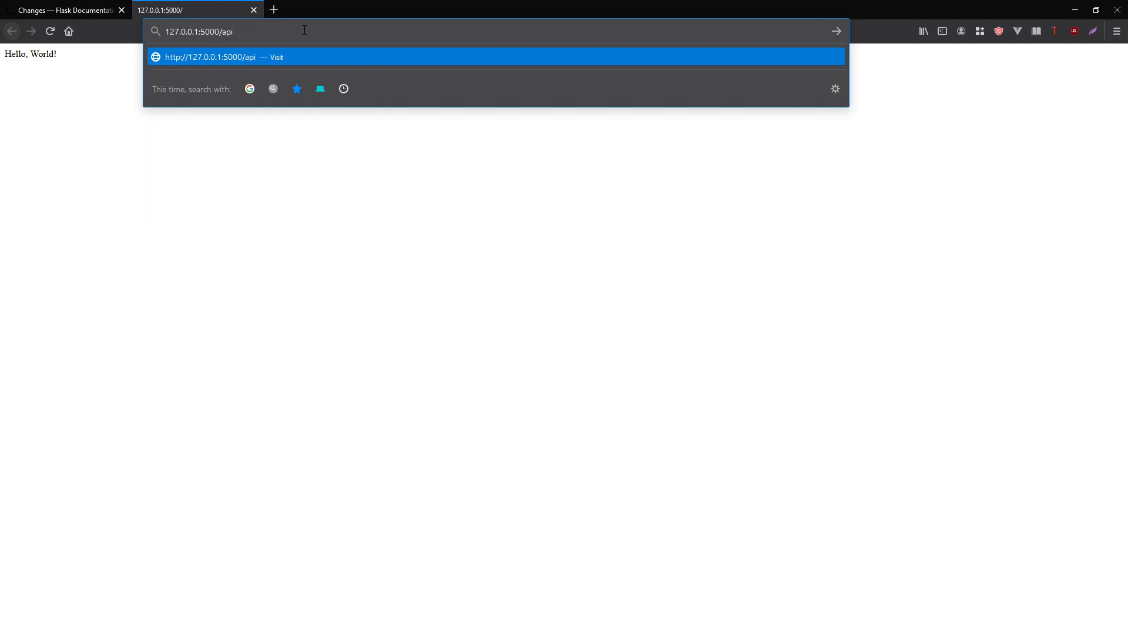
{"action": "type", "text": "/members"}
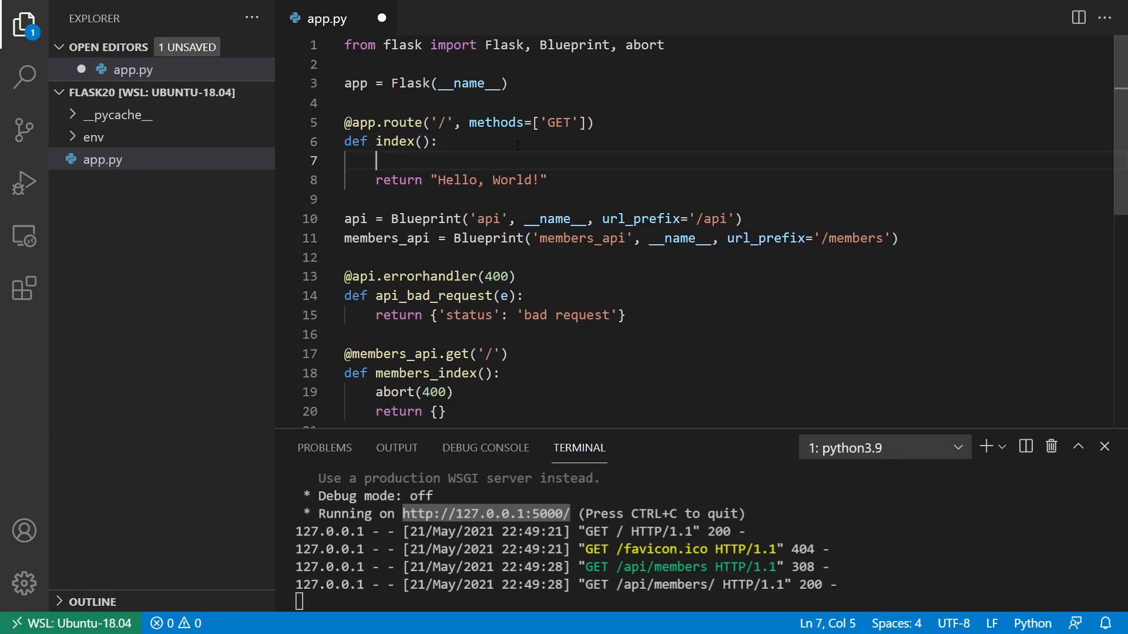
Insert abort(400) as the first line of the index() view.
{"action": "type", "text": "abort()"}
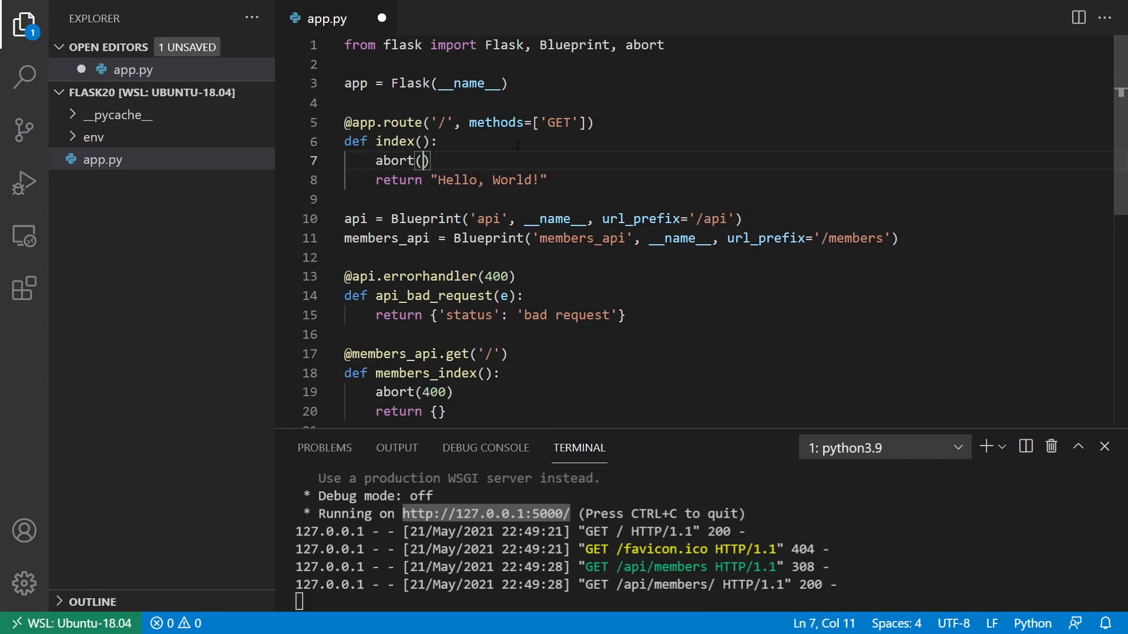
{"action": "type", "text": "400"}
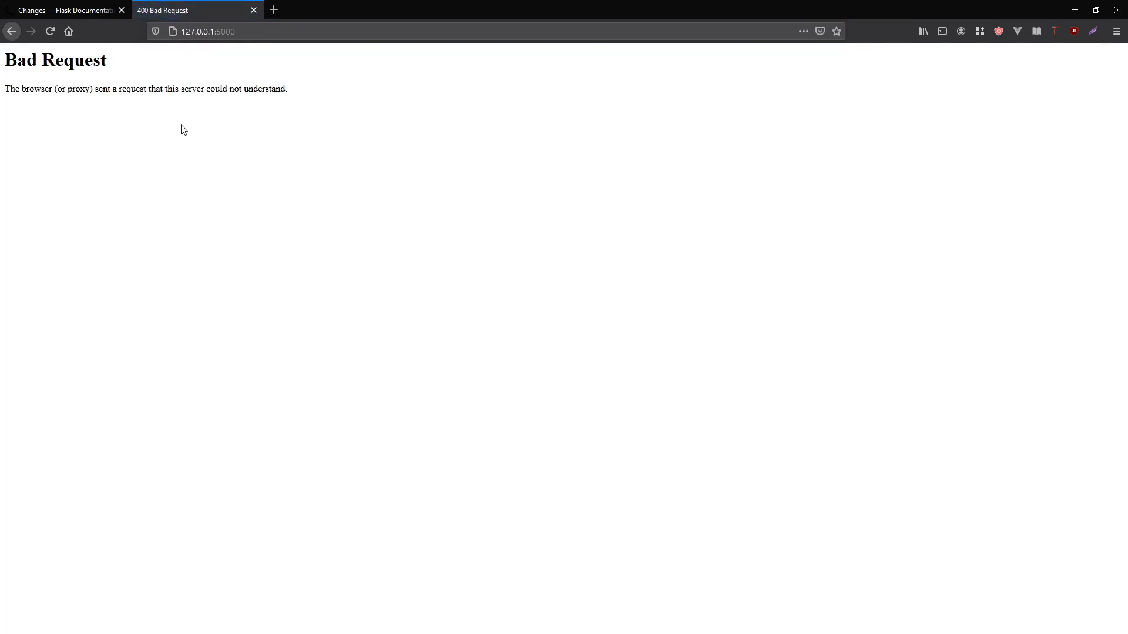
{"action": "mouse_move", "coordinate": [352, 312]}
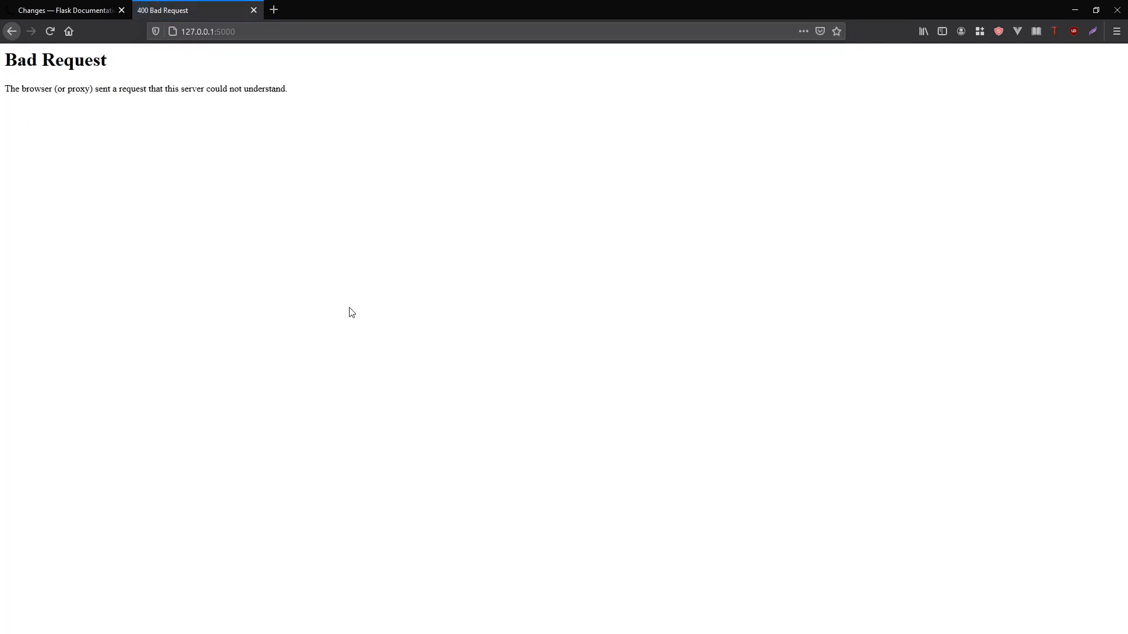
{"action": "mouse_move", "coordinate": [440, 452]}
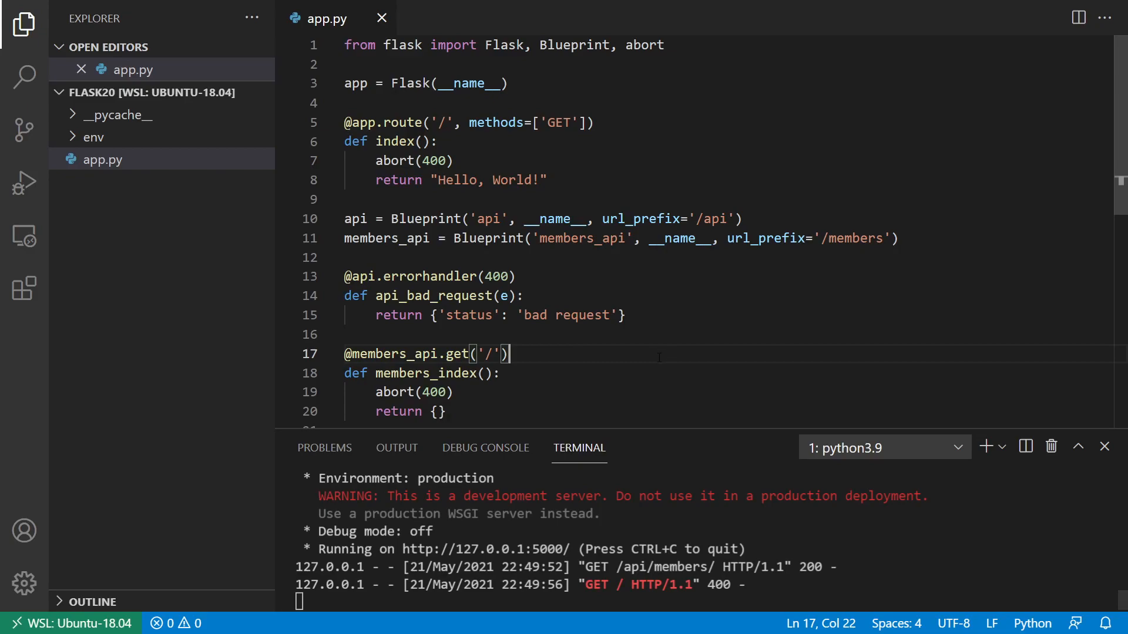
Scroll app.py and highlight the errorhandler decorator on line 13.
{"action": "scroll", "scroll_direction": "down", "scroll_amount": 3}
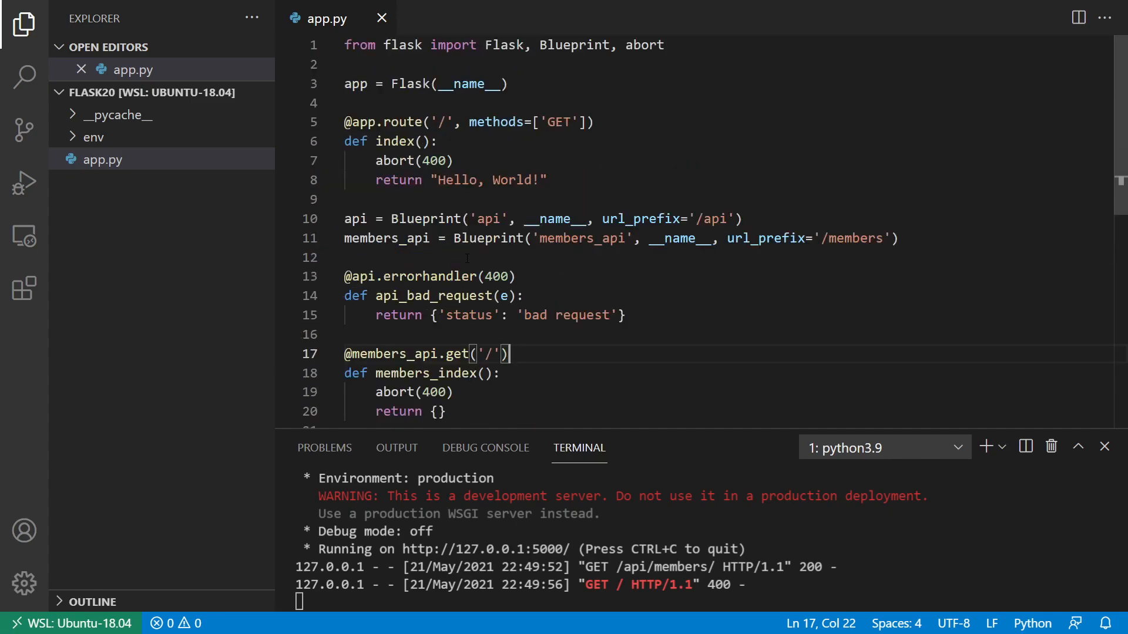
{"action": "double_click", "coordinate": [428, 276]}
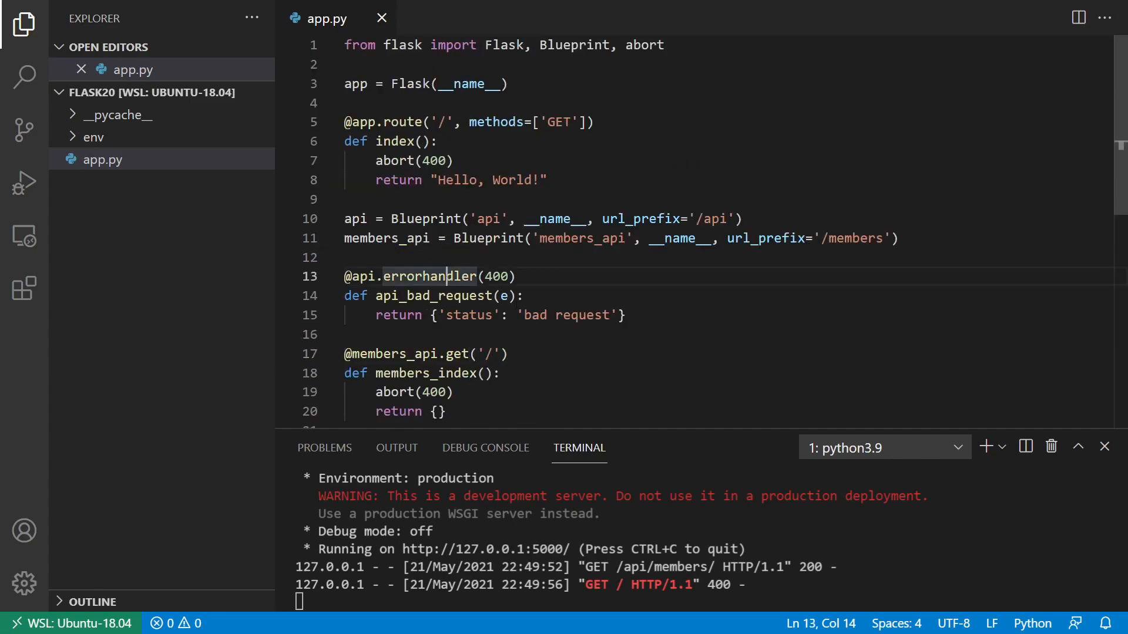
{"action": "double_click", "coordinate": [387, 238]}
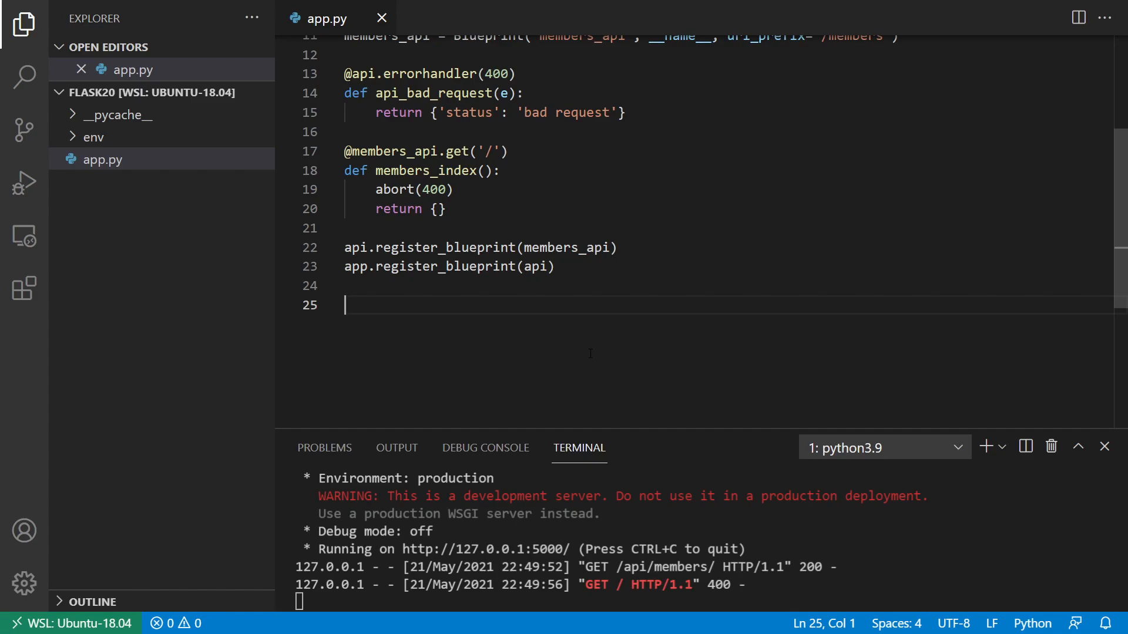
{"action": "type", "text": "@"}
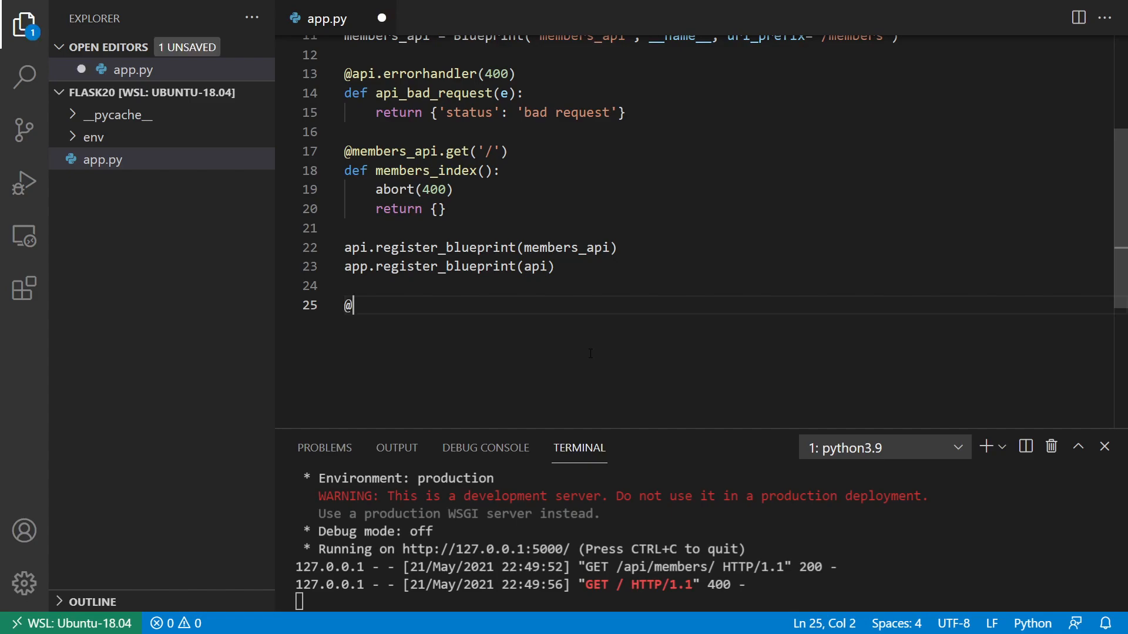
{"action": "type", "text": "app.ge"}
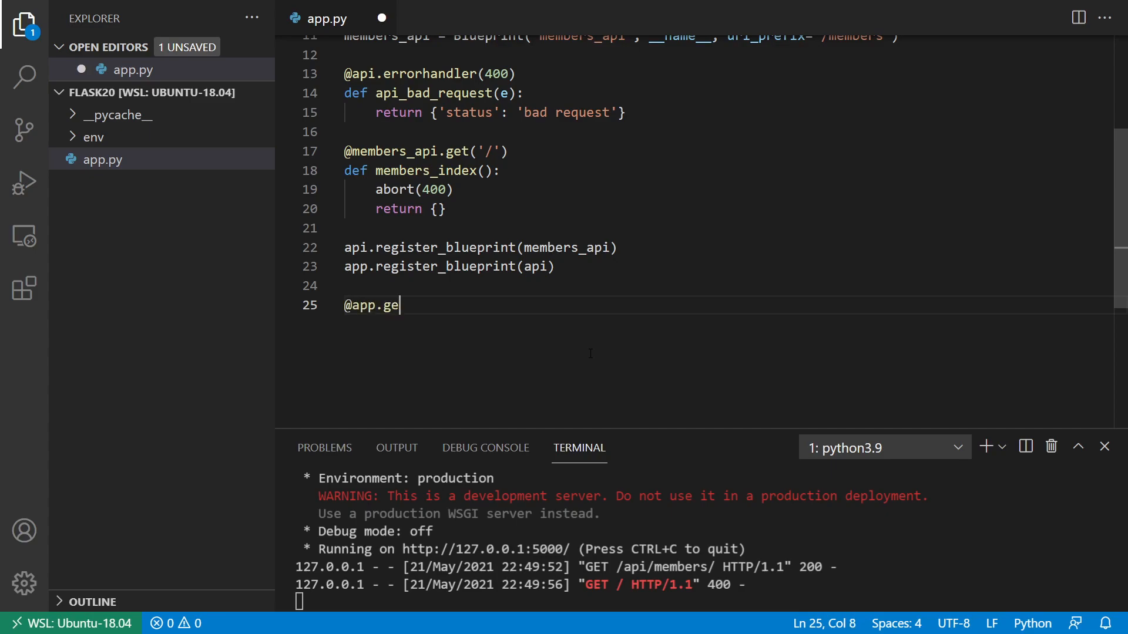
{"action": "type", "text": "t('/async')"}
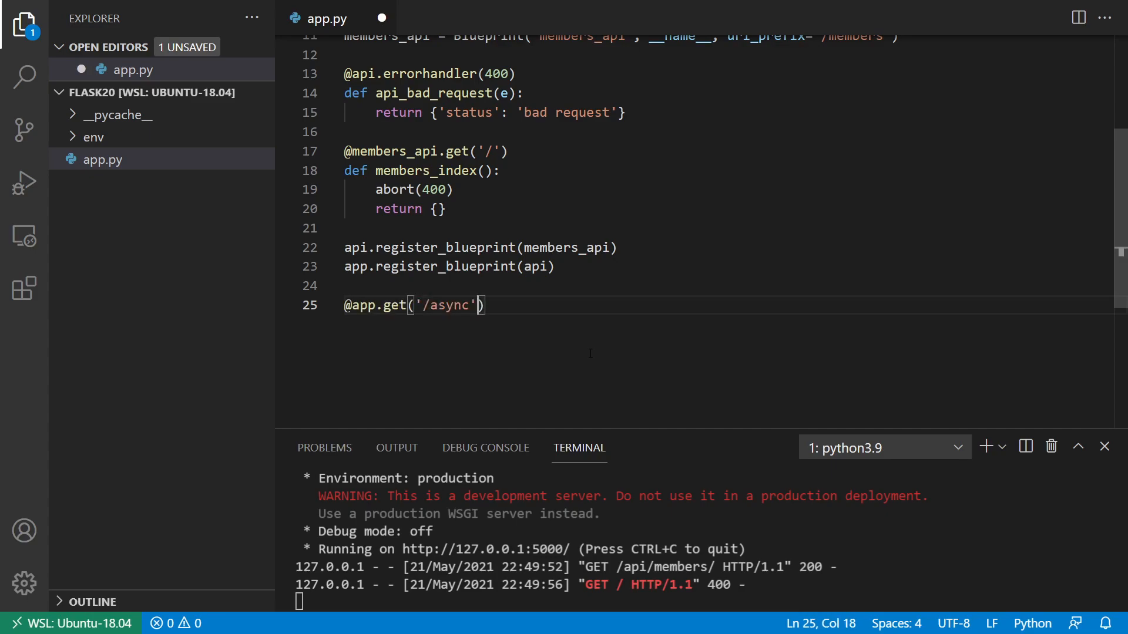
{"action": "type", "text": "def"}
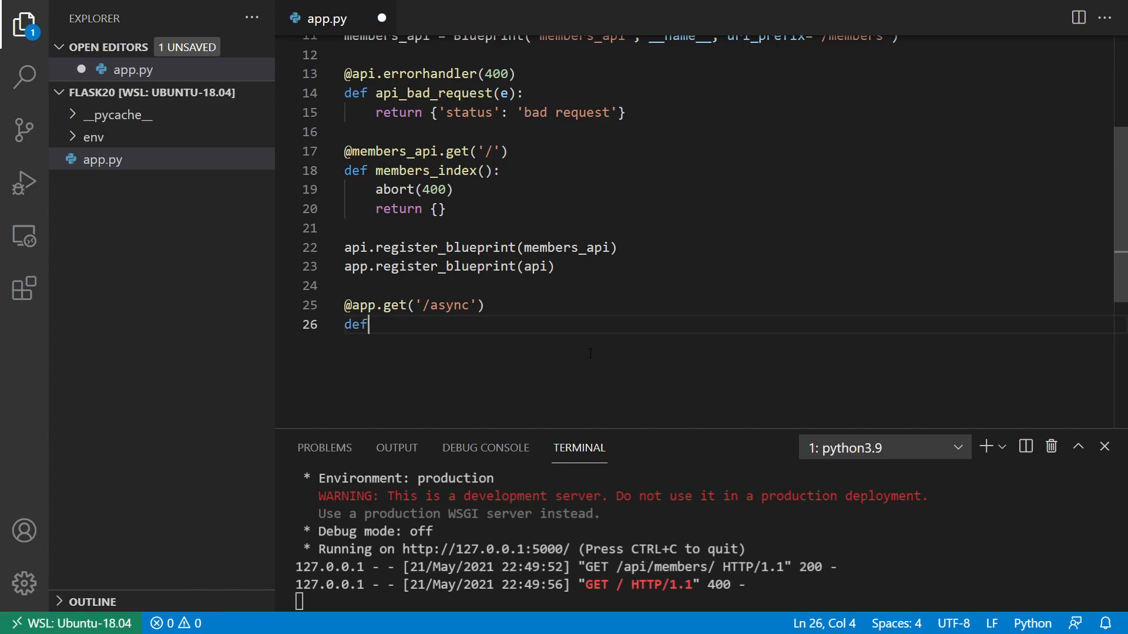
{"action": "type", "text": "as"}
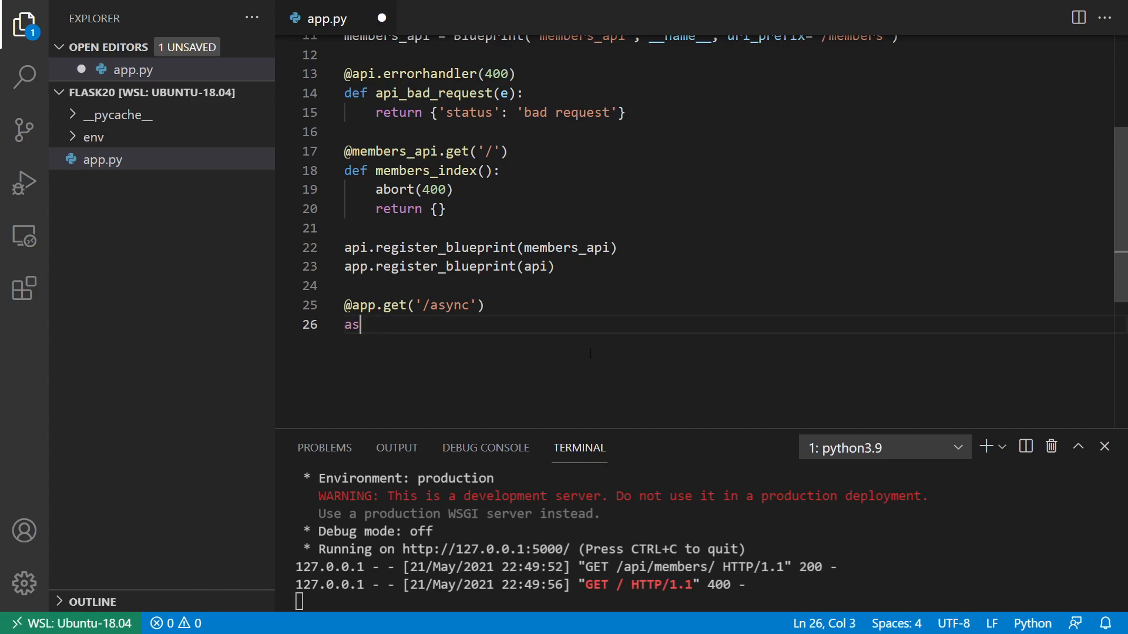
{"action": "type", "text": "ync"}
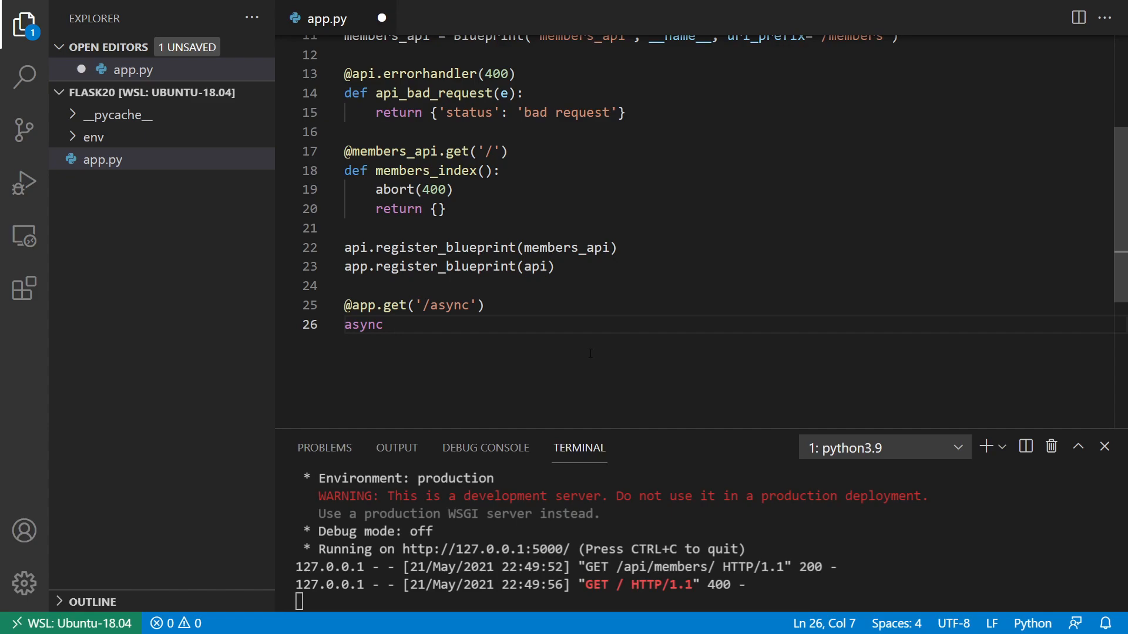
{"action": "type", "text": "async_demo():"}
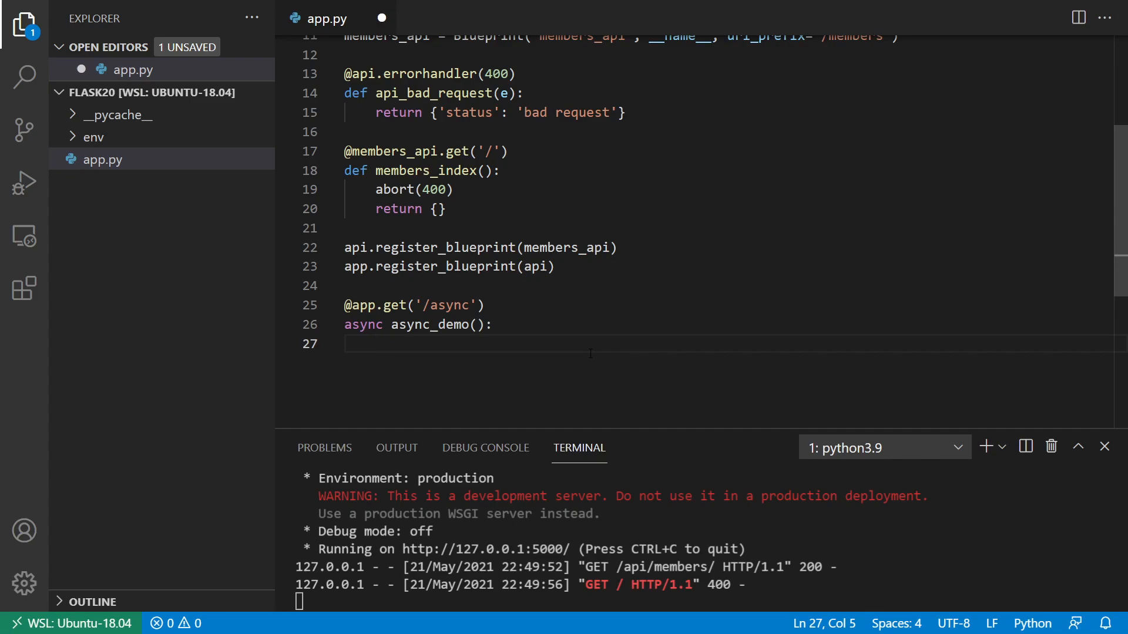
Have async_demo return '<h1>Async Done</h1>', then relaunch flask run.
{"action": "type", "text": "return"}
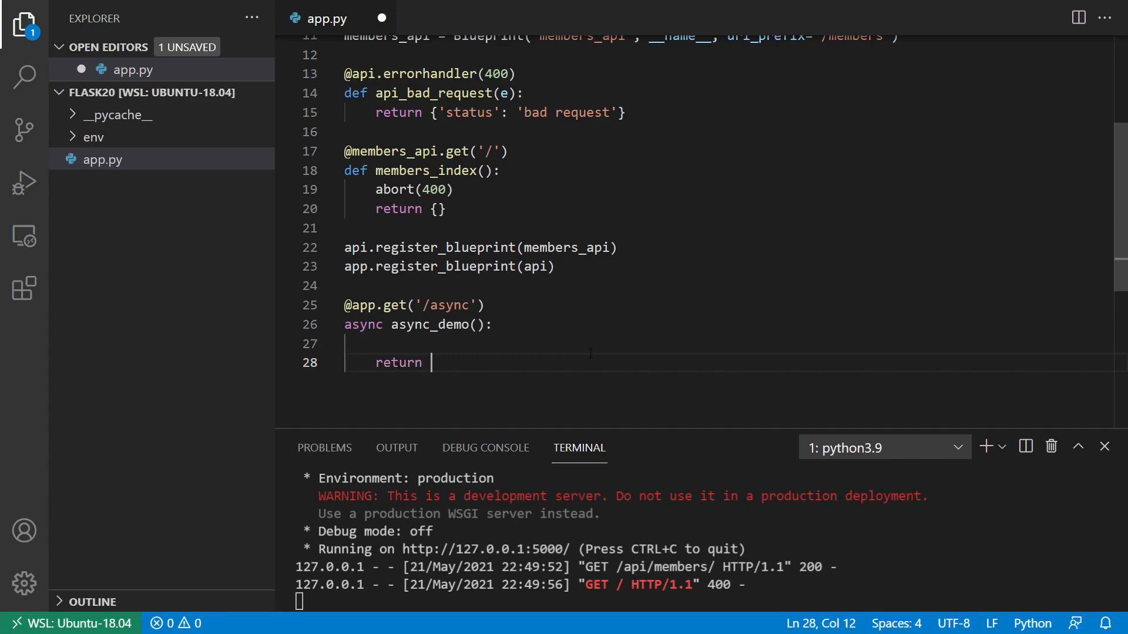
{"action": "type", "text": "'<"}
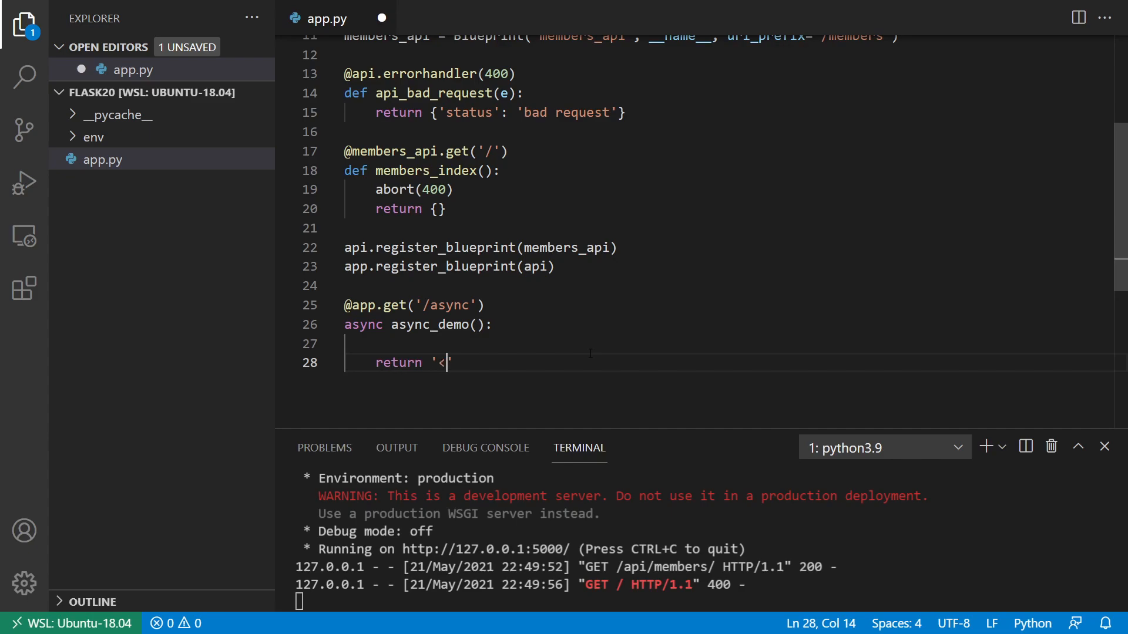
{"action": "type", "text": "h1>Async Done"}
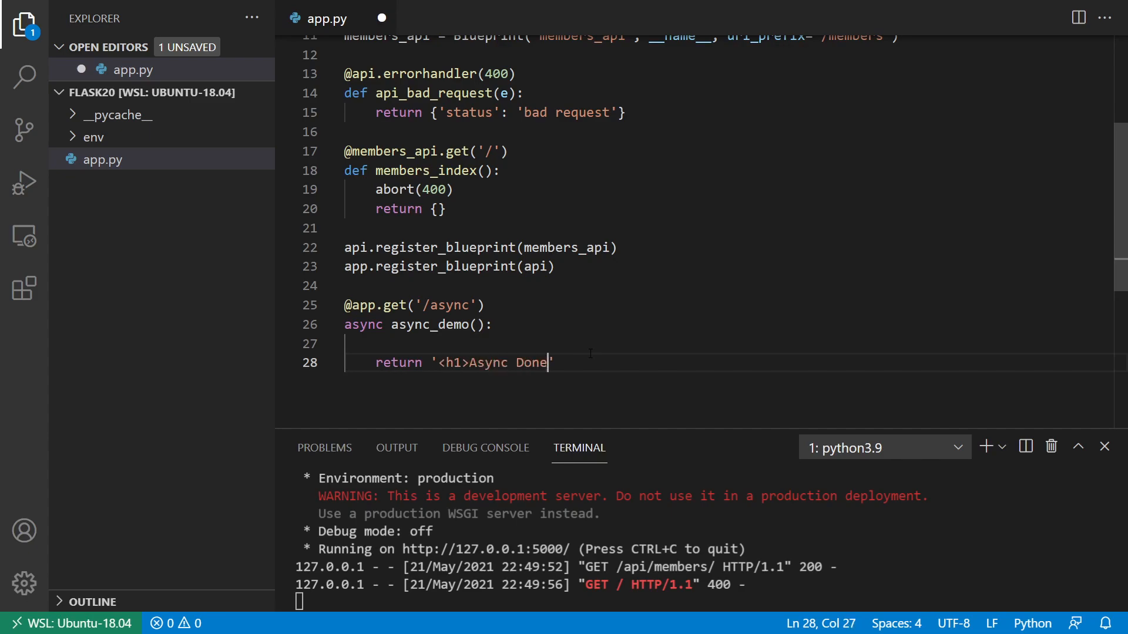
{"action": "type", "text": "</h1>"}
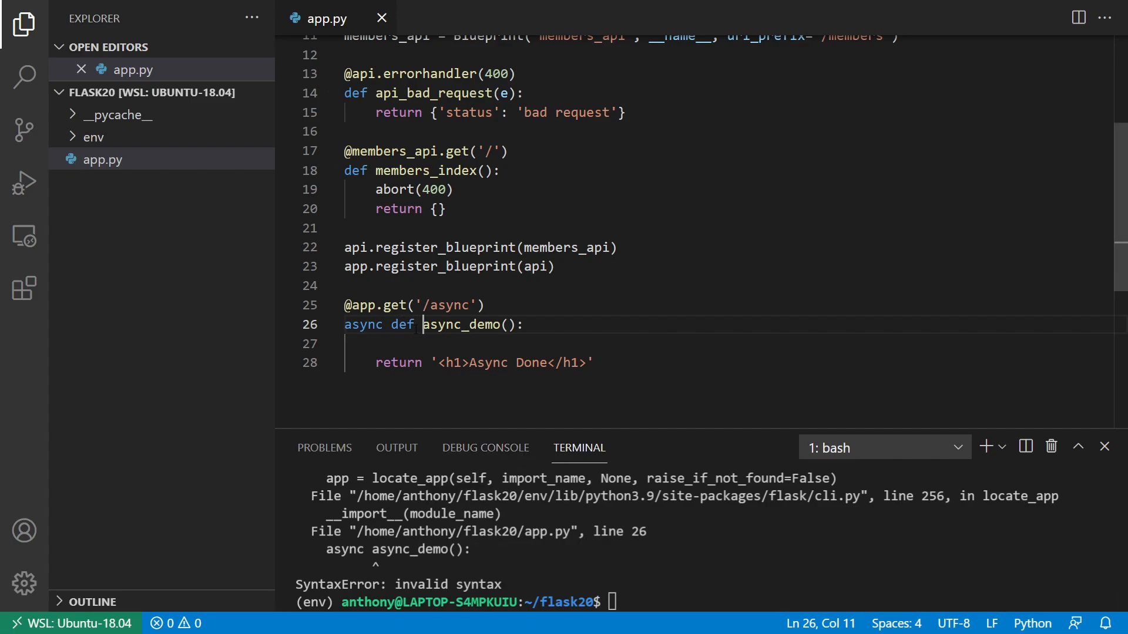
{"action": "type", "text": "flask run"}
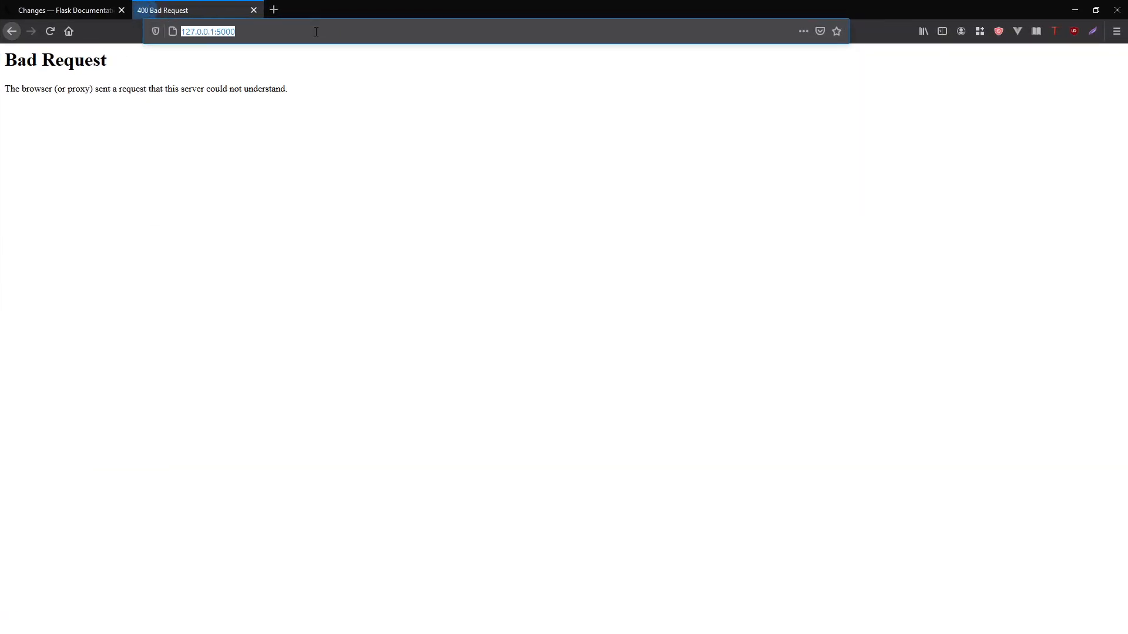
Load 127.0.0.1:5000/async in Firefox.
{"action": "type", "text": "/as"}
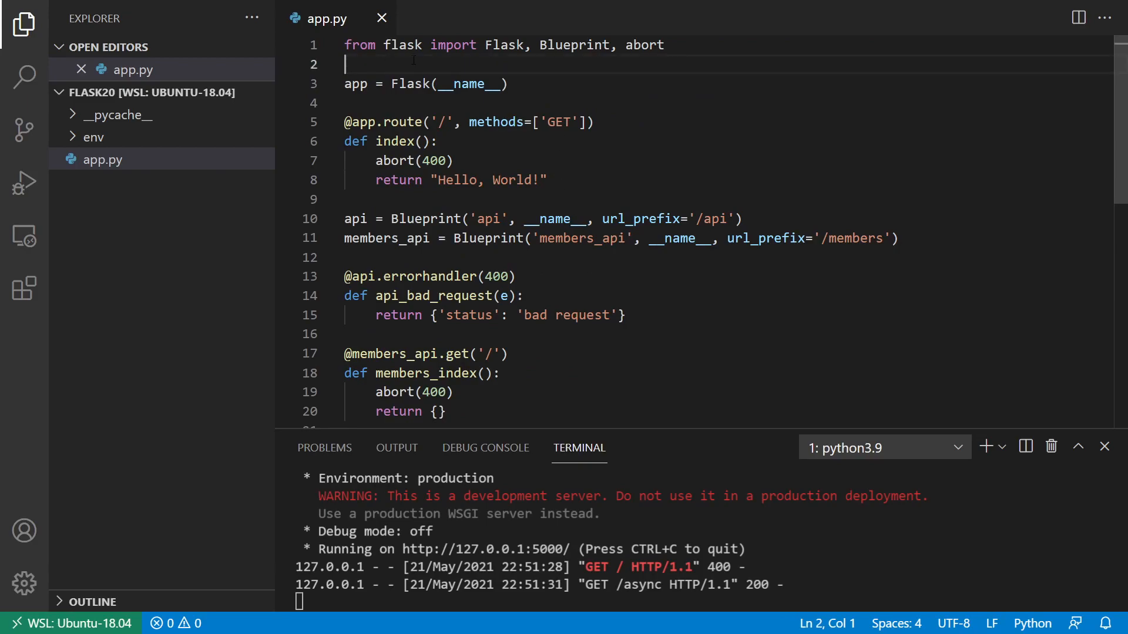
Import asyncio and make async_demo await asyncio.sleep(3) before returning.
{"action": "type", "text": "import asyncio"}
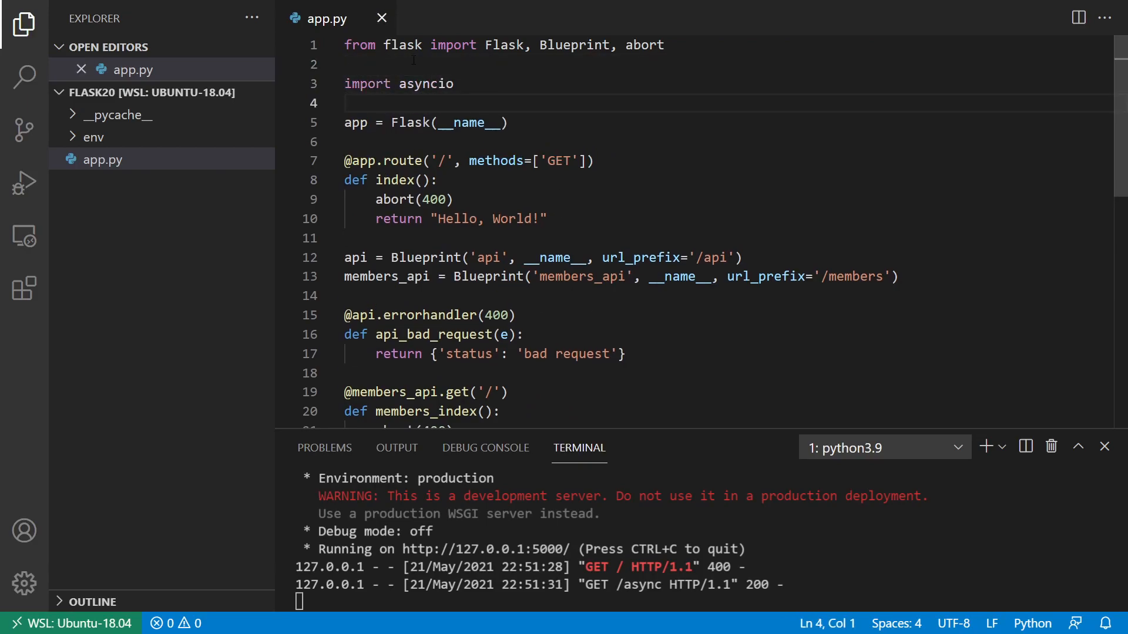
{"action": "type", "text": "sa"}
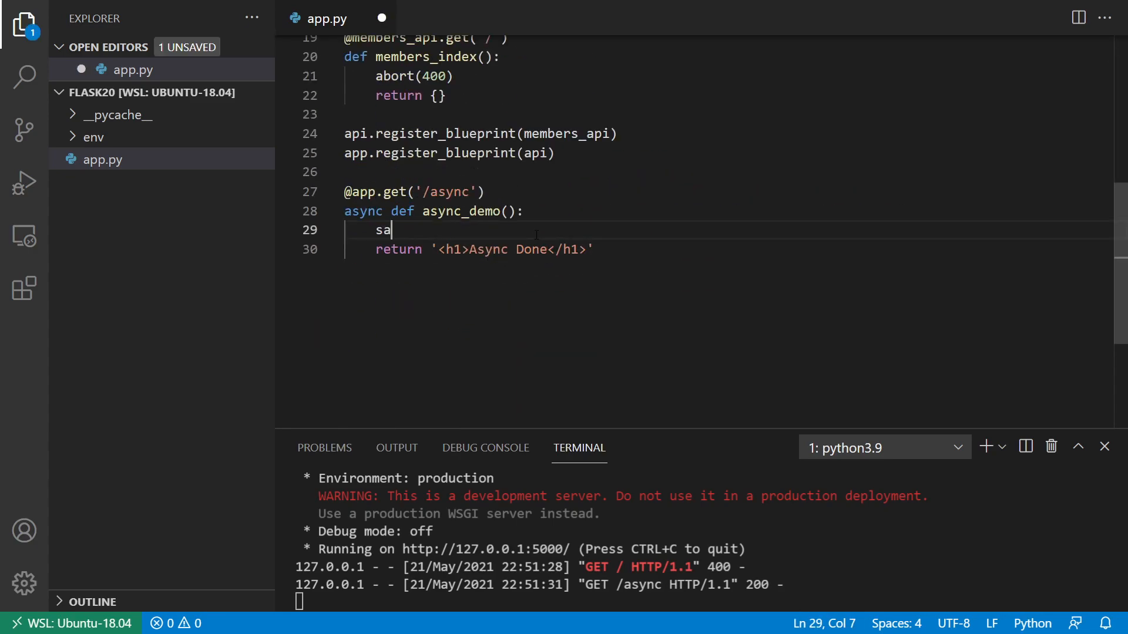
{"action": "type", "text": "wait async"}
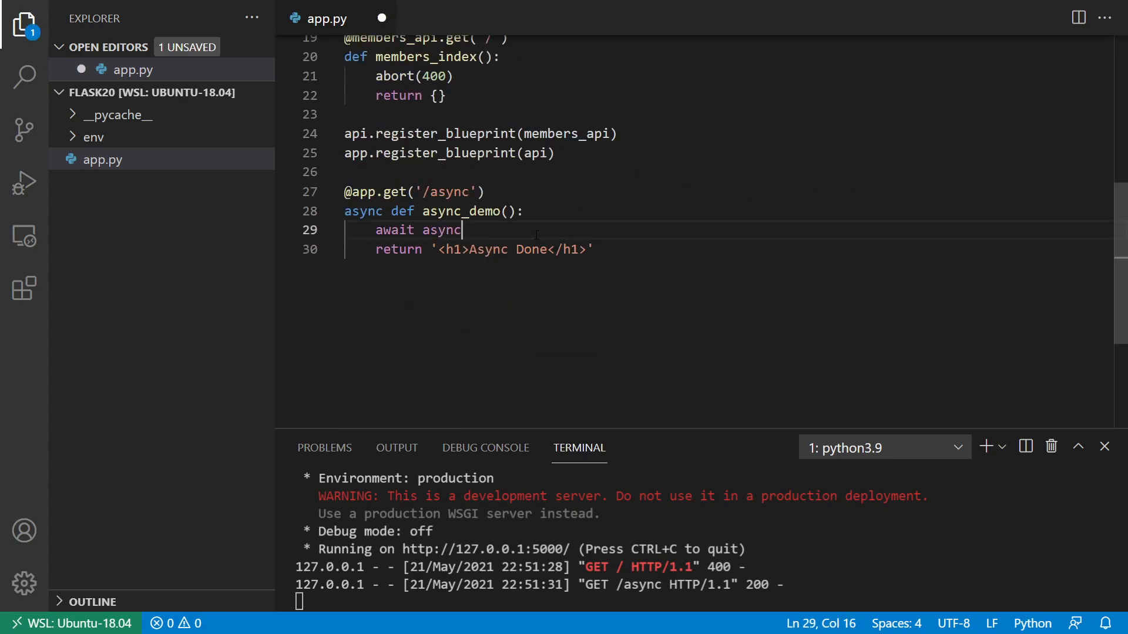
{"action": "type", "text": "io.sleep("}
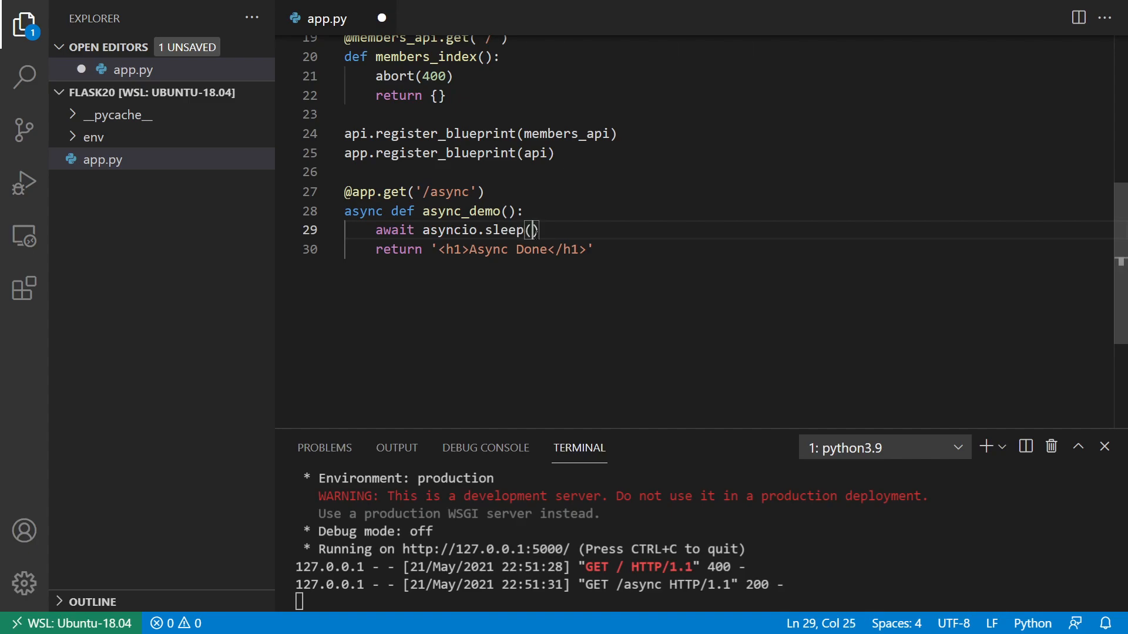
{"action": "type", "text": "3"}
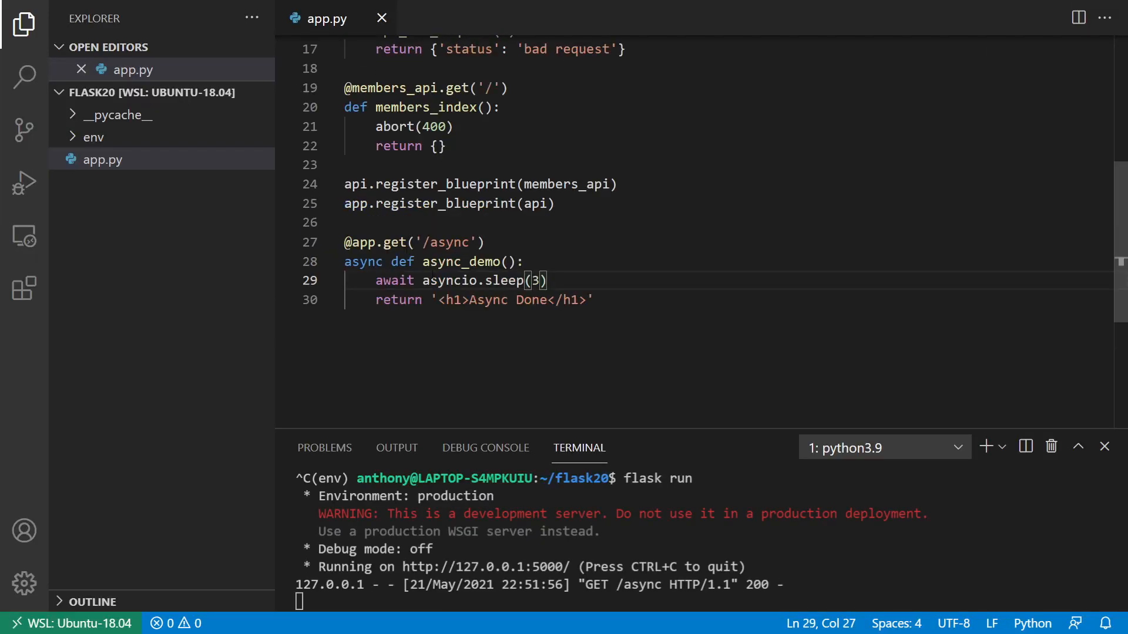
{"action": "mouse_move", "coordinate": [570, 268]}
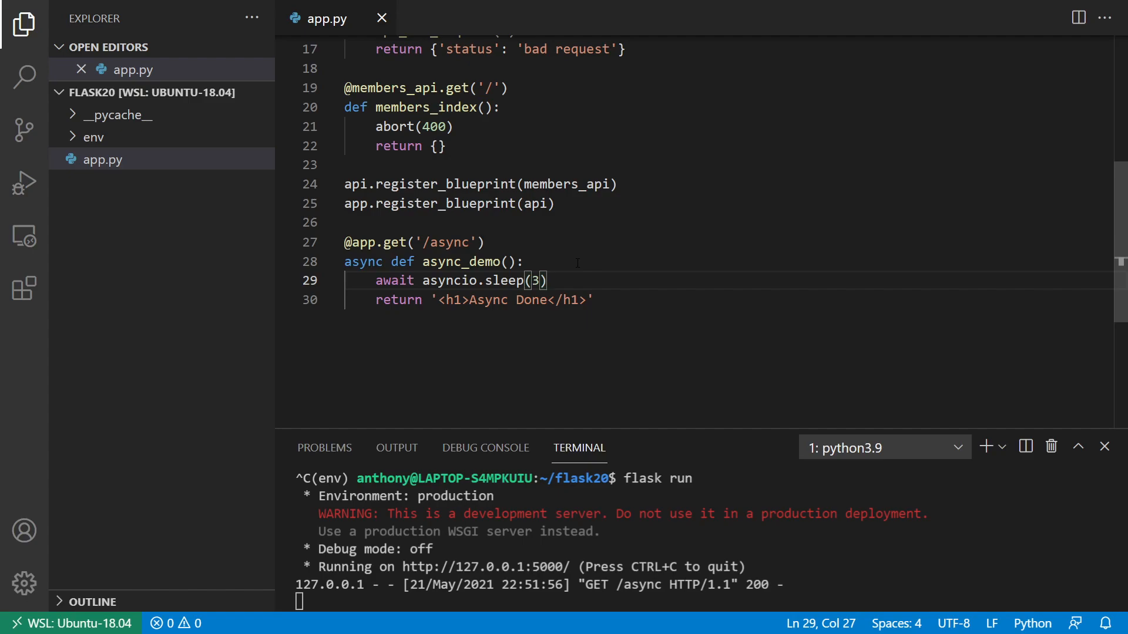
{"action": "left_click", "coordinate": [523, 261]}
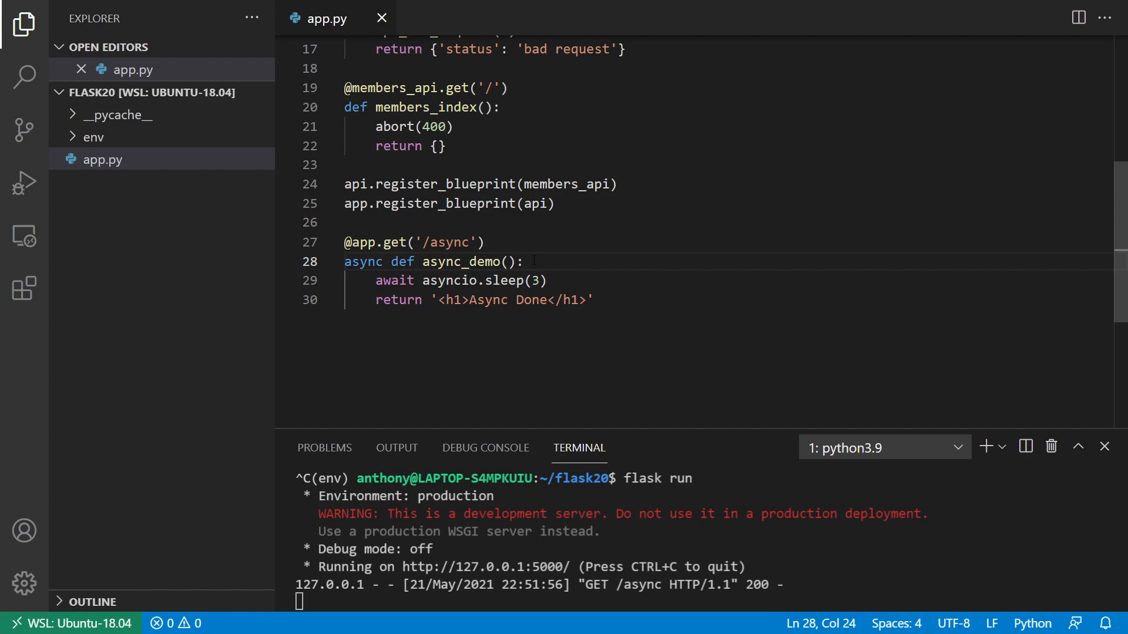
{"action": "left_click_drag", "start_coordinate": [426, 300], "coordinate": [594, 300]}
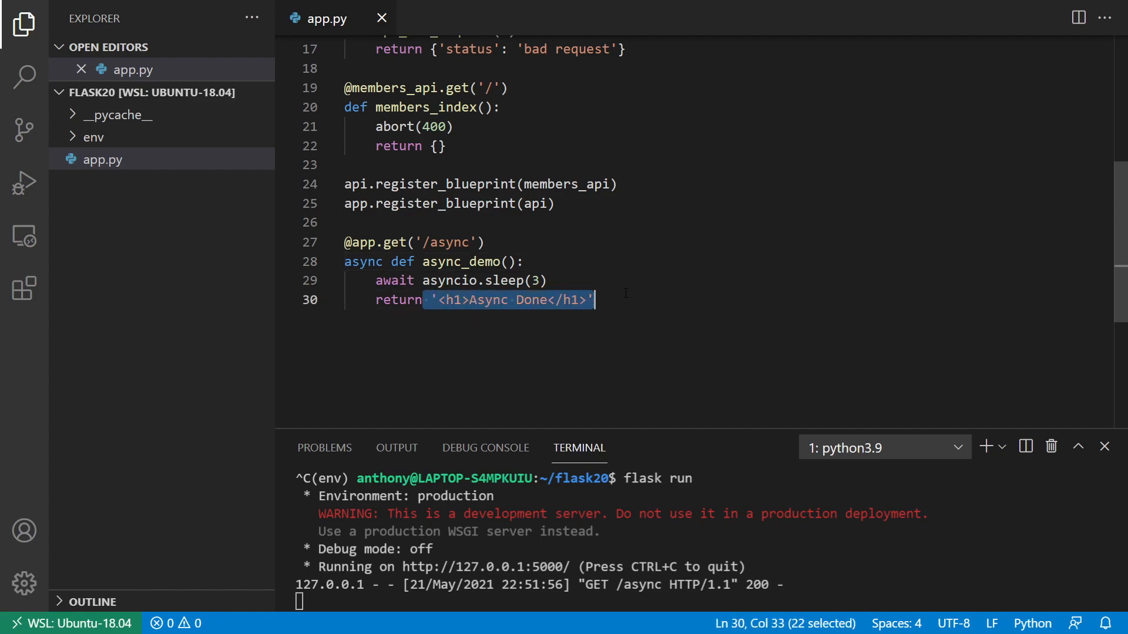
{"action": "left_click", "coordinate": [542, 281]}
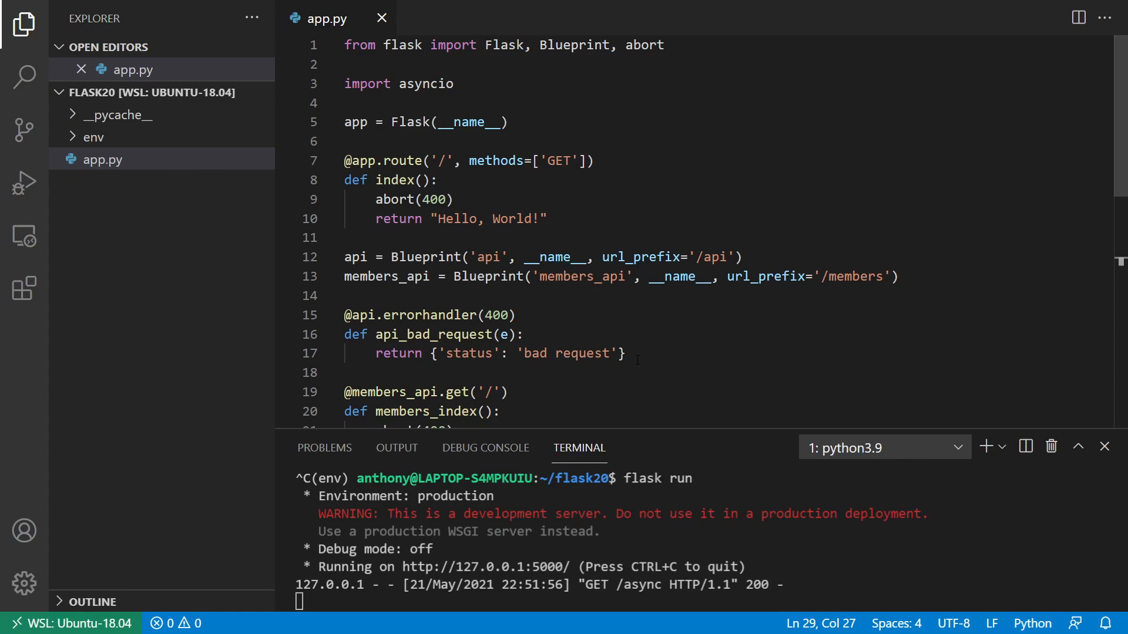
{"action": "scroll", "scroll_direction": "down", "scroll_amount": 3}
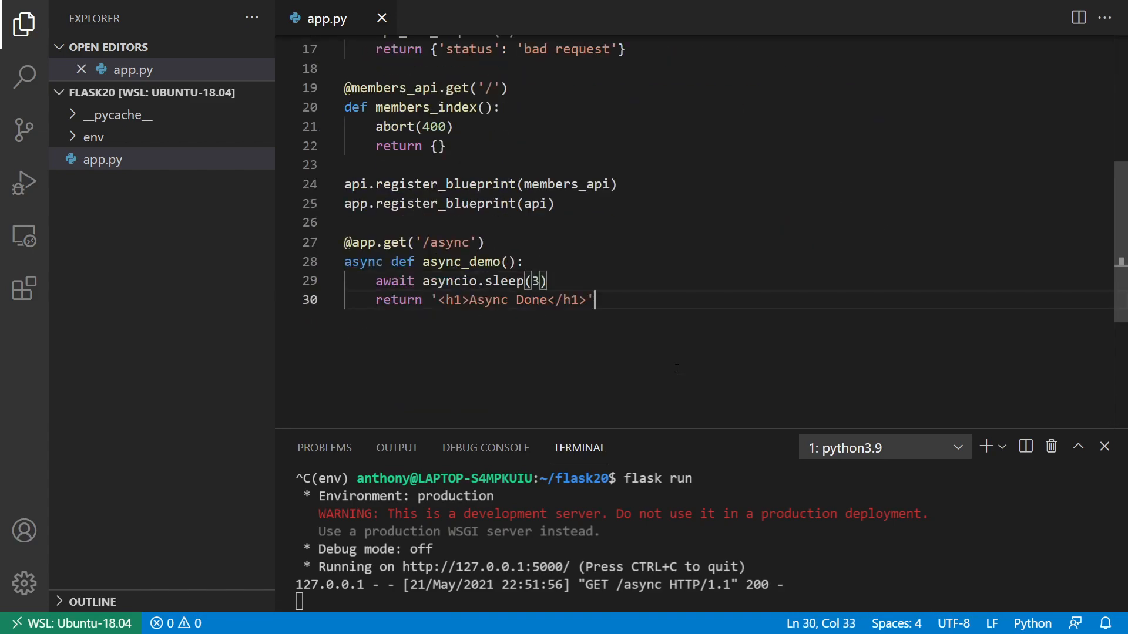